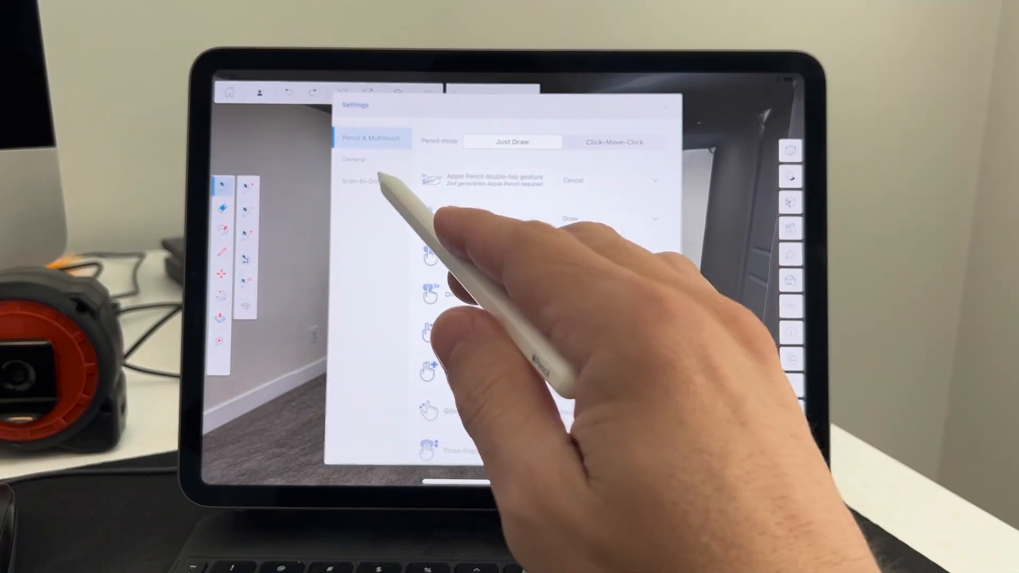
Close Settings and turn on Hidden Geometry to reveal the scan's triangle wireframe.
left_click(364, 182)
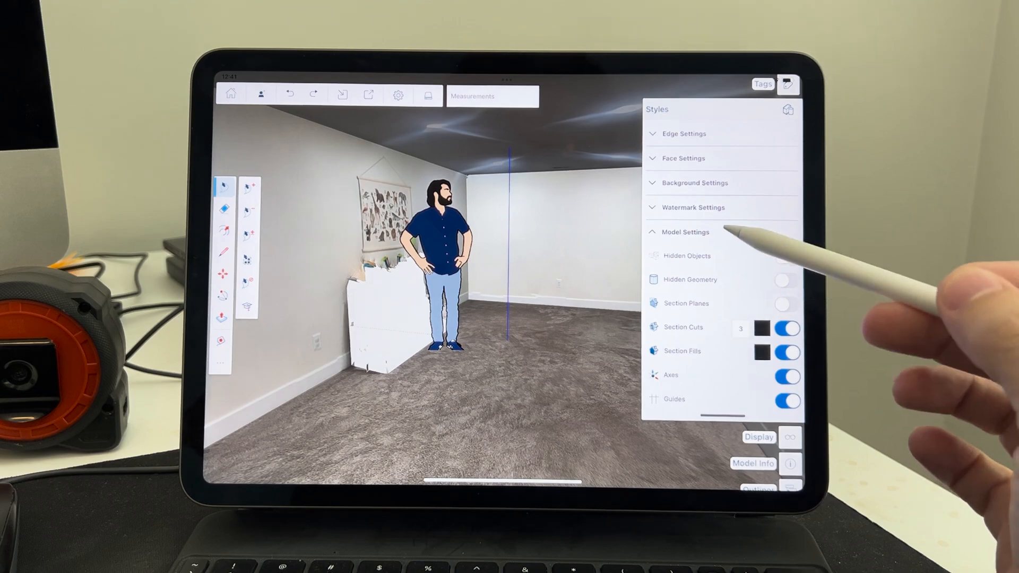
left_click(785, 280)
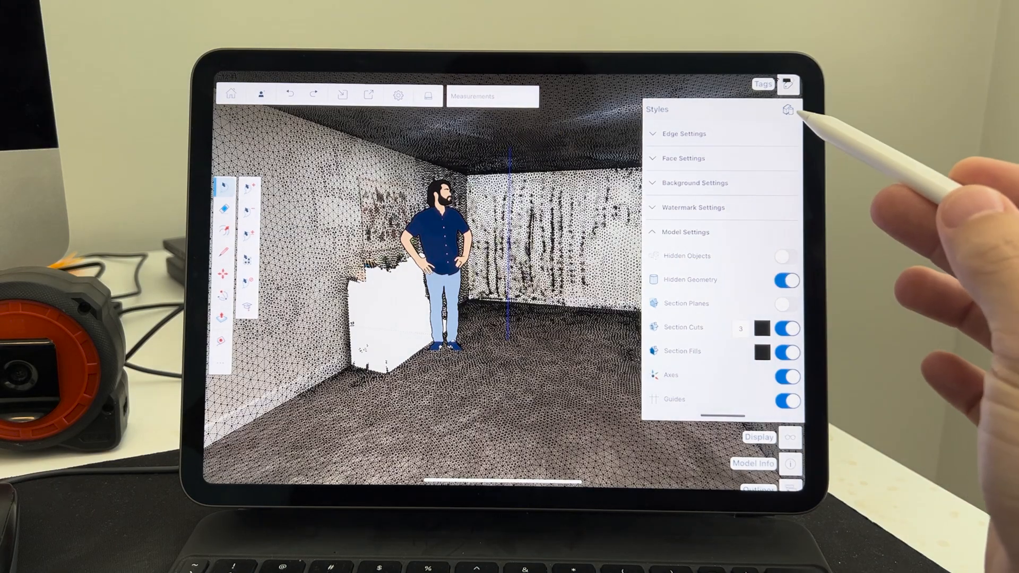
left_click(787, 110)
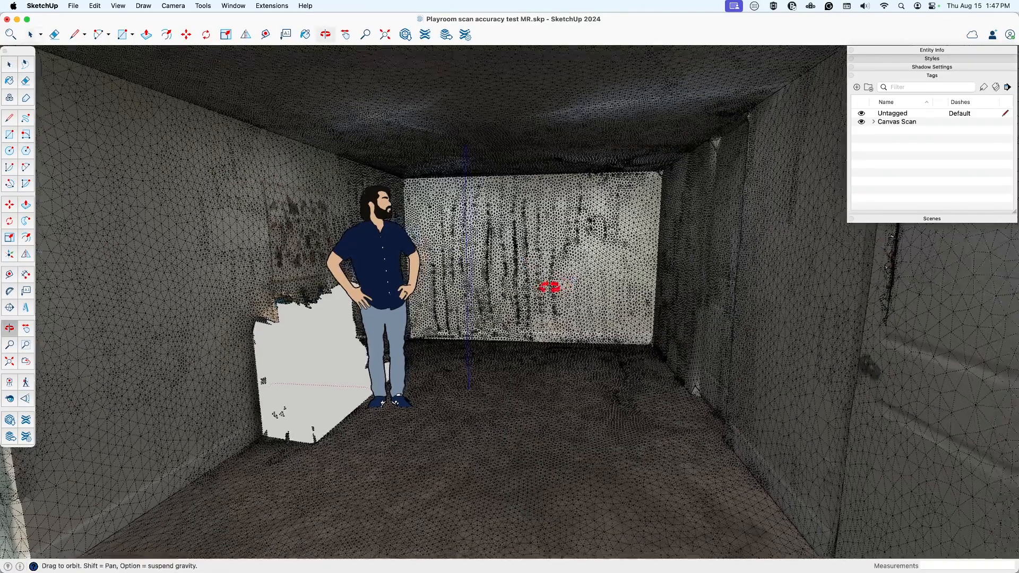
Hide the wireframe, then show and hide the Canvas Scan RoomPlan walls to compare.
left_click(9, 64)
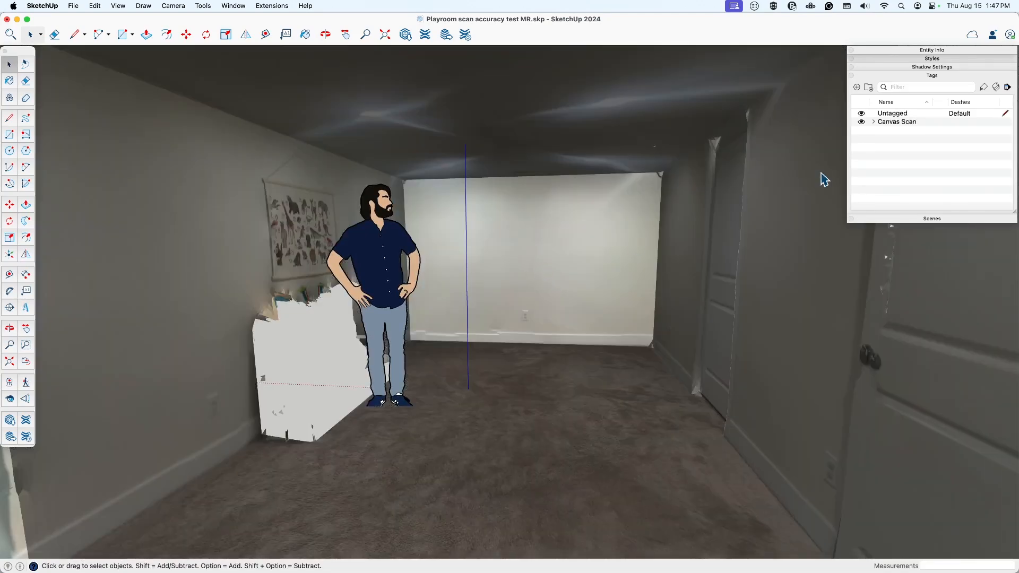
mouse_move(898, 106)
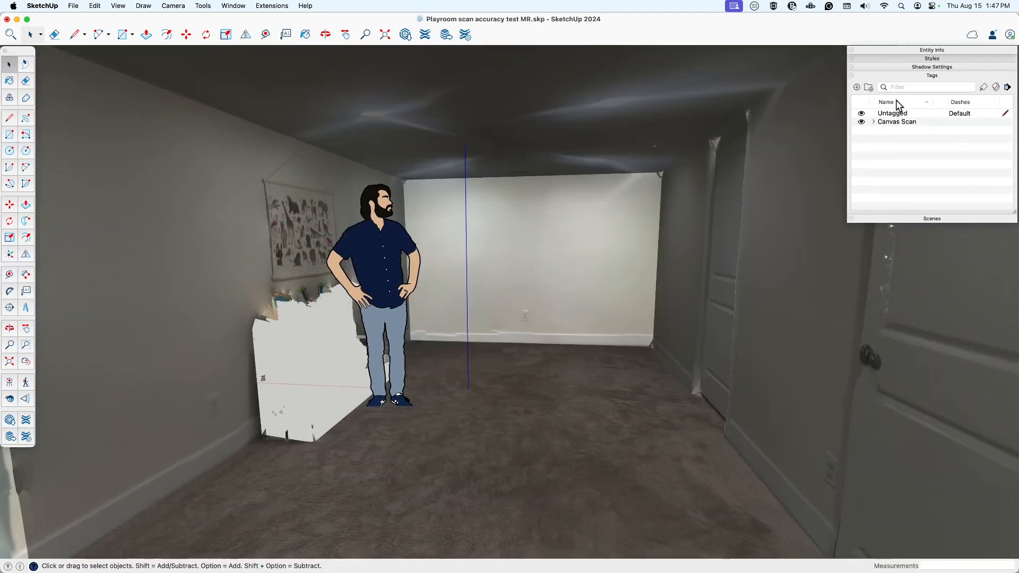
left_click(875, 121)
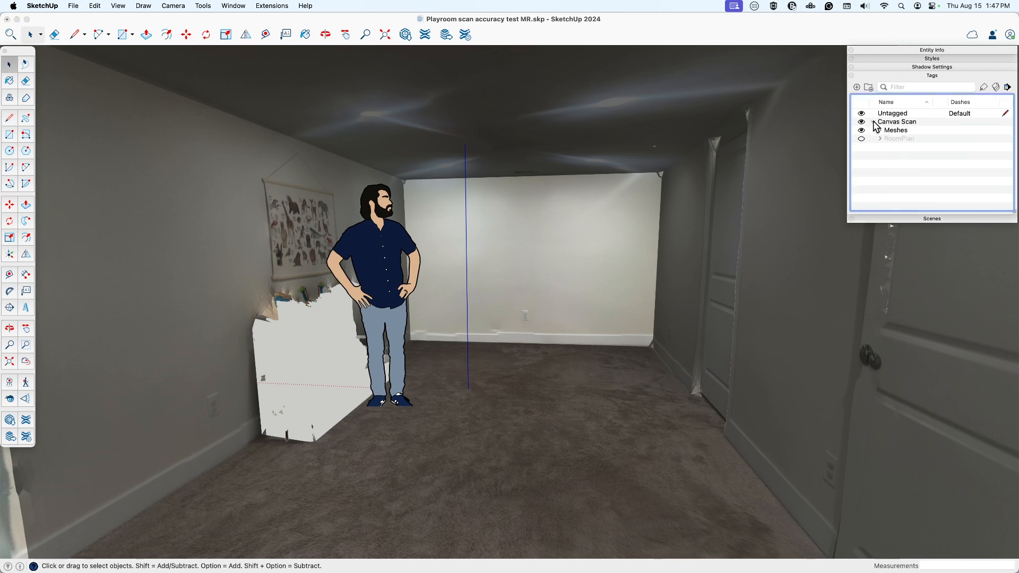
left_click(864, 121)
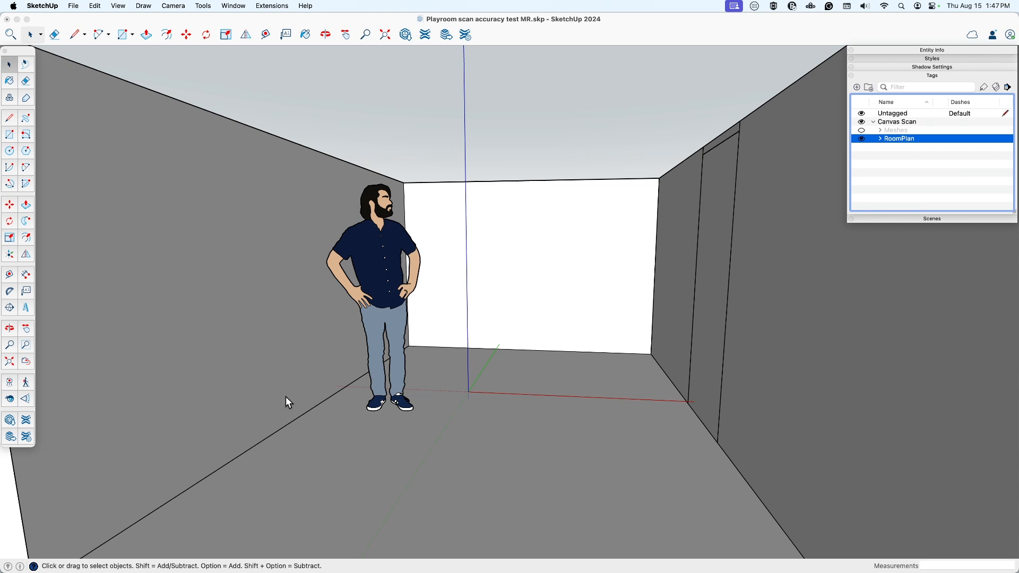
mouse_move(601, 311)
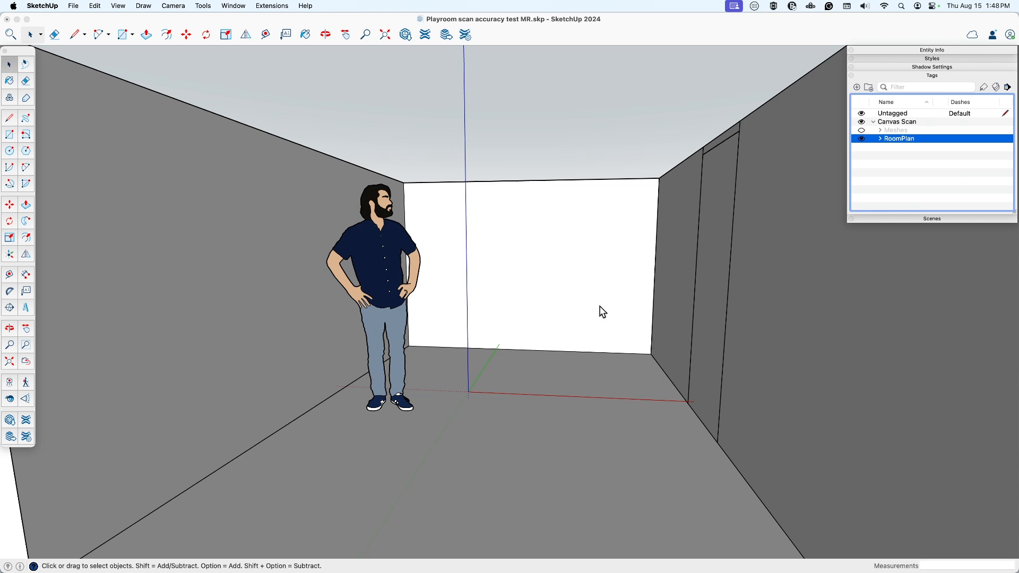
mouse_move(284, 300)
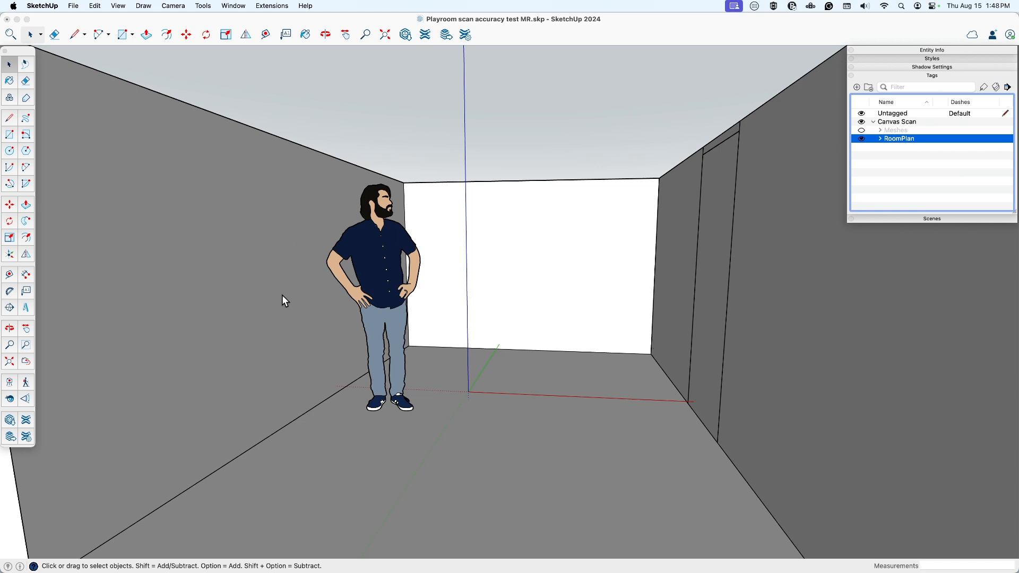
mouse_move(594, 294)
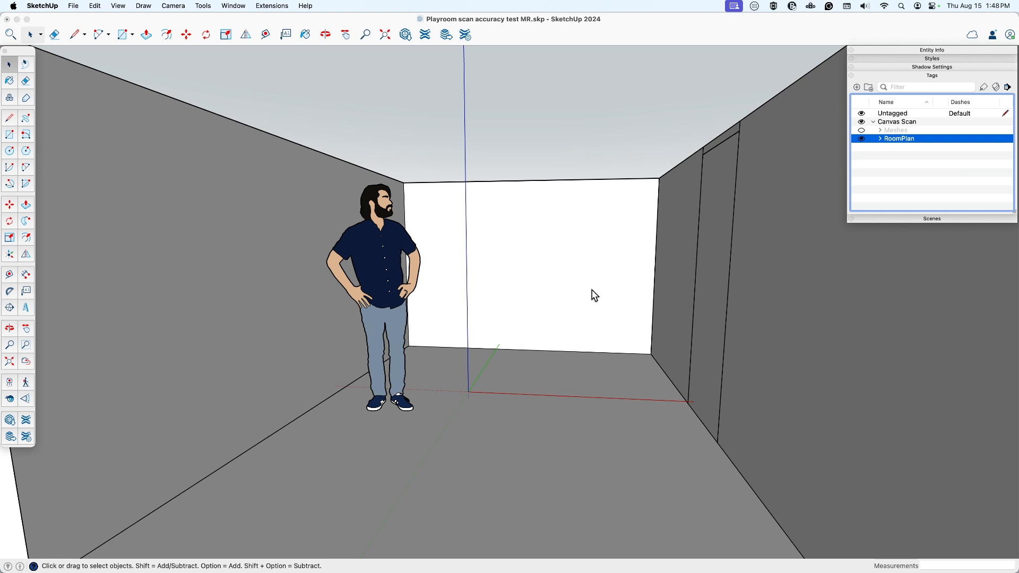
mouse_move(865, 147)
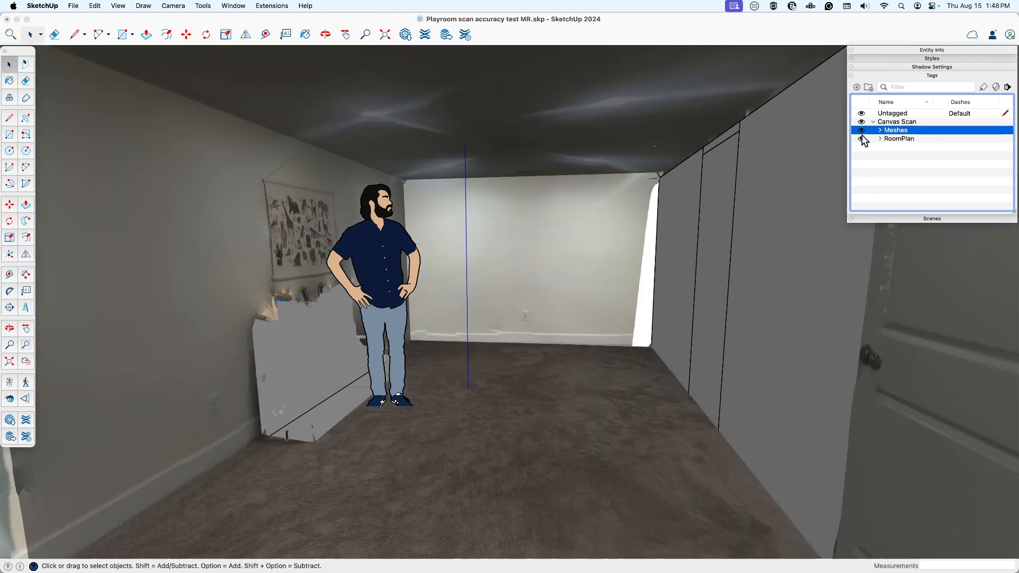
left_click(864, 122)
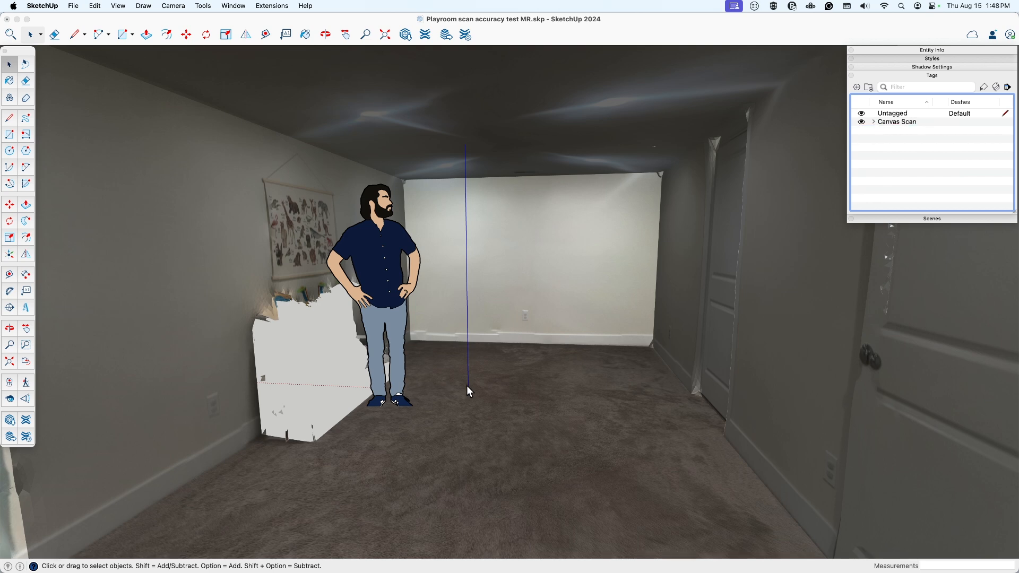
mouse_move(312, 373)
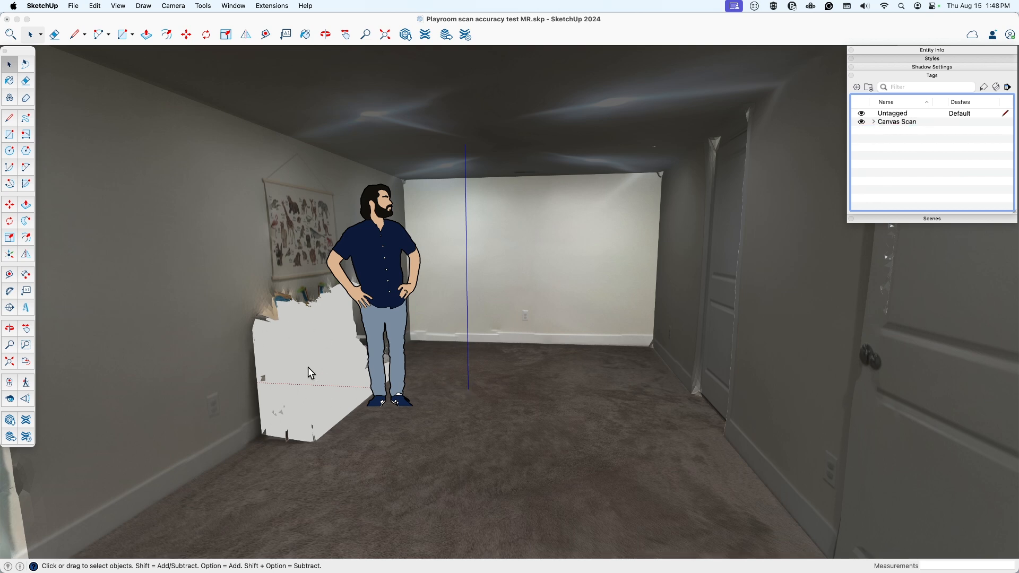
mouse_move(325, 382)
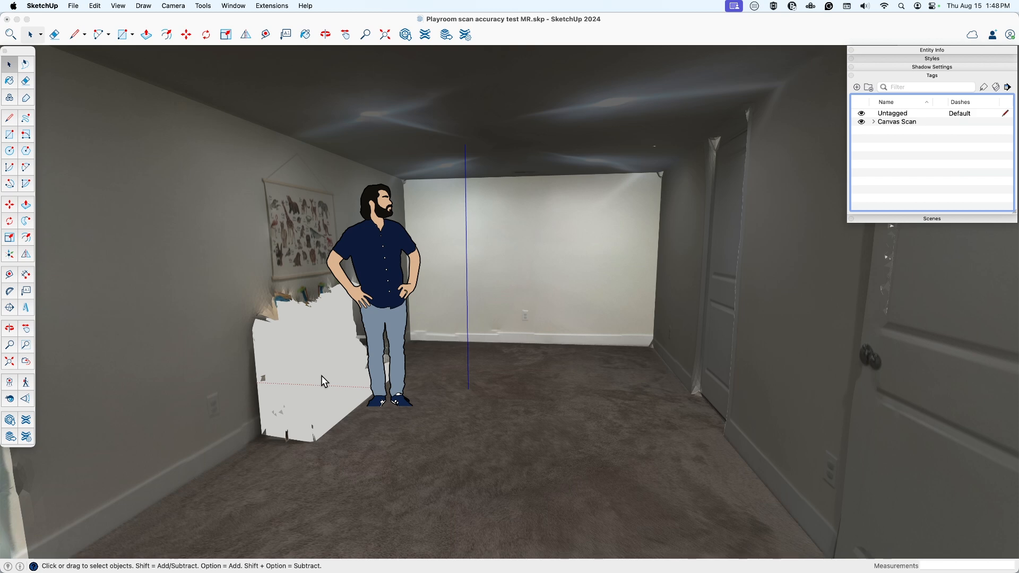
mouse_move(232, 6)
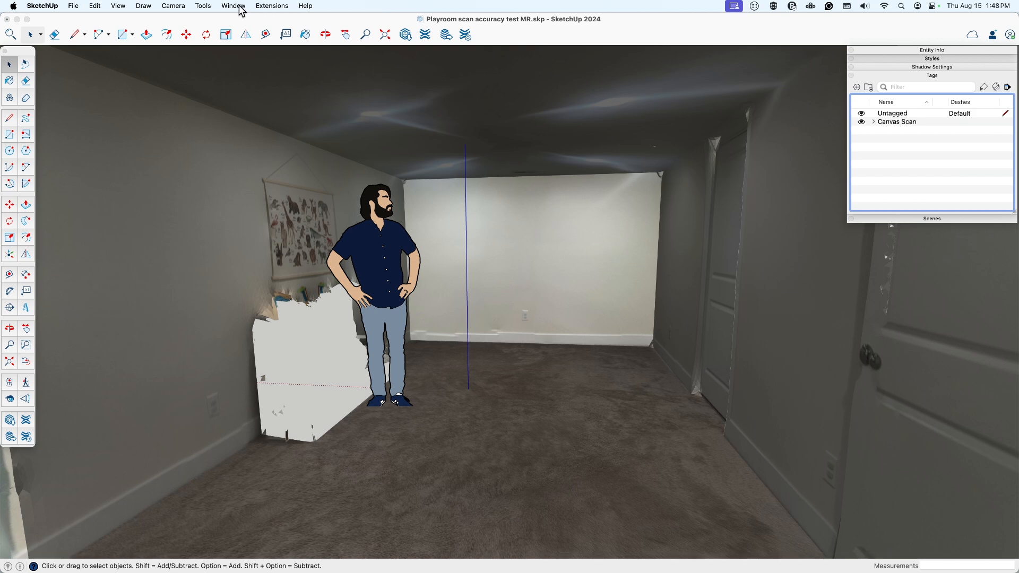
Switch to the 240822_Level Up SketchUp Scan Accuracy model from the Window menu.
left_click(232, 6)
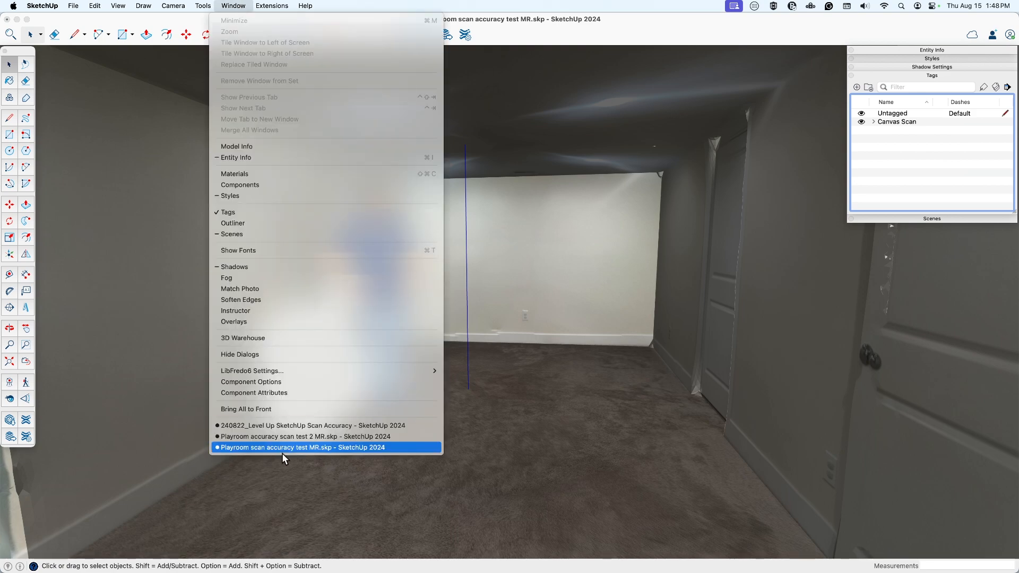
mouse_move(293, 429)
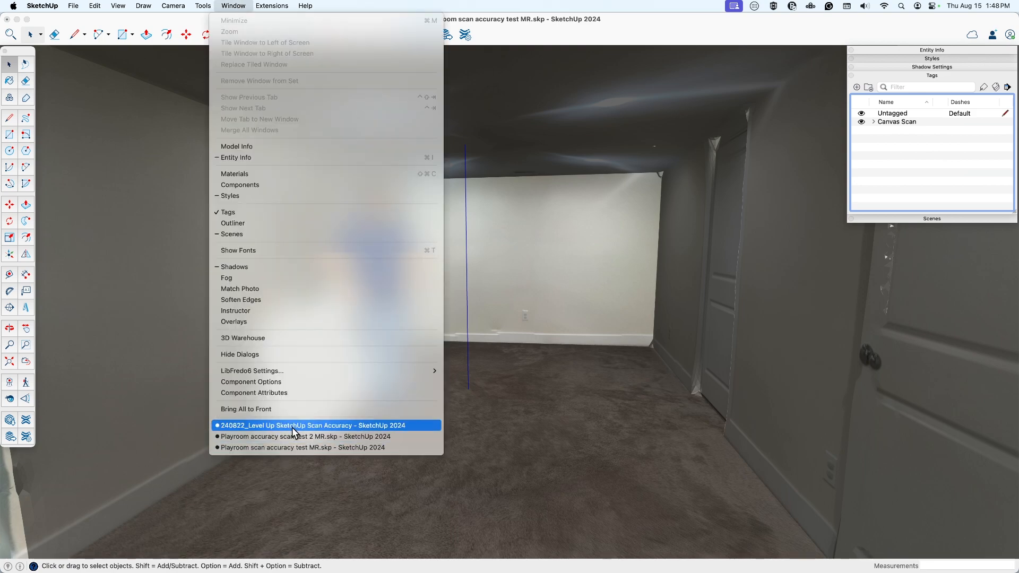
left_click(312, 425)
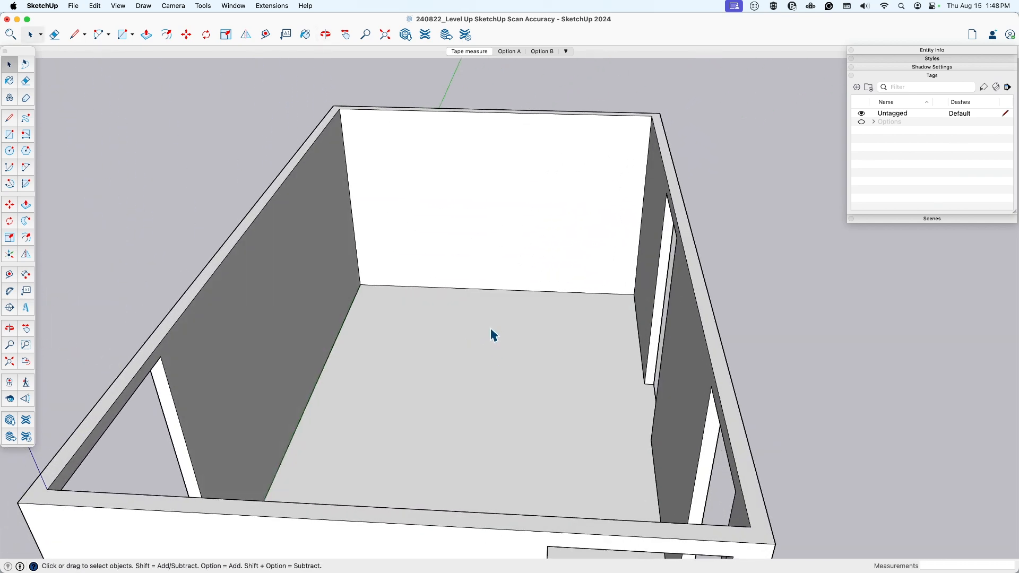
mouse_move(492, 105)
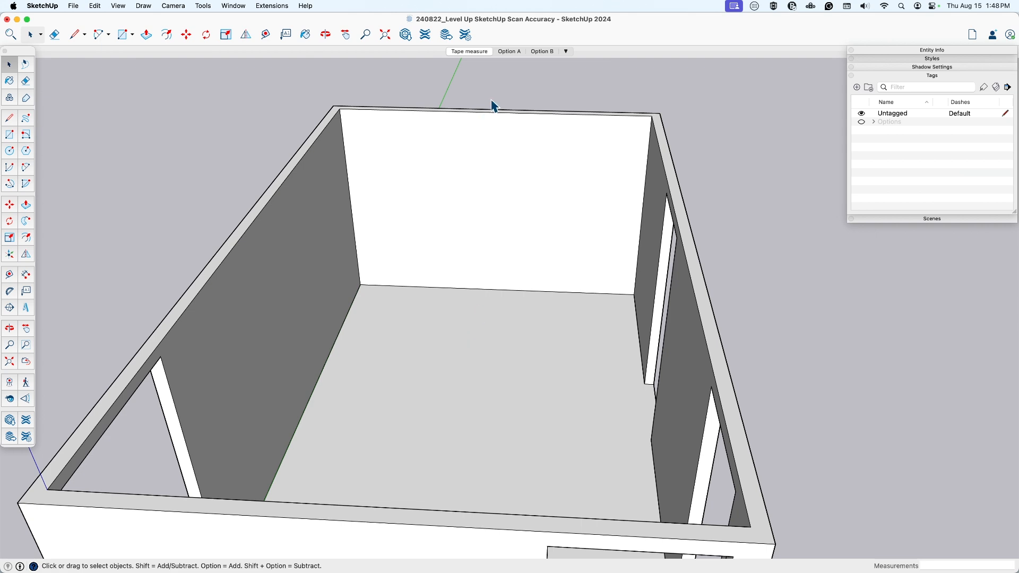
mouse_move(487, 85)
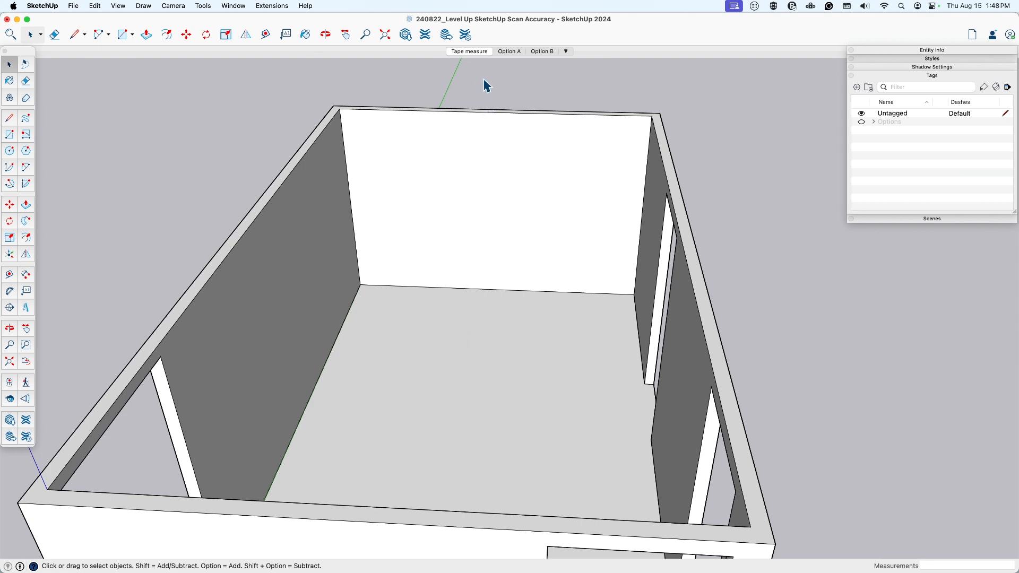
mouse_move(506, 70)
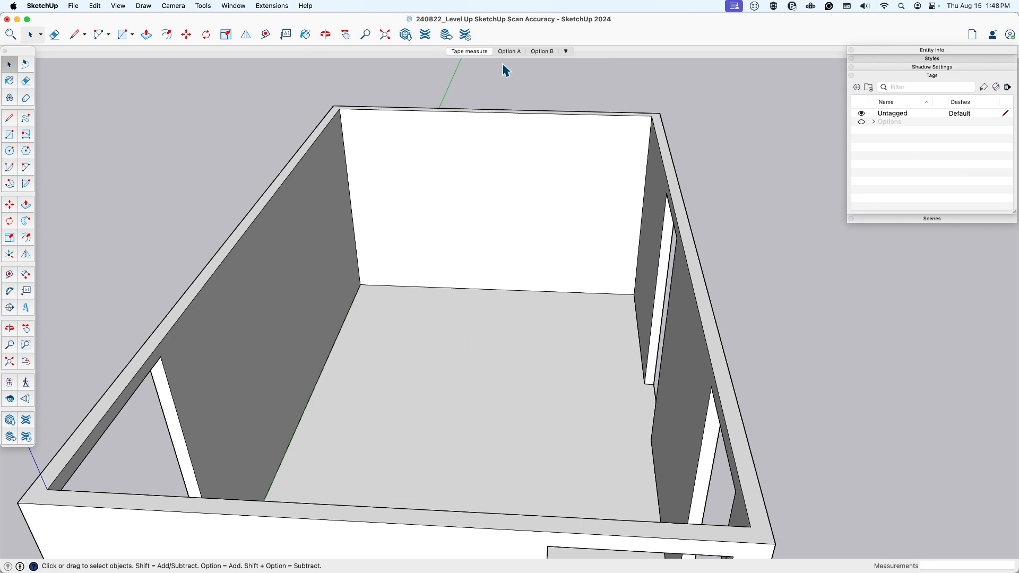
mouse_move(510, 51)
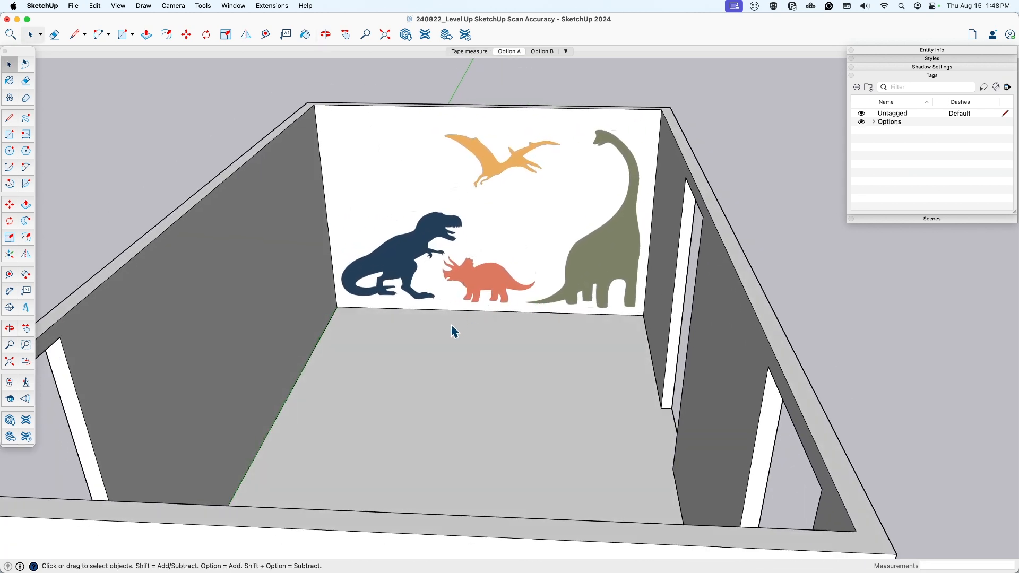
mouse_move(472, 333)
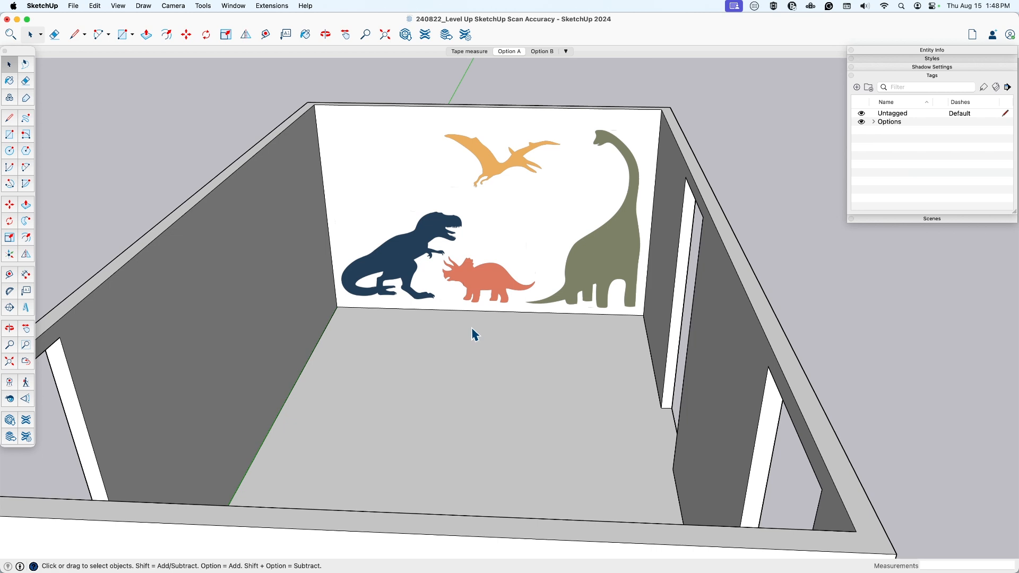
mouse_move(445, 309)
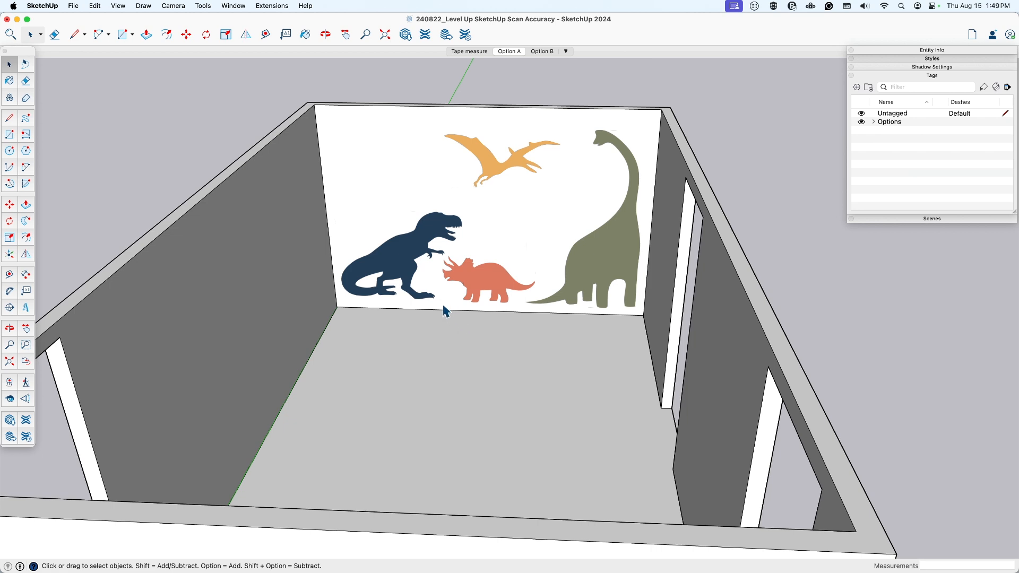
mouse_move(446, 327)
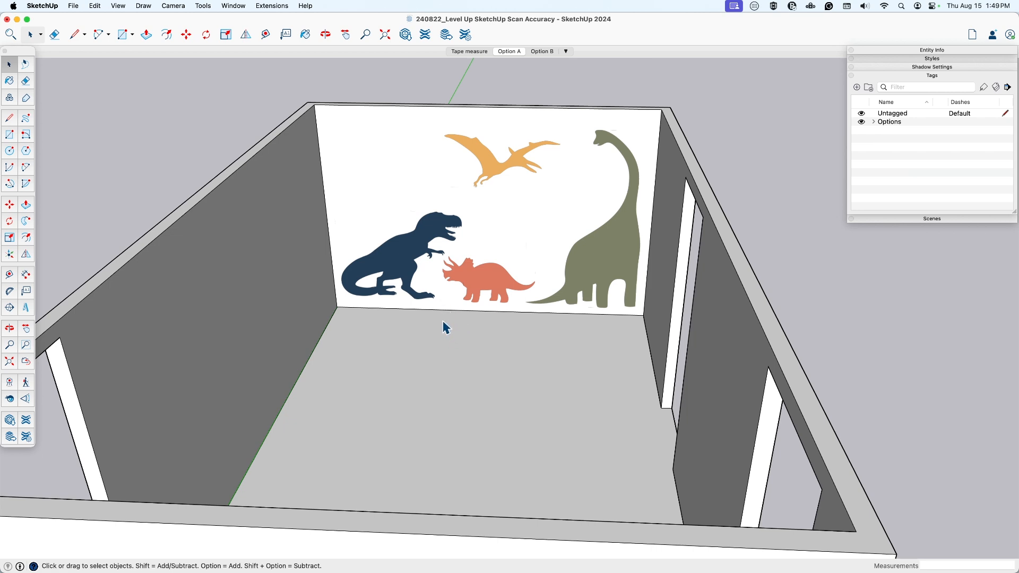
mouse_move(477, 270)
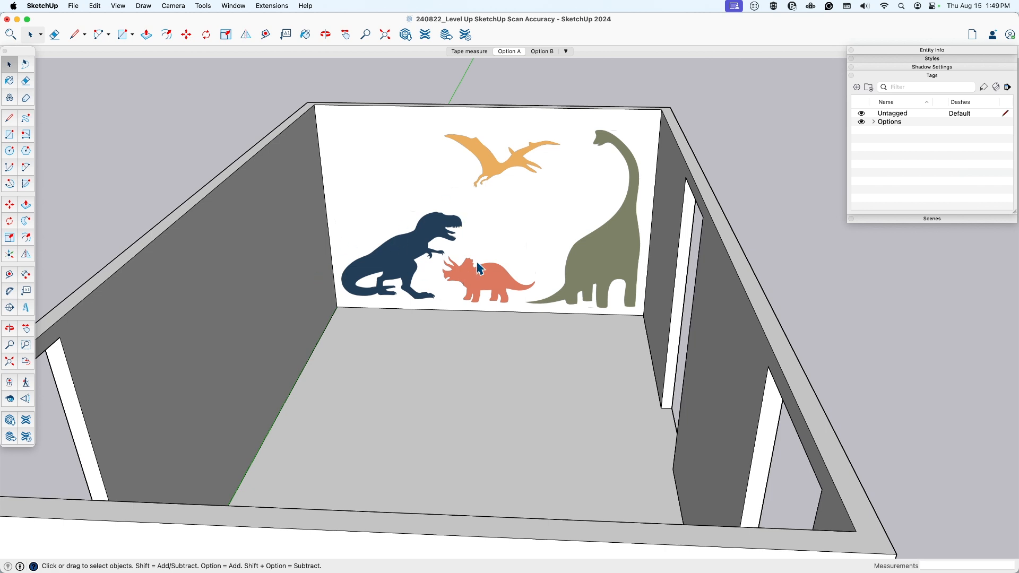
mouse_move(491, 350)
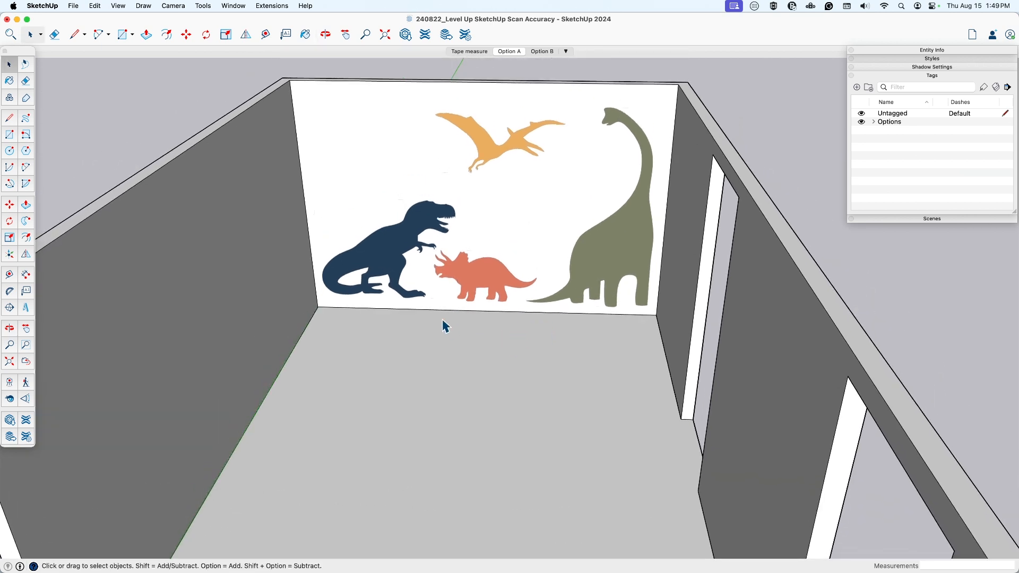
mouse_move(368, 302)
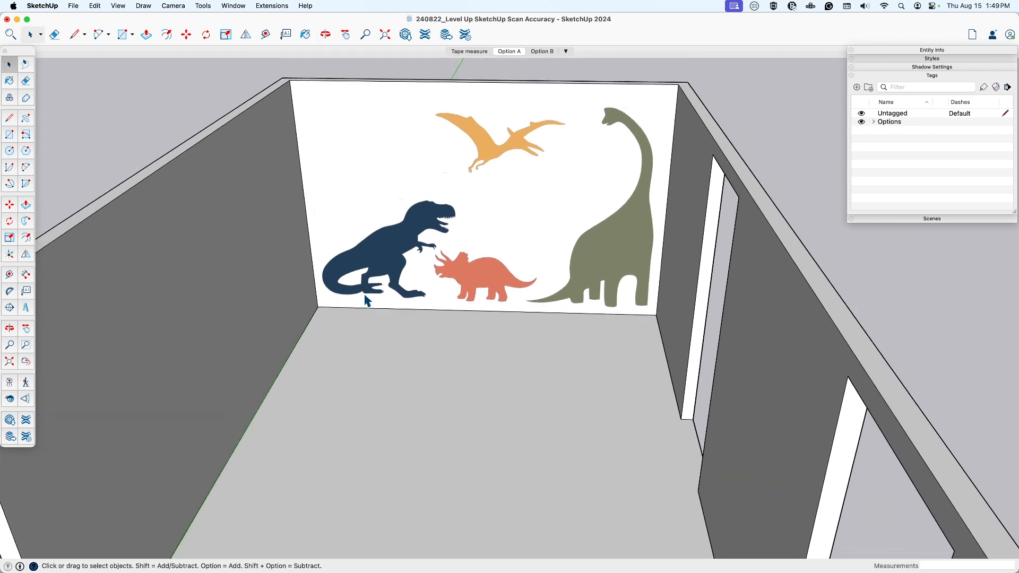
mouse_move(529, 288)
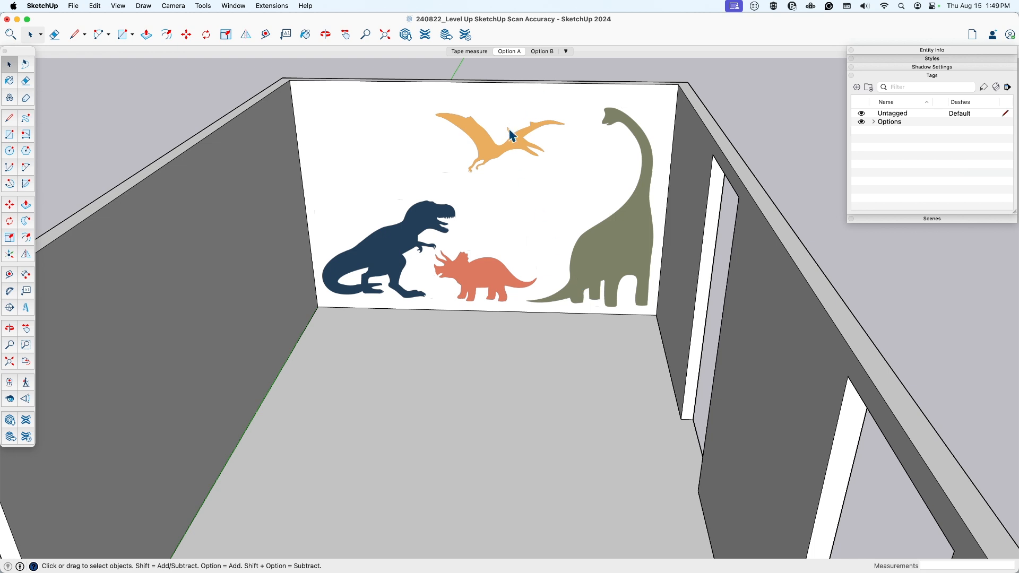
mouse_move(526, 134)
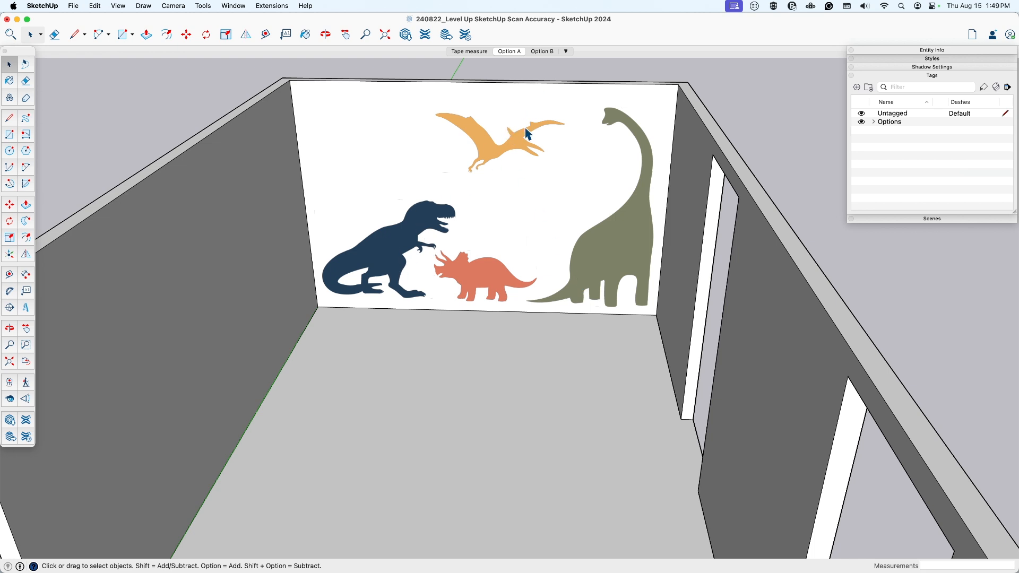
mouse_move(541, 52)
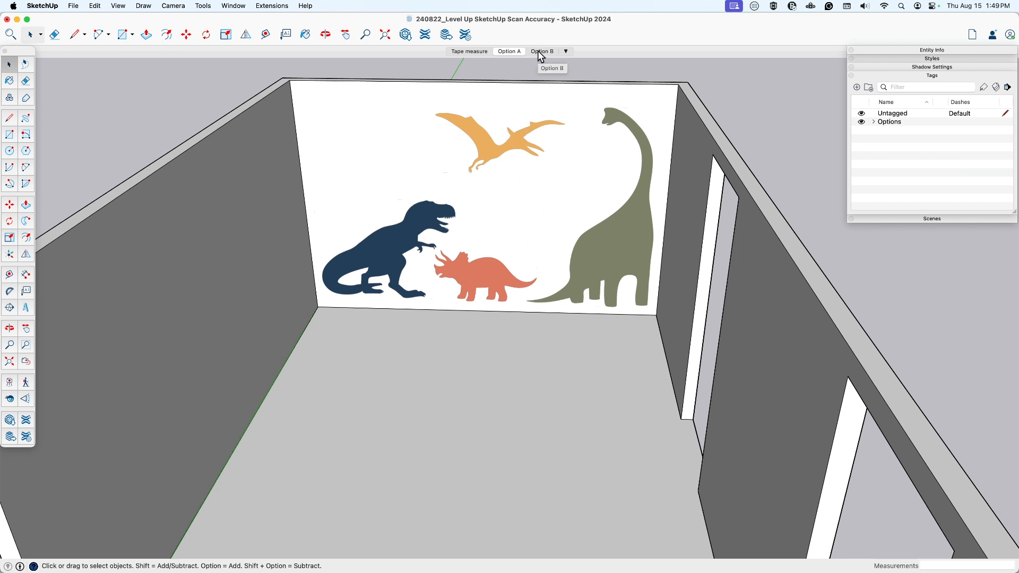
mouse_move(266, 440)
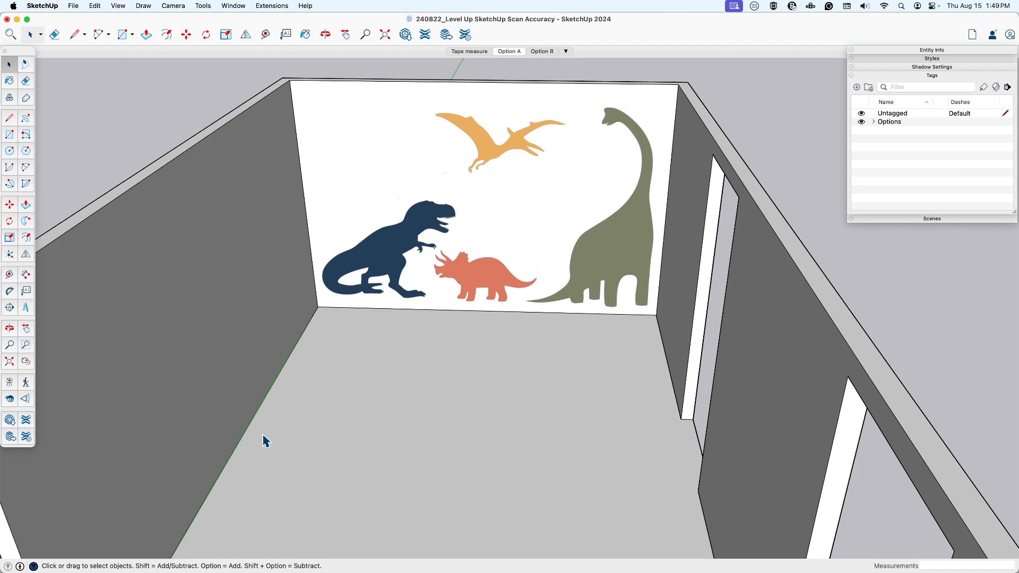
mouse_move(539, 57)
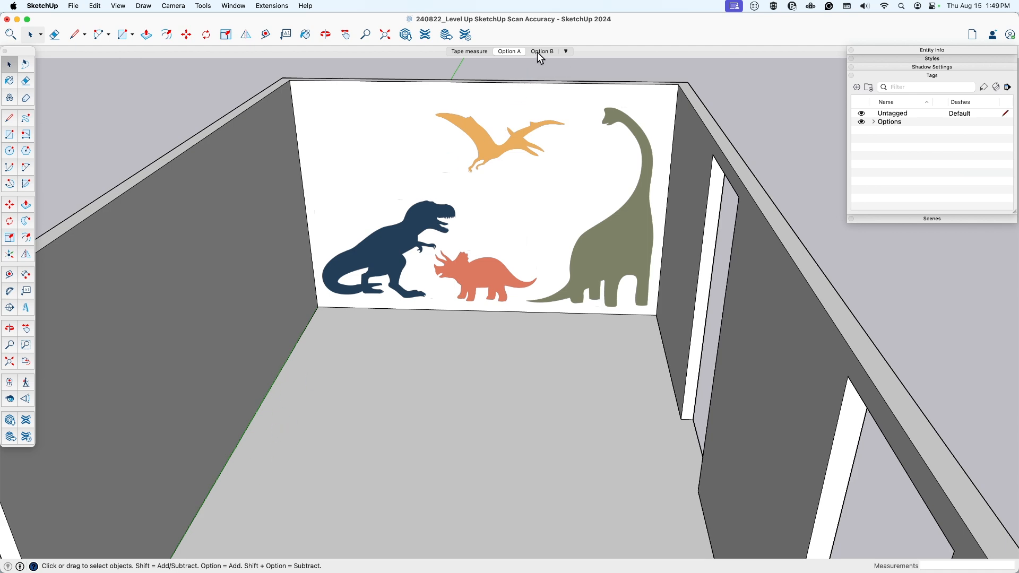
Show the Option B scene with cubby shelves, drawers and the oval nook.
left_click(541, 51)
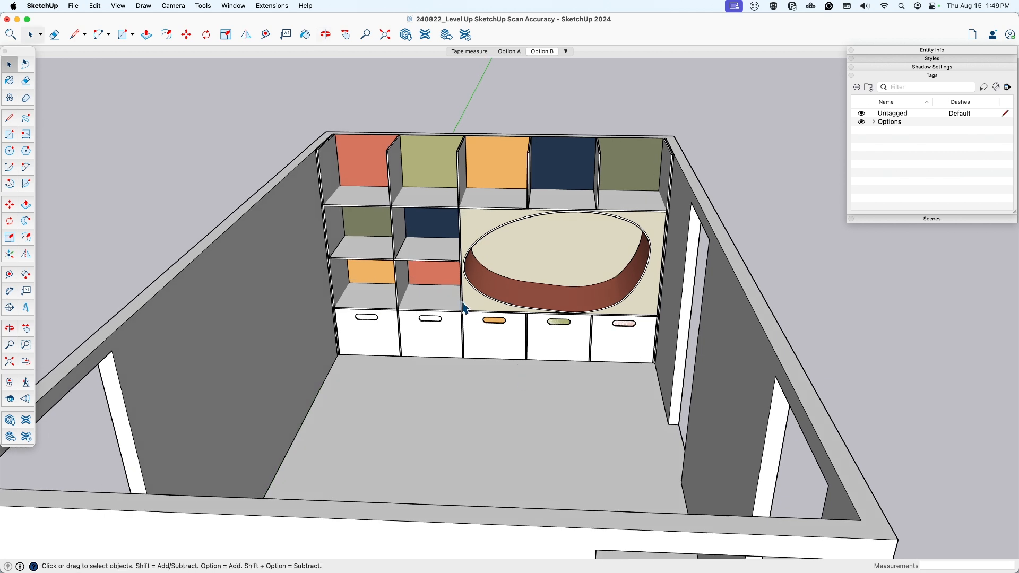
mouse_move(443, 303)
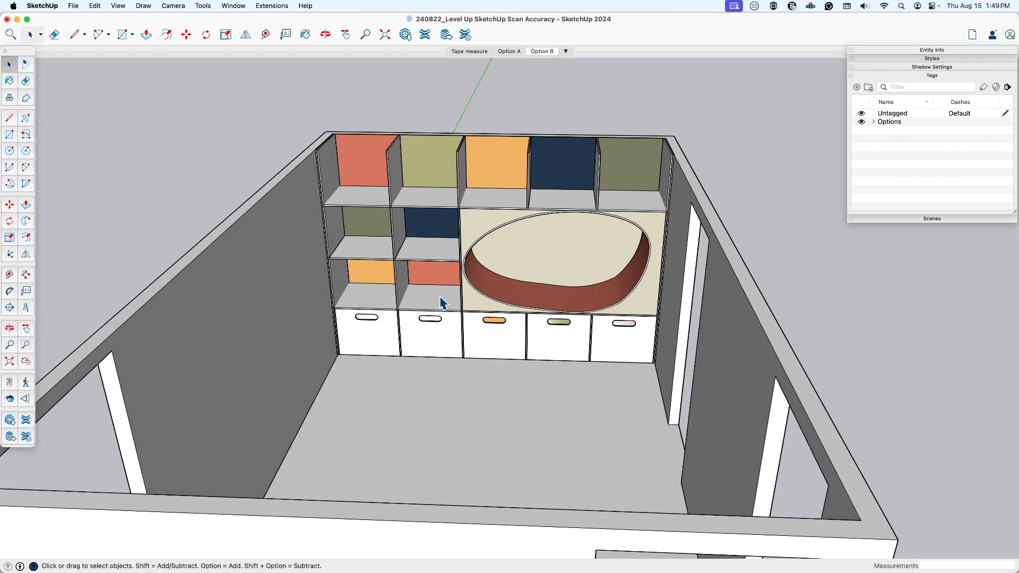
mouse_move(681, 172)
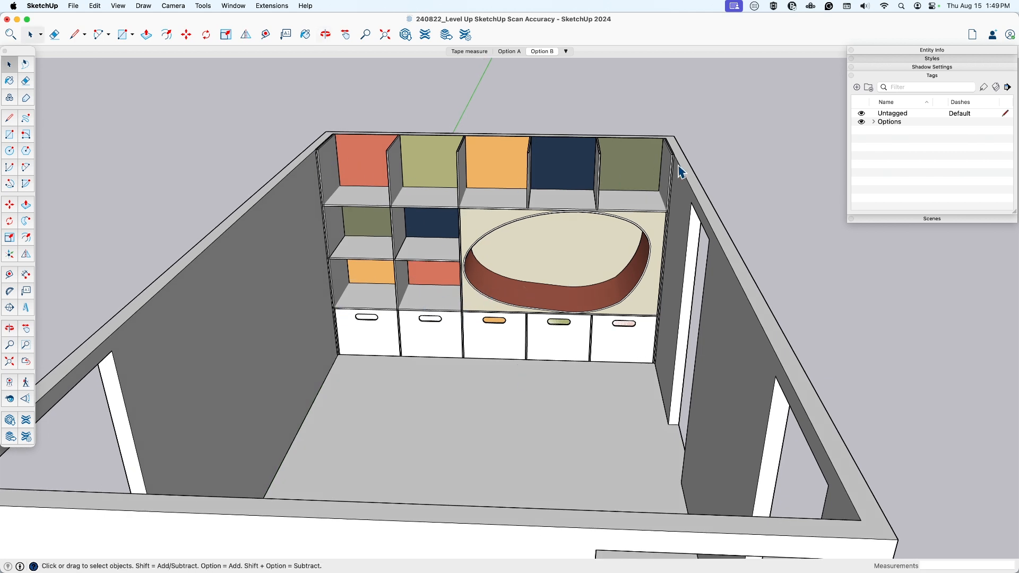
mouse_move(379, 306)
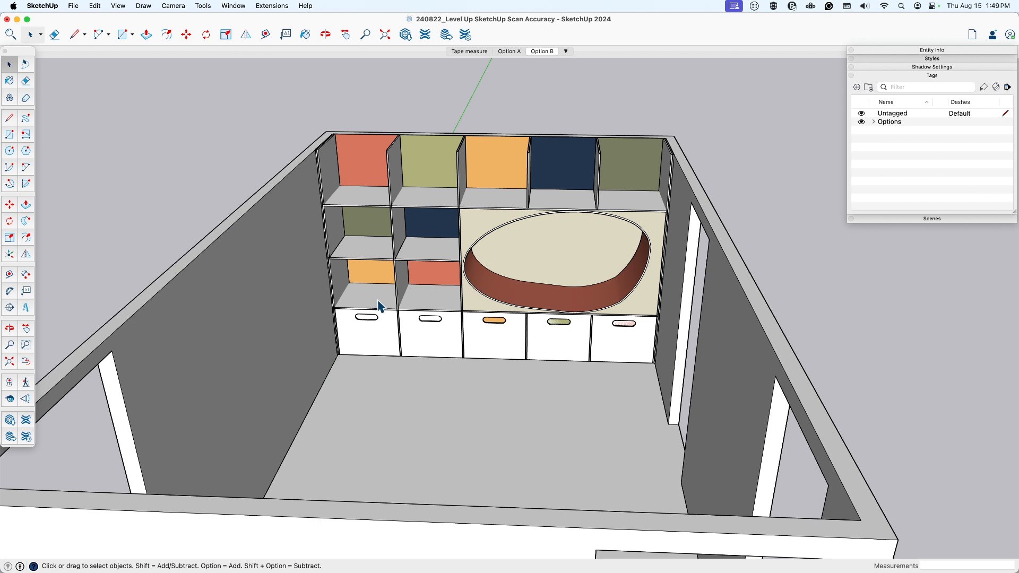
mouse_move(472, 192)
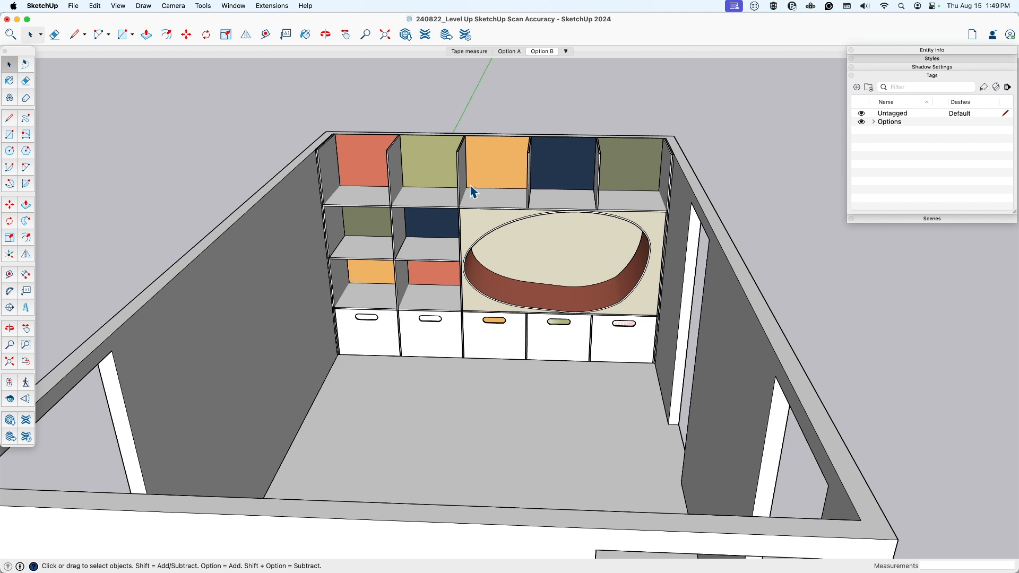
mouse_move(611, 304)
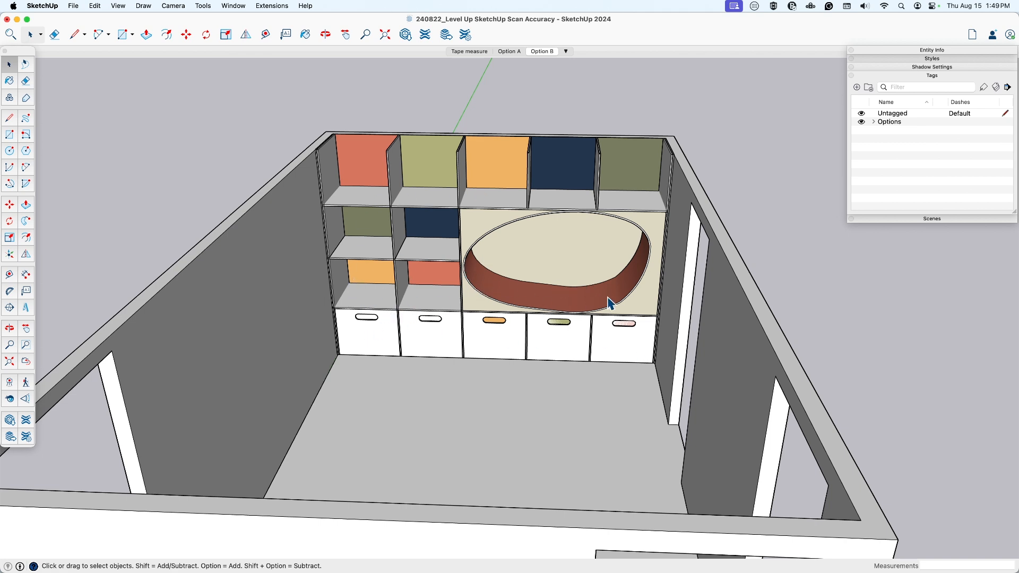
mouse_move(544, 294)
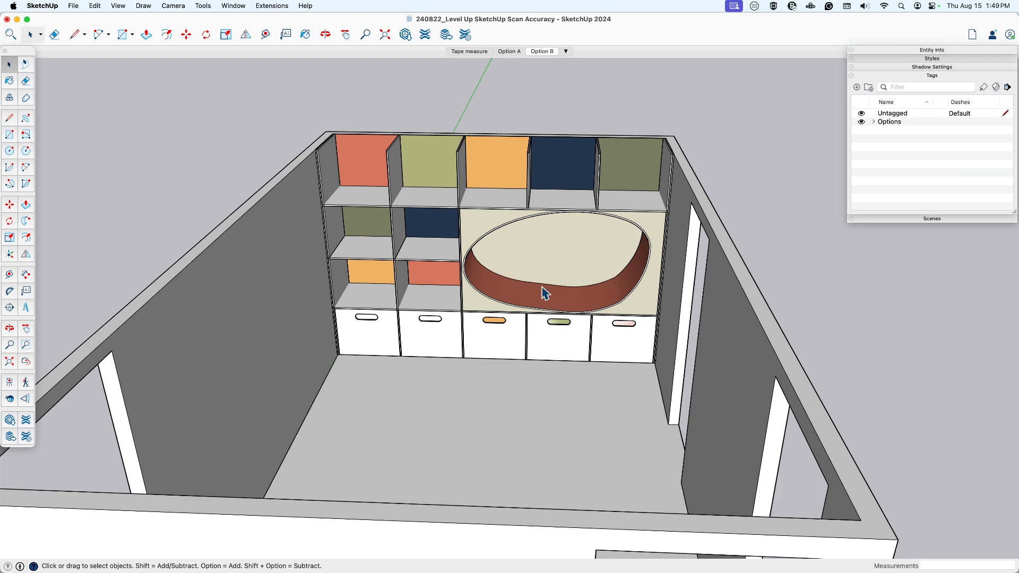
mouse_move(517, 284)
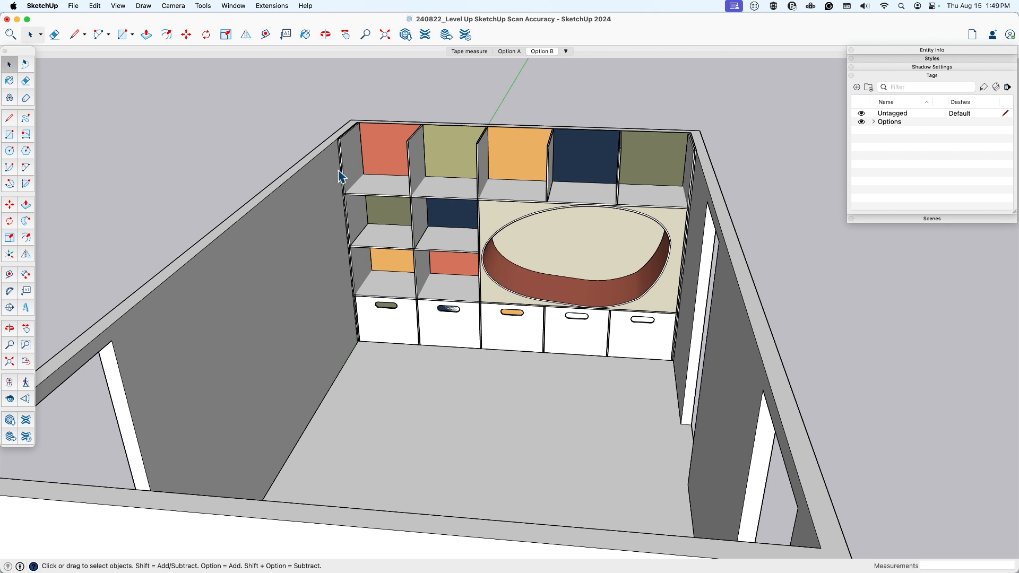
Switch through the open models to Playroom accuracy scan test 2 MR.
left_click(233, 6)
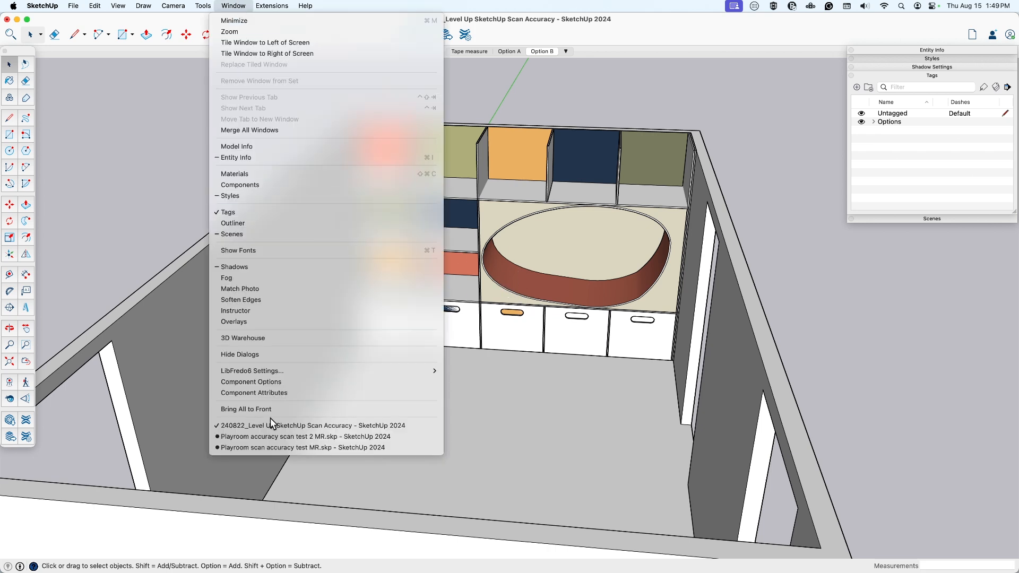
left_click(302, 446)
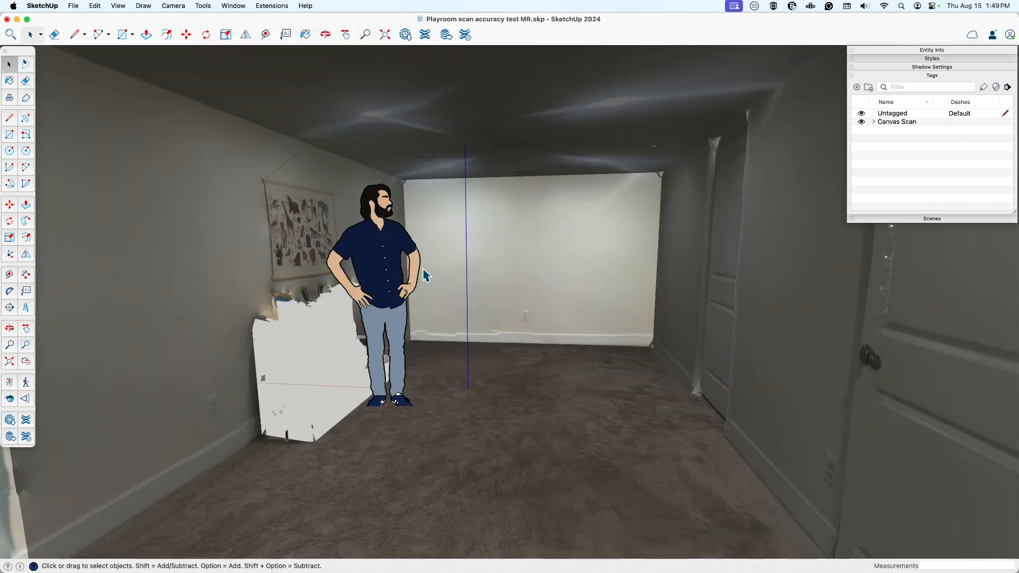
left_click(232, 5)
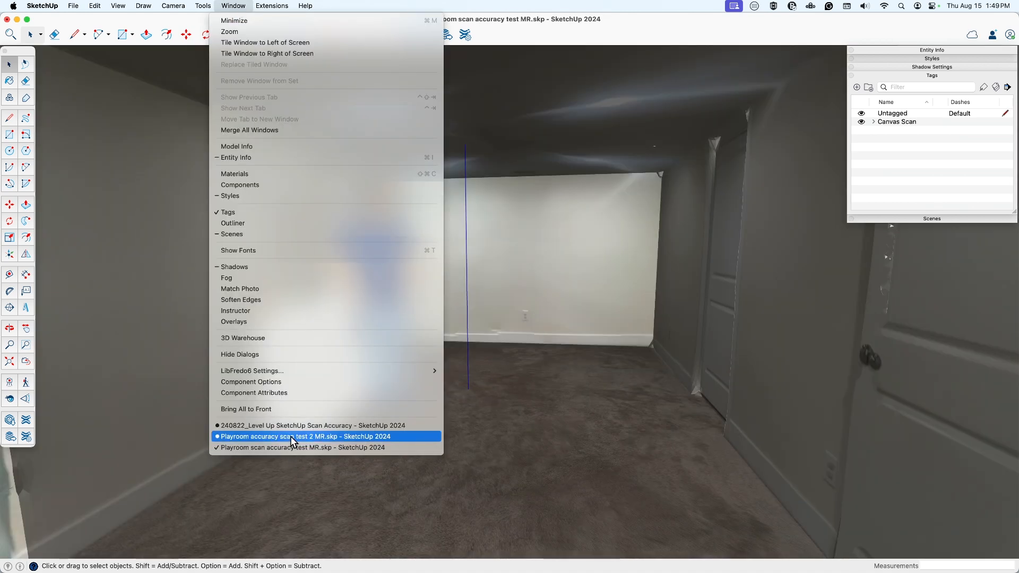
left_click(304, 437)
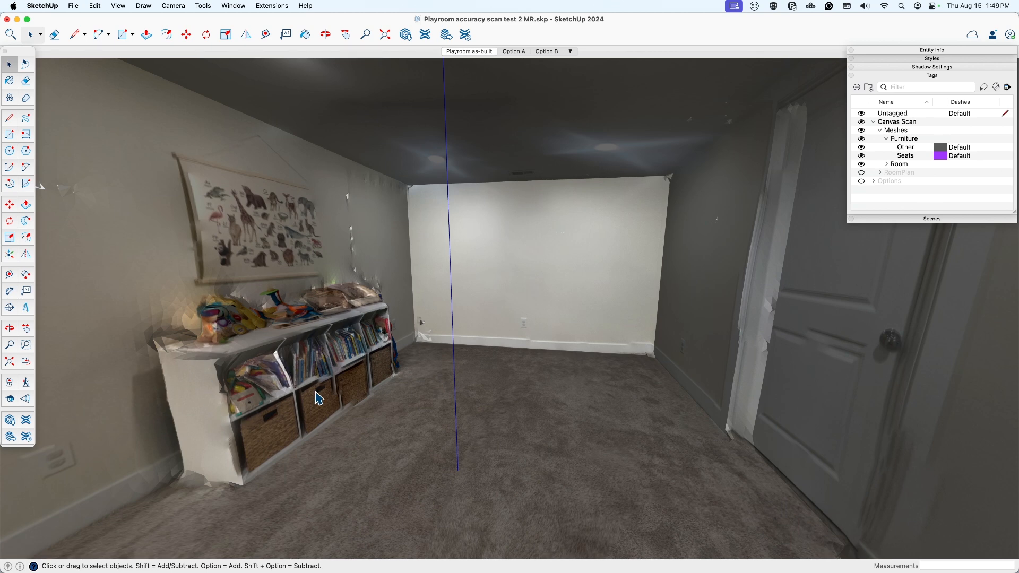
mouse_move(232, 388)
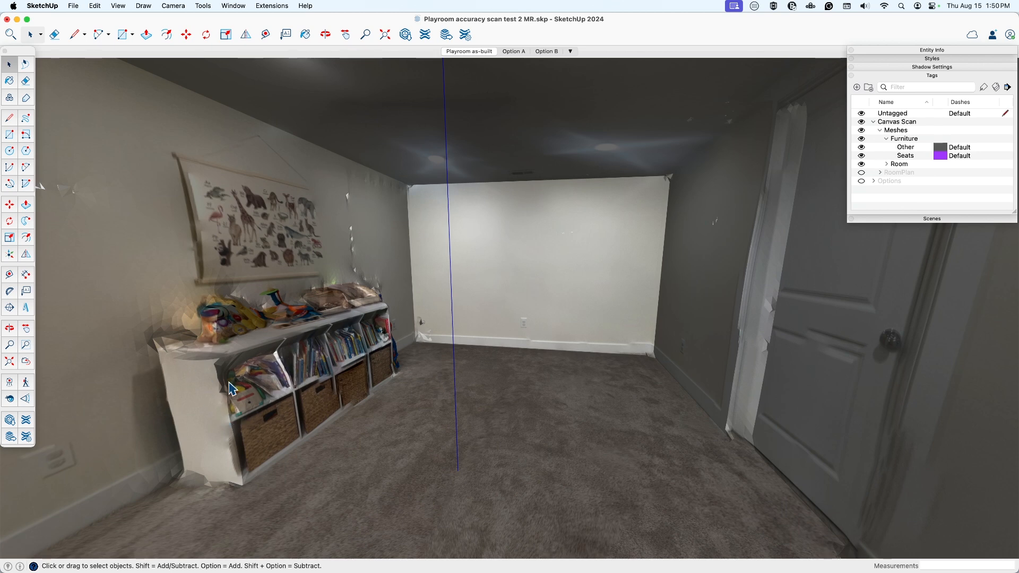
mouse_move(513, 345)
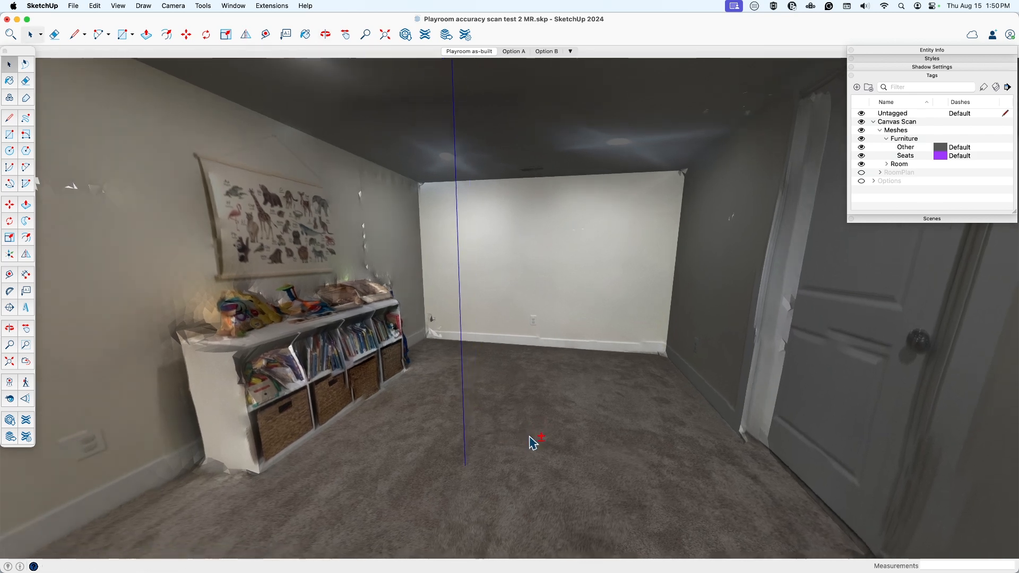
mouse_move(478, 353)
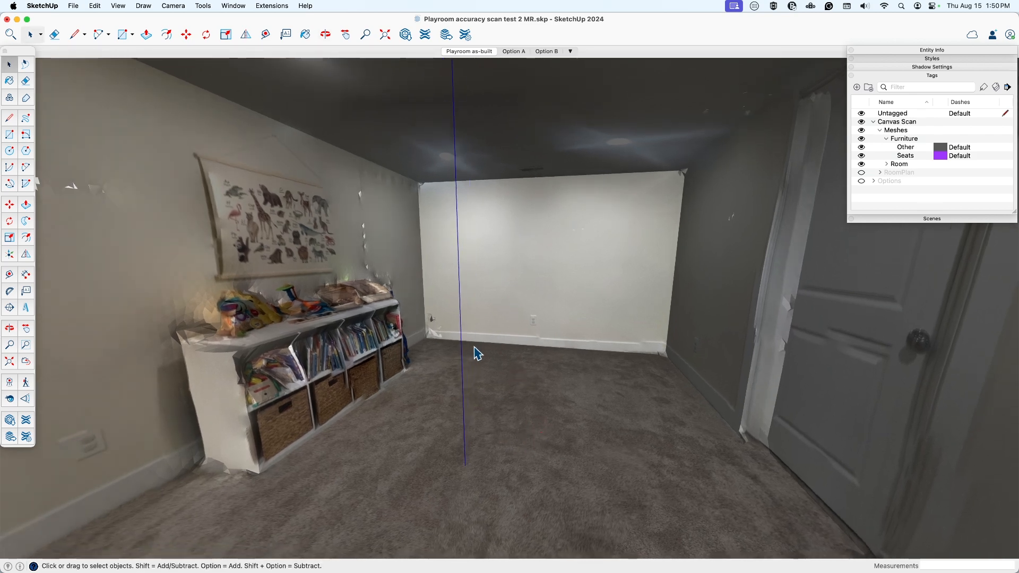
mouse_move(510, 128)
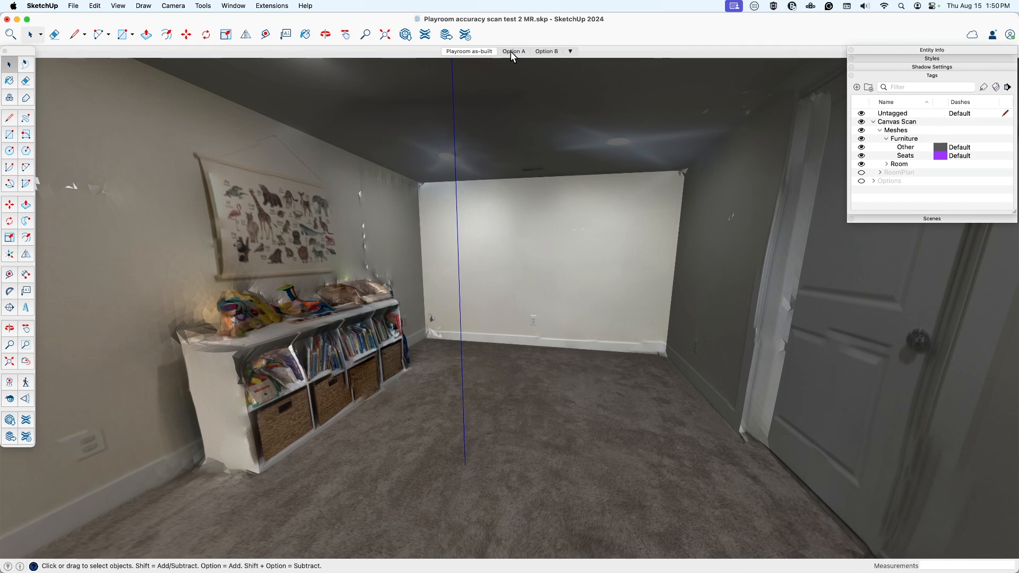
mouse_move(513, 51)
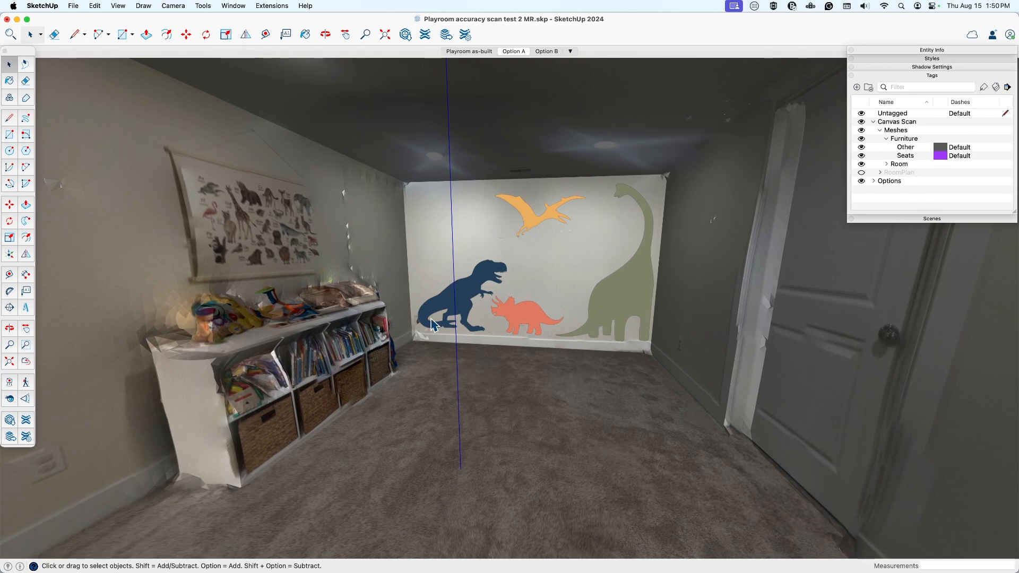
mouse_move(253, 303)
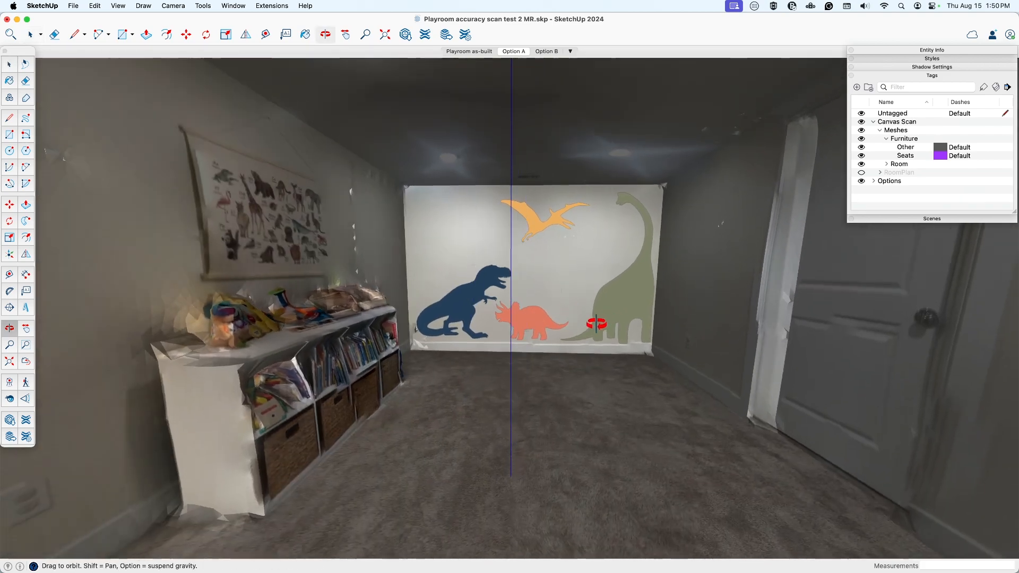
Preview the Option B scene, then show the Playroom as-built scene.
left_click(9, 63)
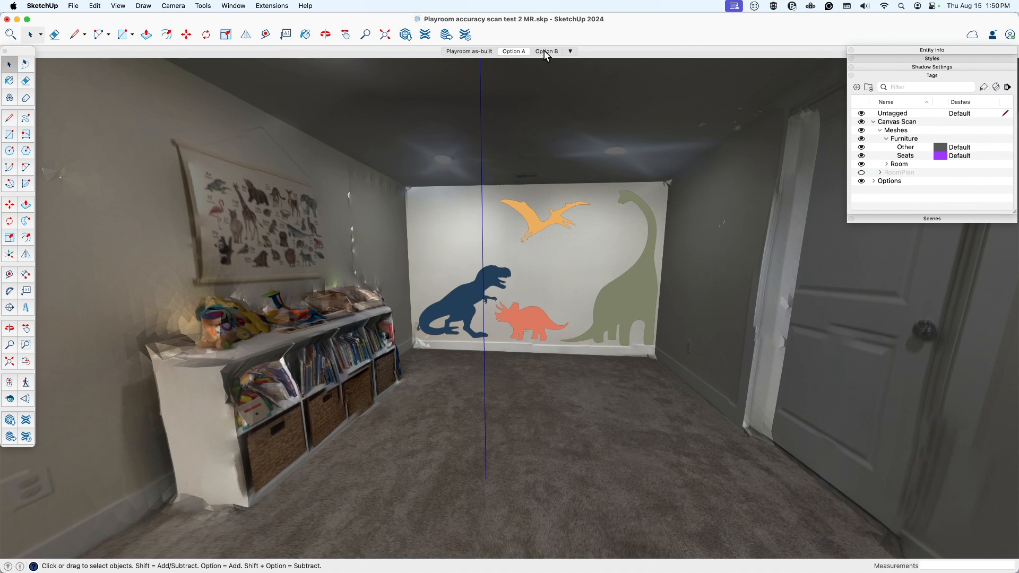
left_click(546, 51)
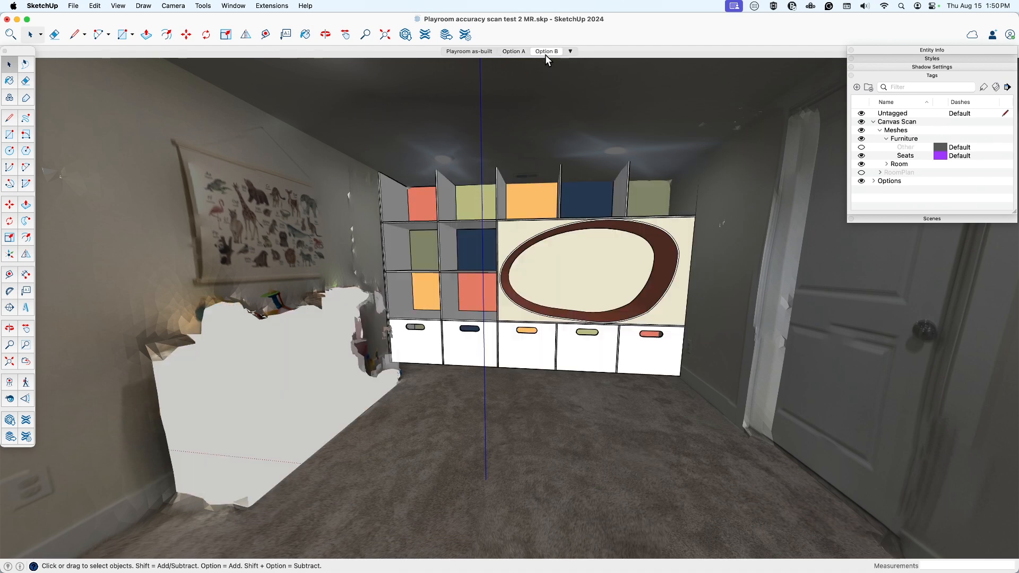
mouse_move(228, 441)
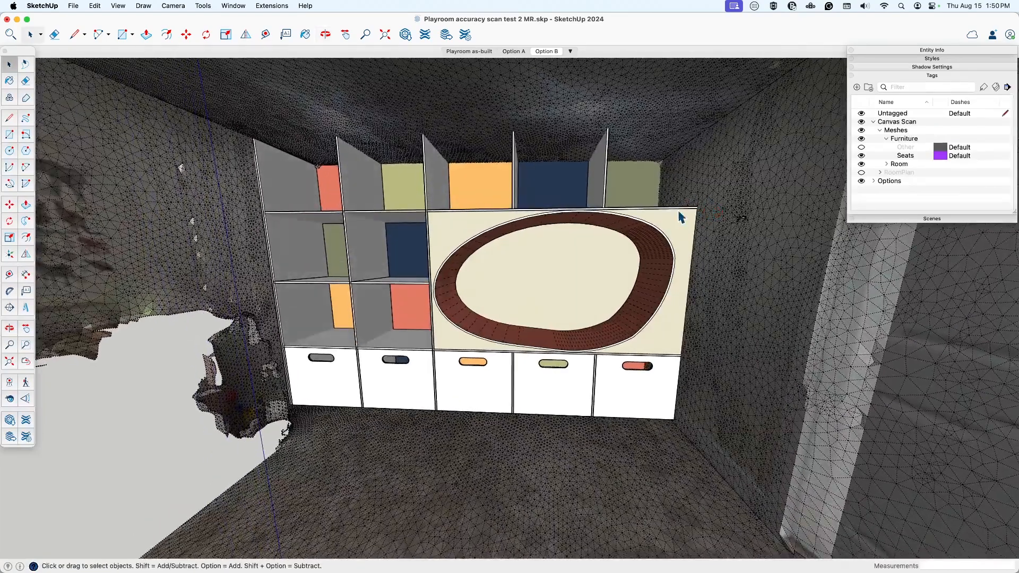
mouse_move(258, 164)
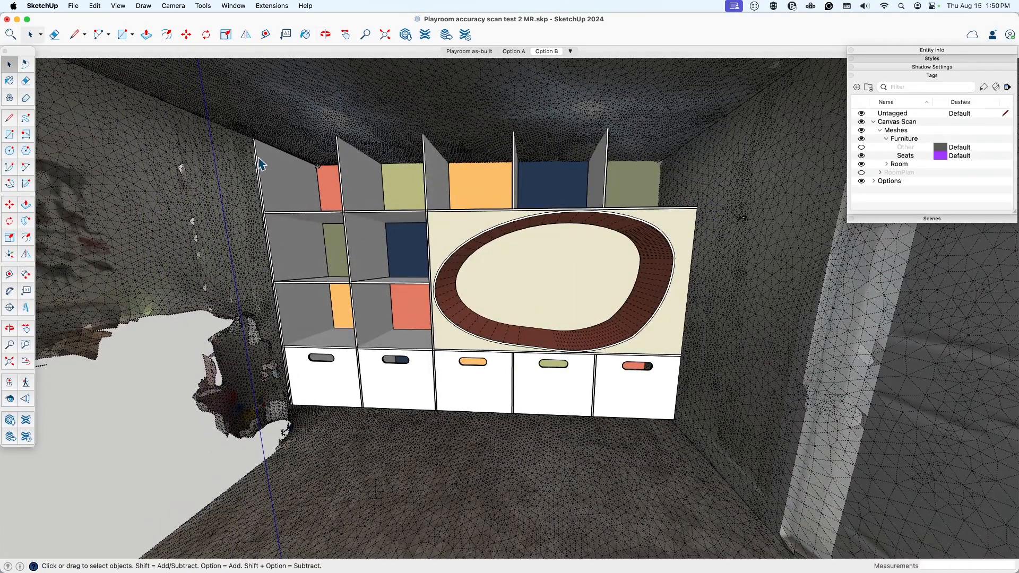
mouse_move(262, 285)
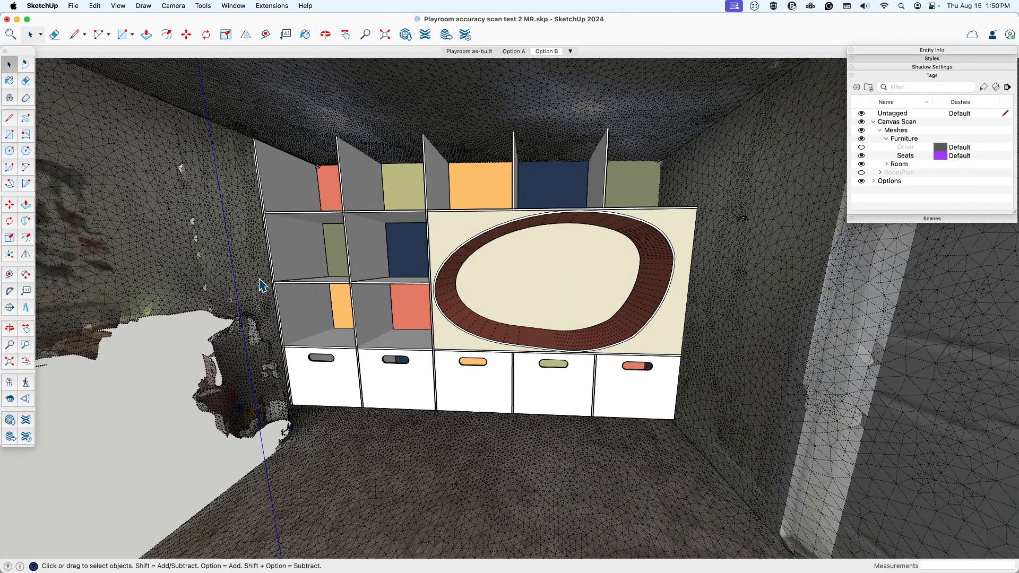
mouse_move(673, 211)
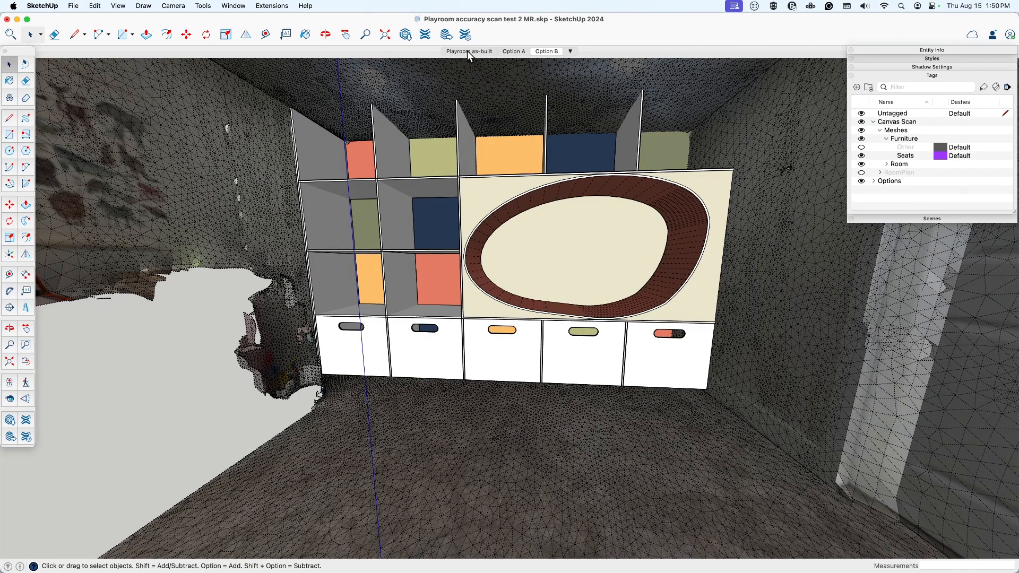
left_click(468, 51)
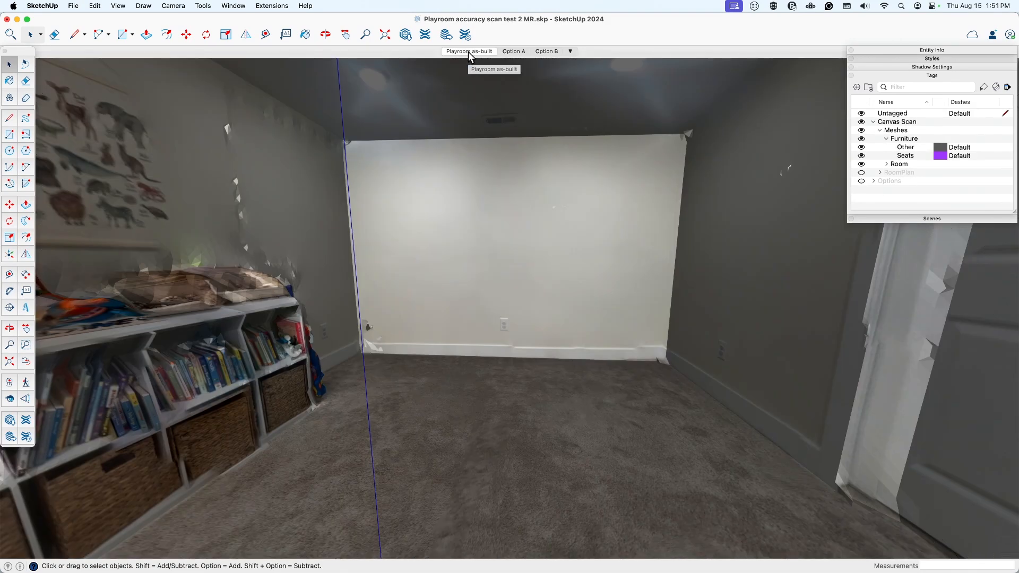
mouse_move(228, 14)
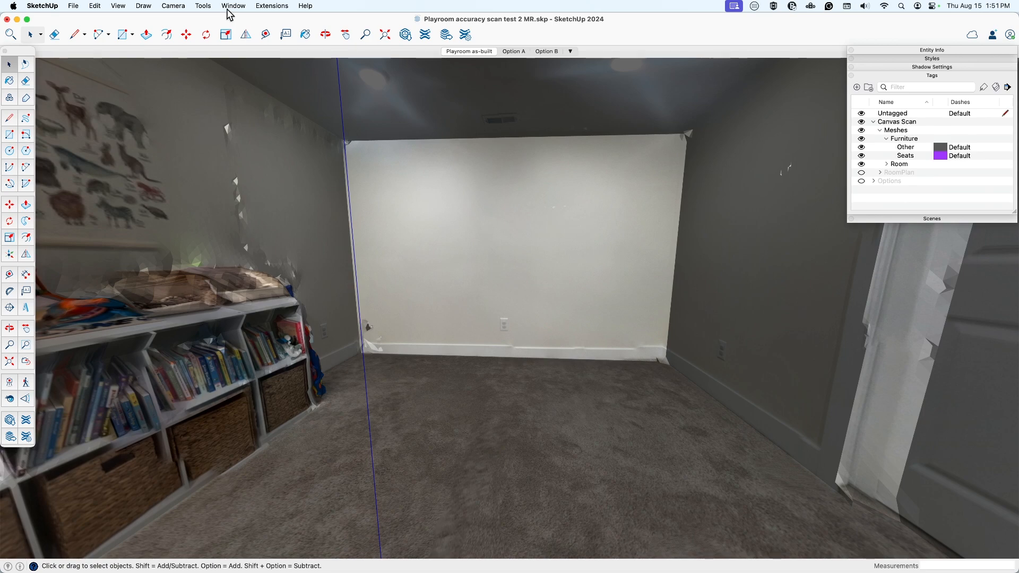
Select the Level Up room model and bring it into Playroom scan accuracy test MR.
left_click(232, 5)
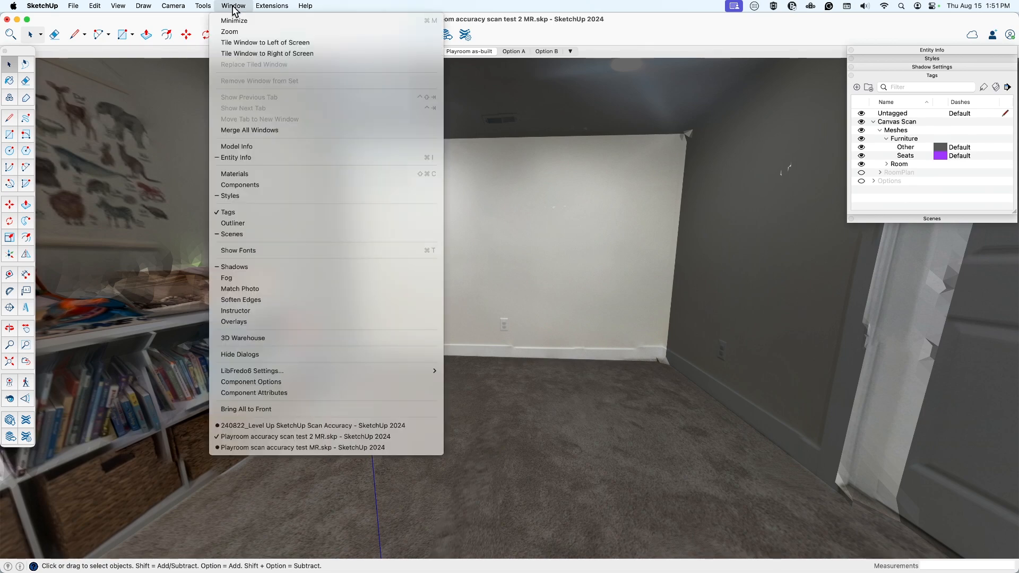
mouse_move(319, 311)
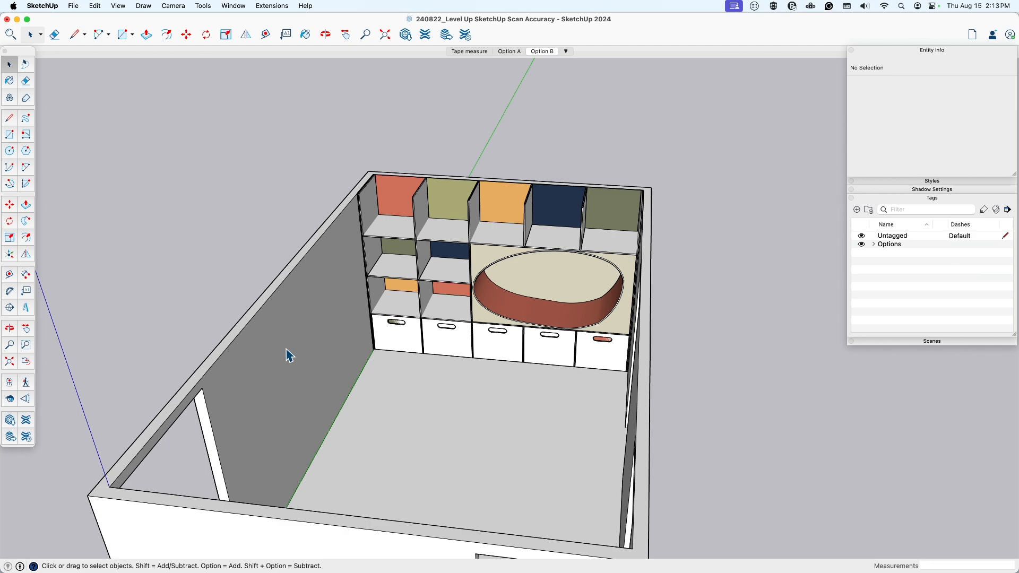
left_click(289, 355)
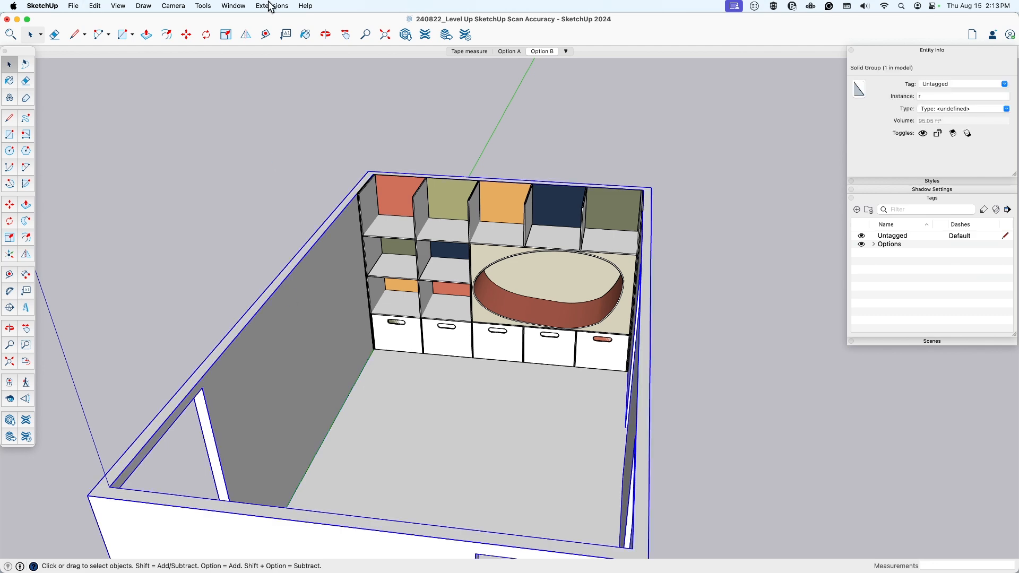
left_click(232, 5)
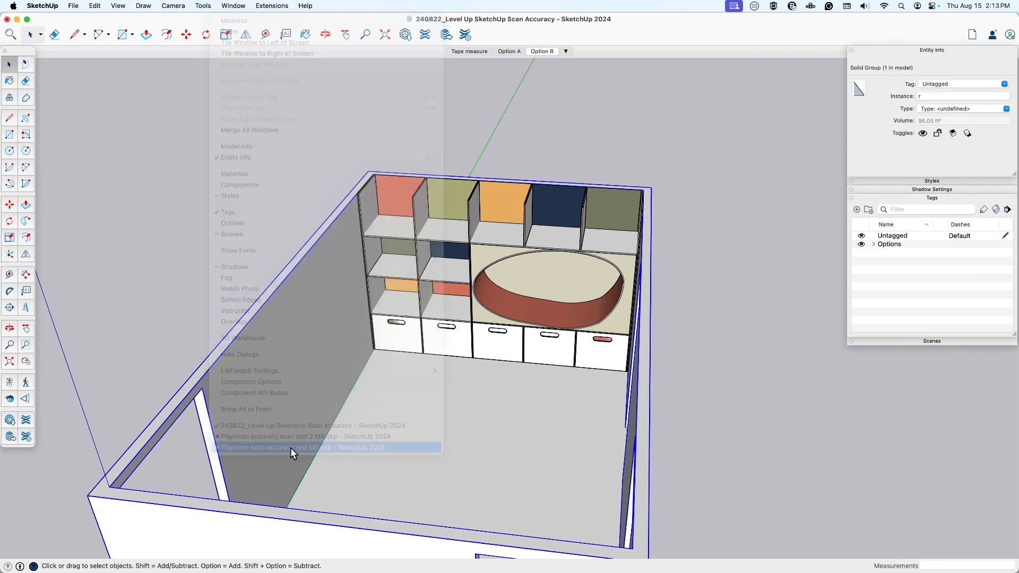
left_click(302, 447)
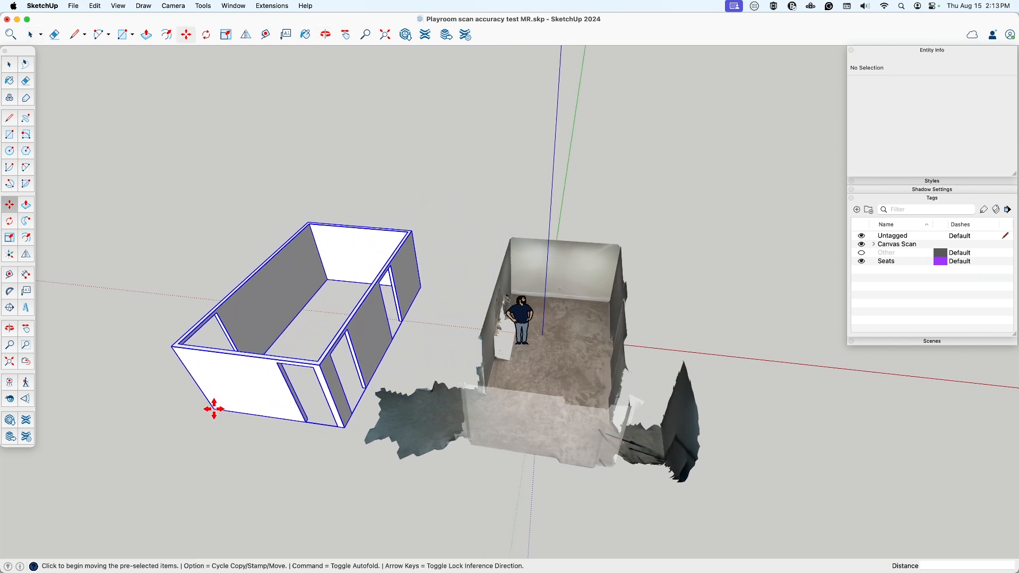
left_click(232, 6)
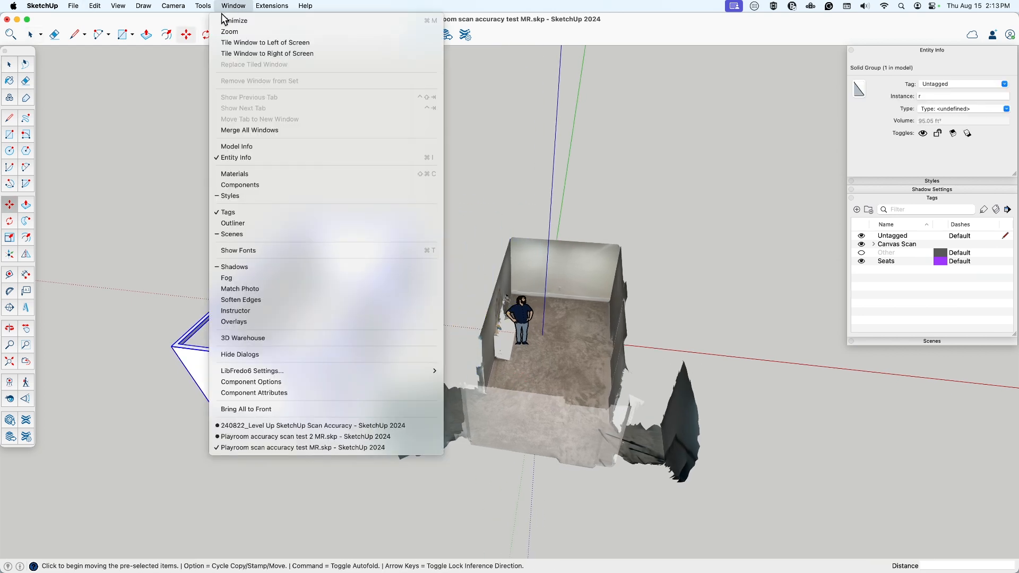
left_click(304, 436)
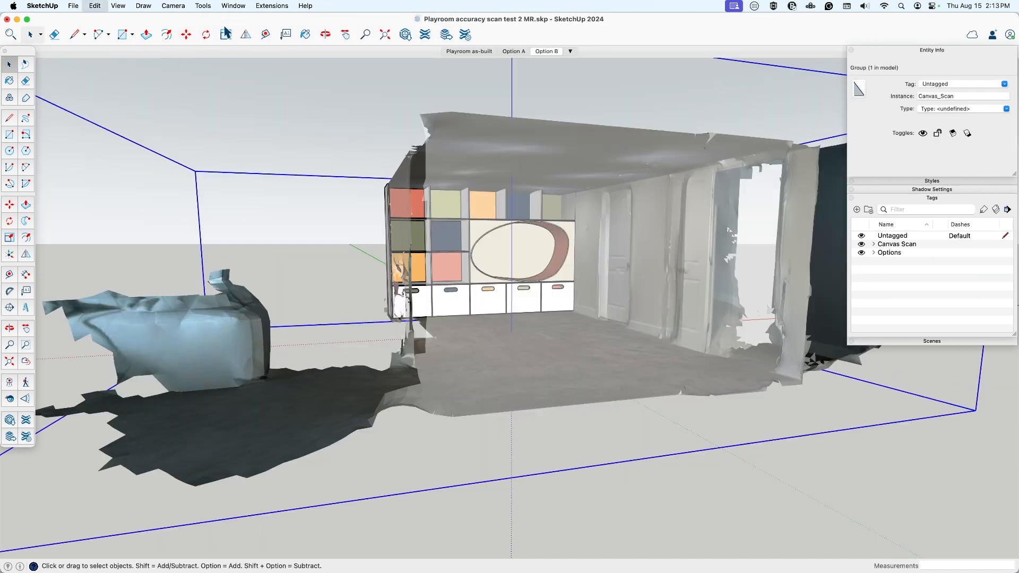
left_click(233, 5)
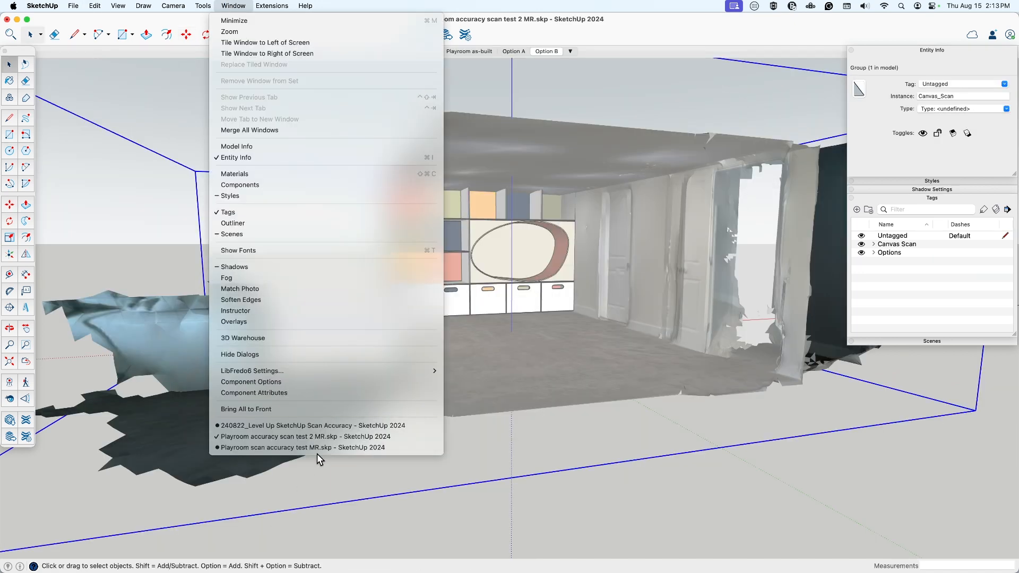
left_click(301, 447)
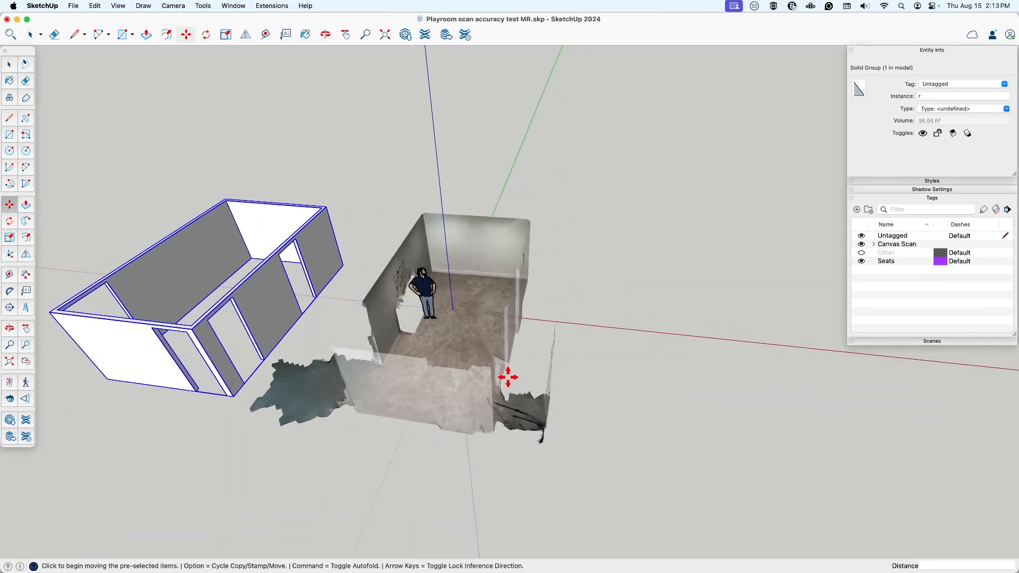
mouse_move(582, 444)
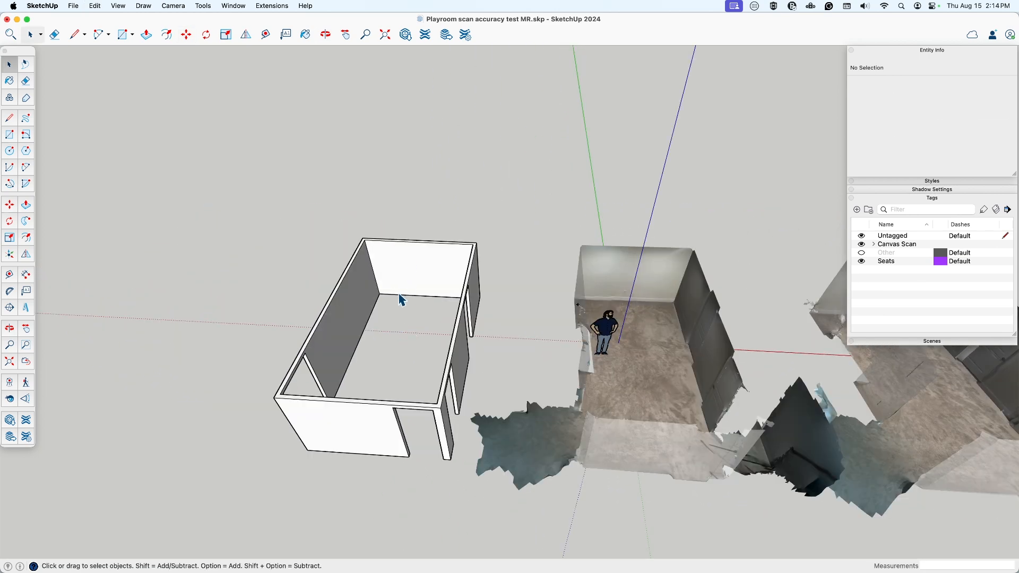
mouse_move(362, 226)
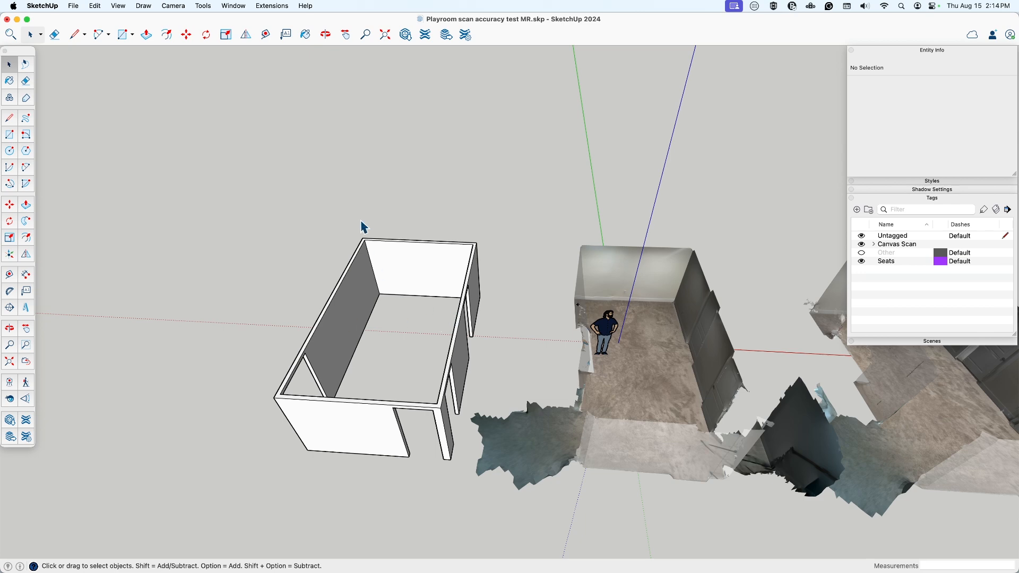
mouse_move(717, 226)
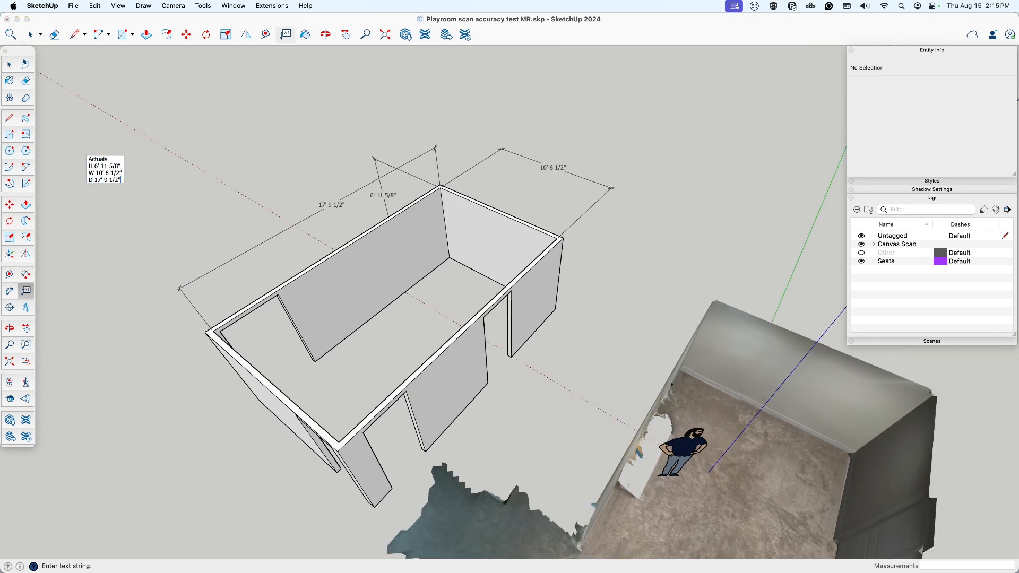
Type 'R' while adding dimension and note text to the room model.
type("RoomPlan 1")
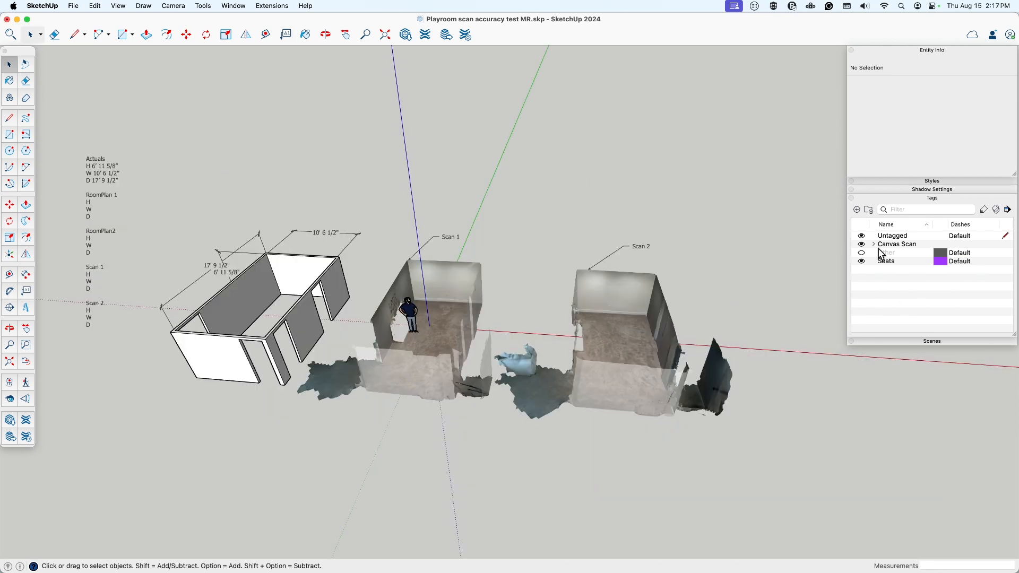
Expand the Canvas Scan tag group and hide its Meshes tag.
left_click(874, 243)
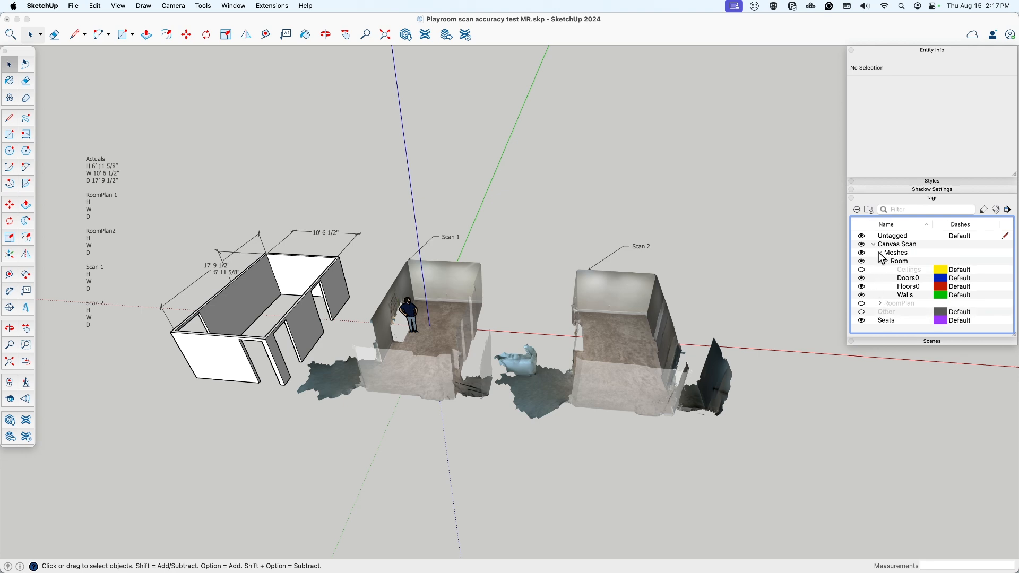
left_click(862, 252)
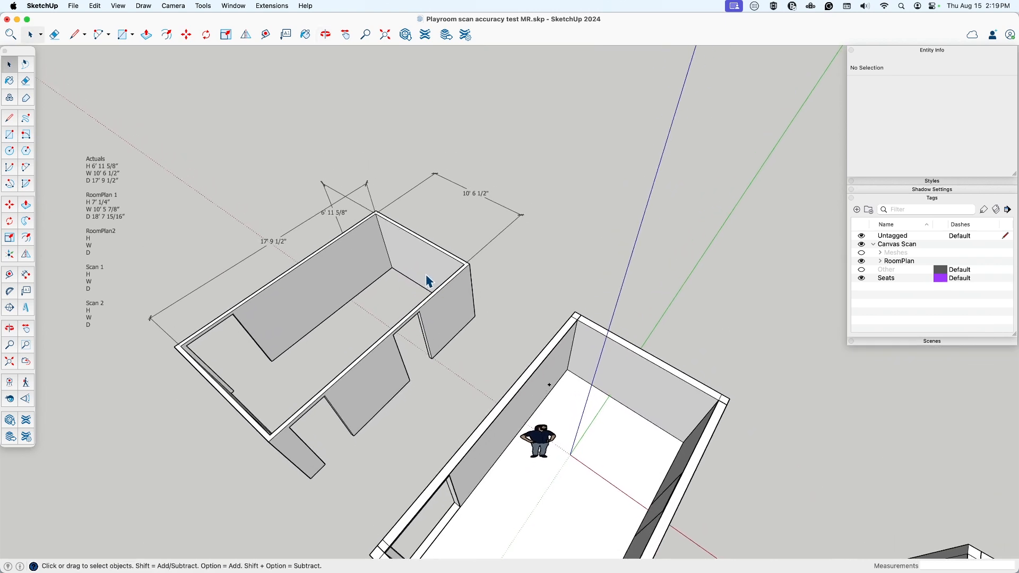
mouse_move(425, 276)
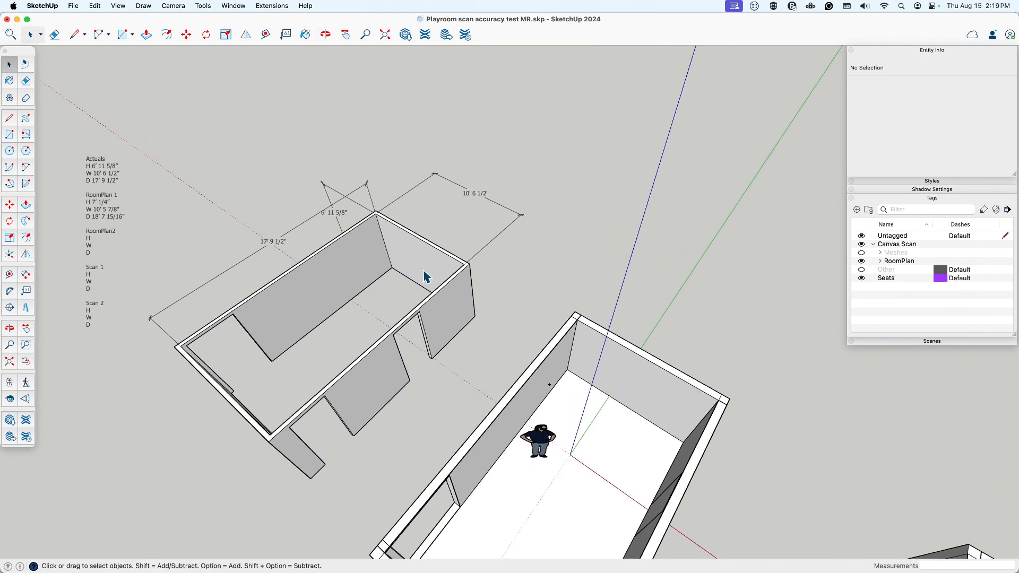
mouse_move(432, 274)
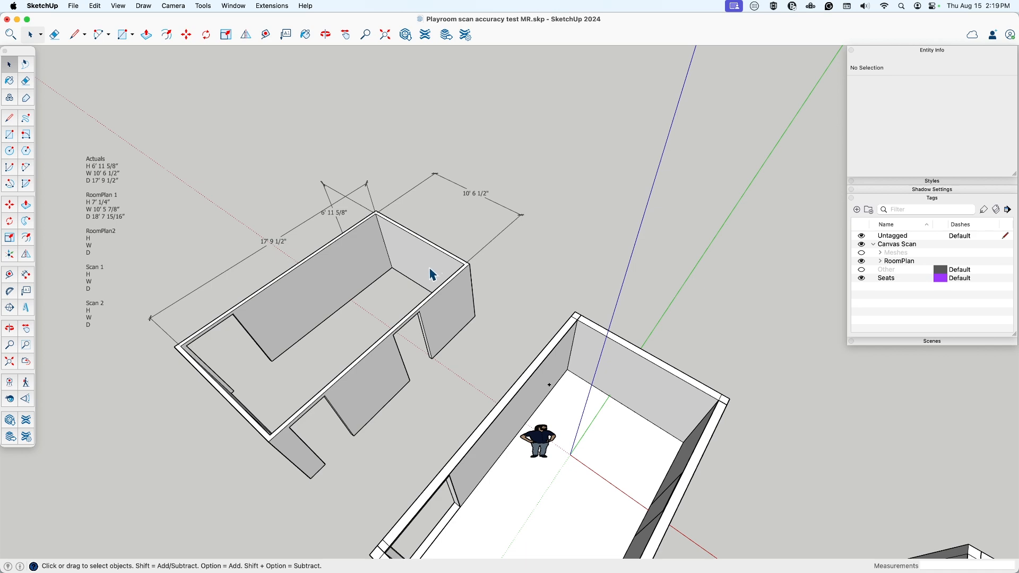
mouse_move(434, 290)
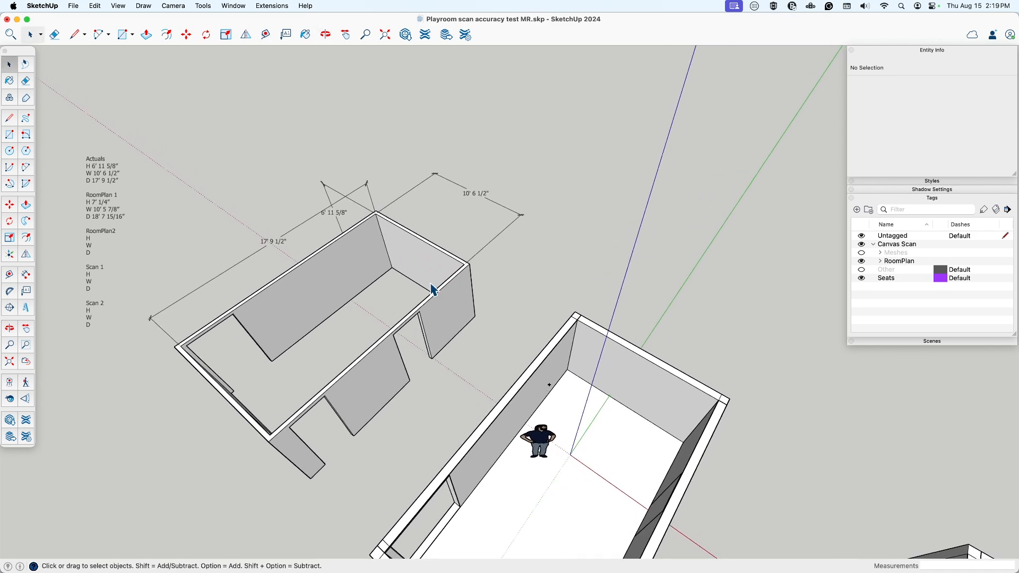
mouse_move(420, 279)
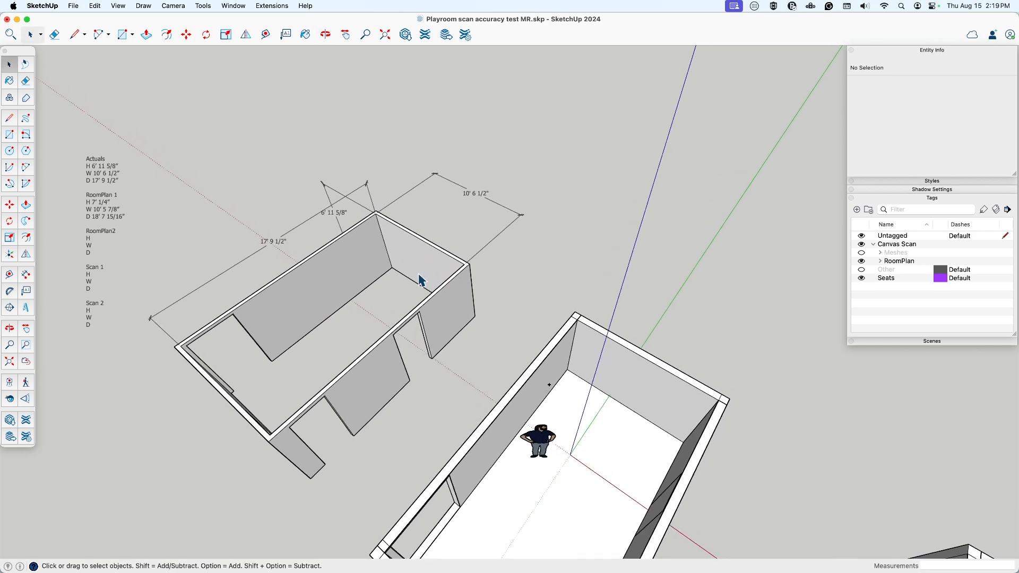
mouse_move(429, 269)
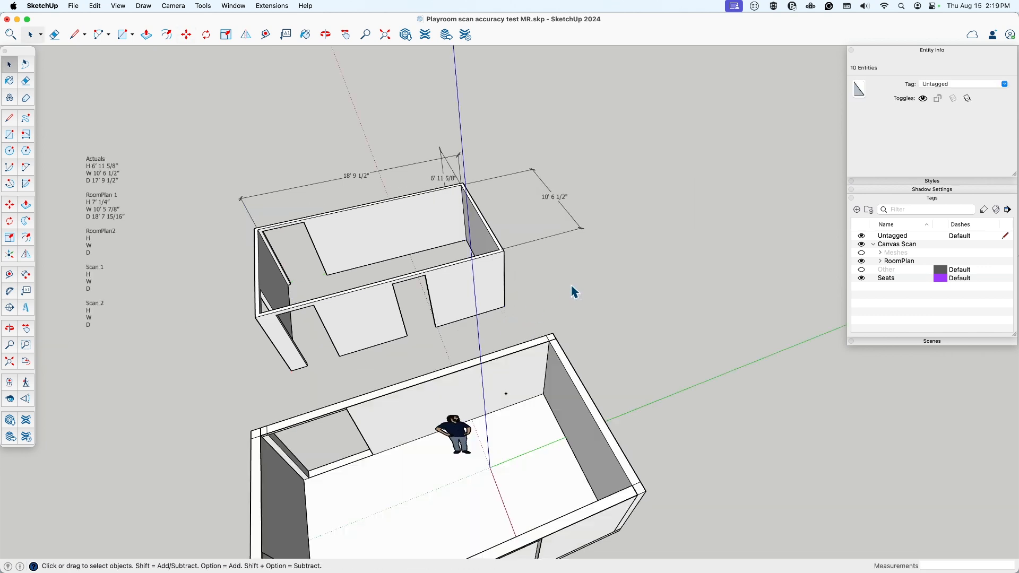
Clear the selection and begin measuring the RoomPlan 2 model.
left_click(345, 186)
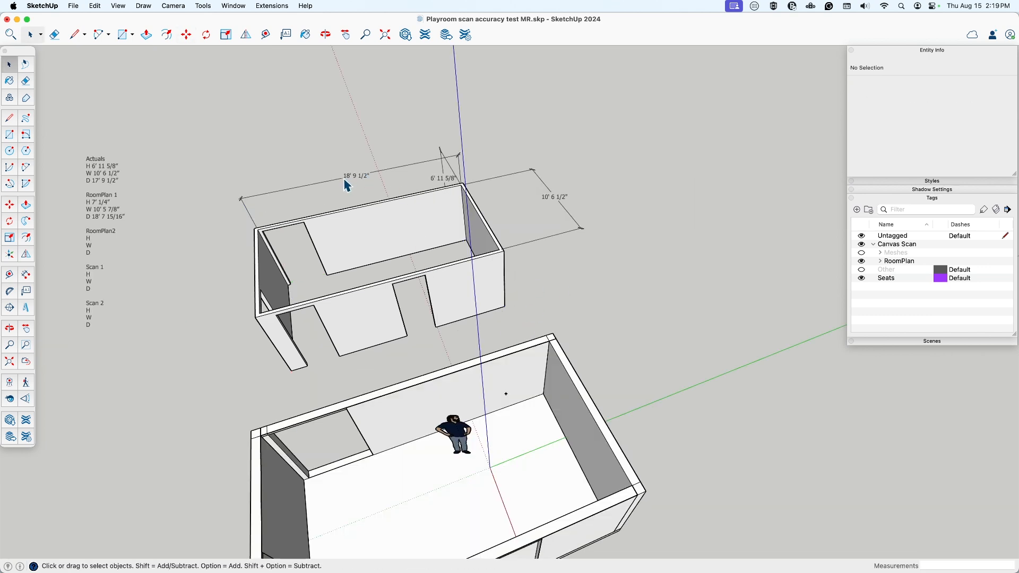
mouse_move(503, 320)
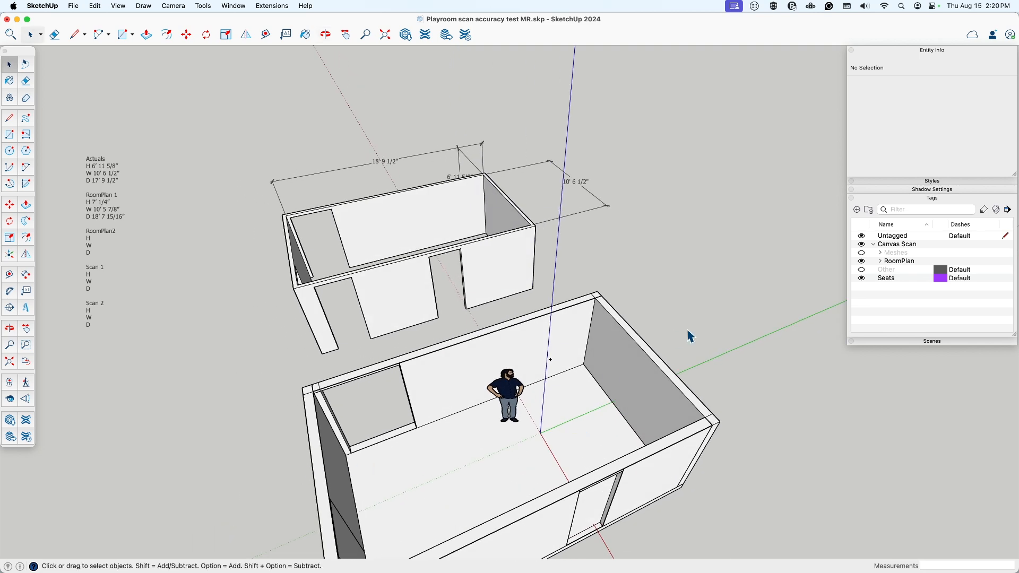
mouse_move(509, 397)
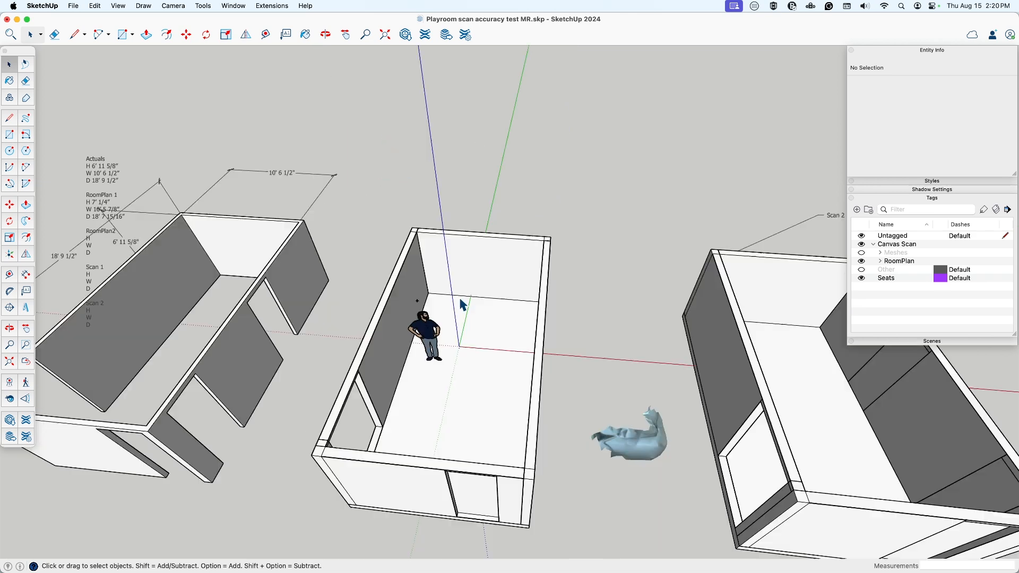
mouse_move(469, 286)
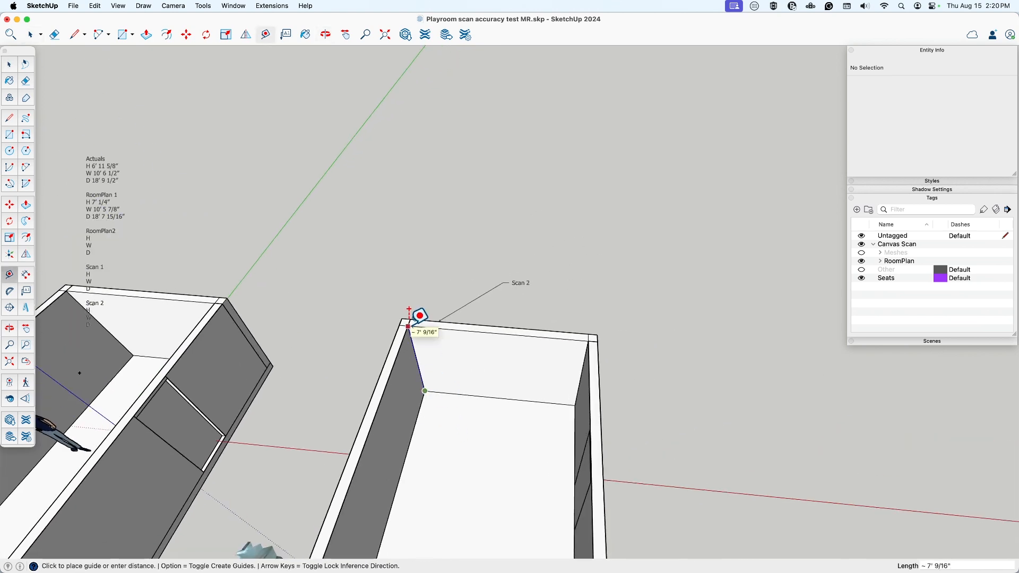
mouse_move(123, 215)
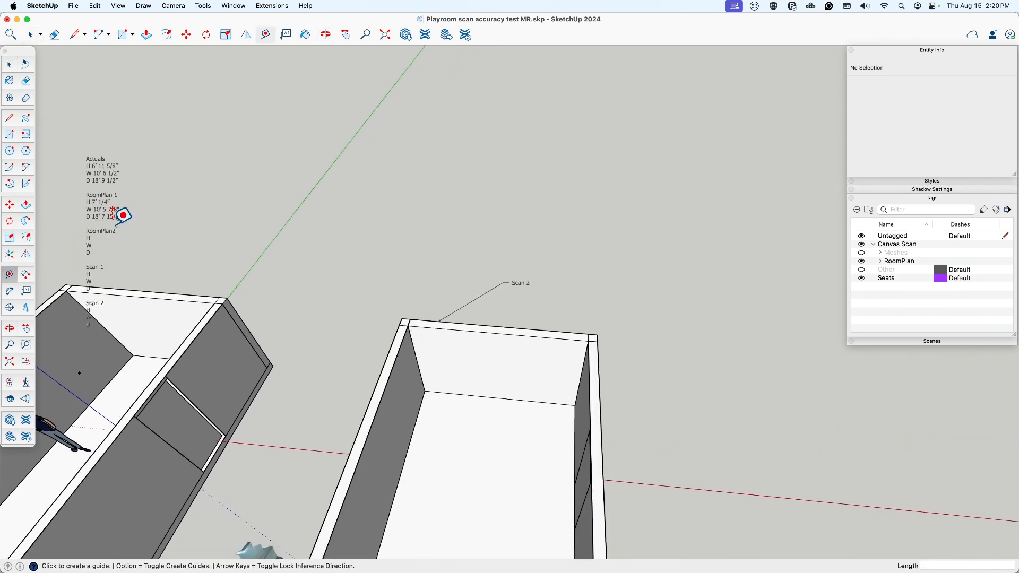
left_click(104, 254)
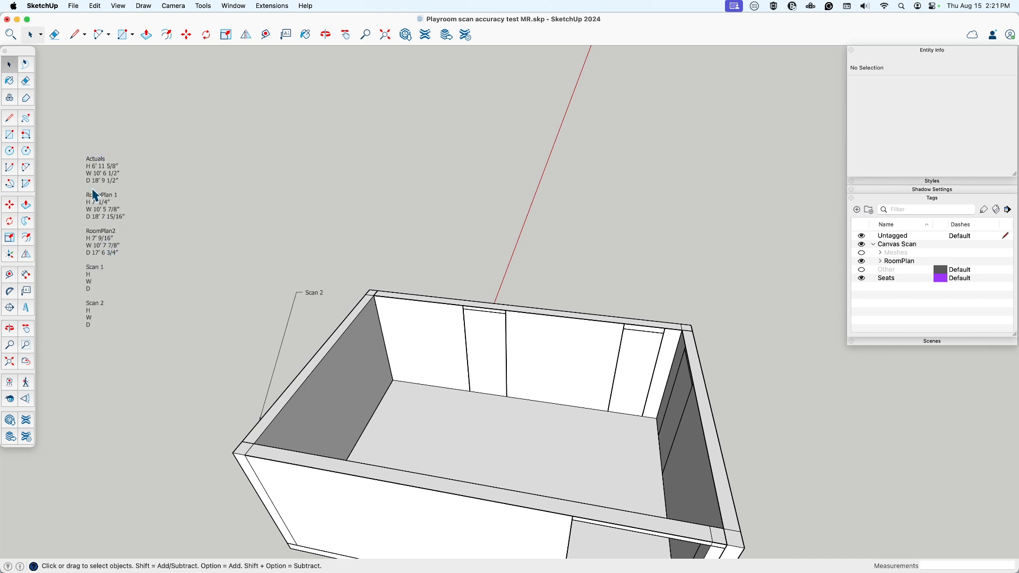
mouse_move(106, 188)
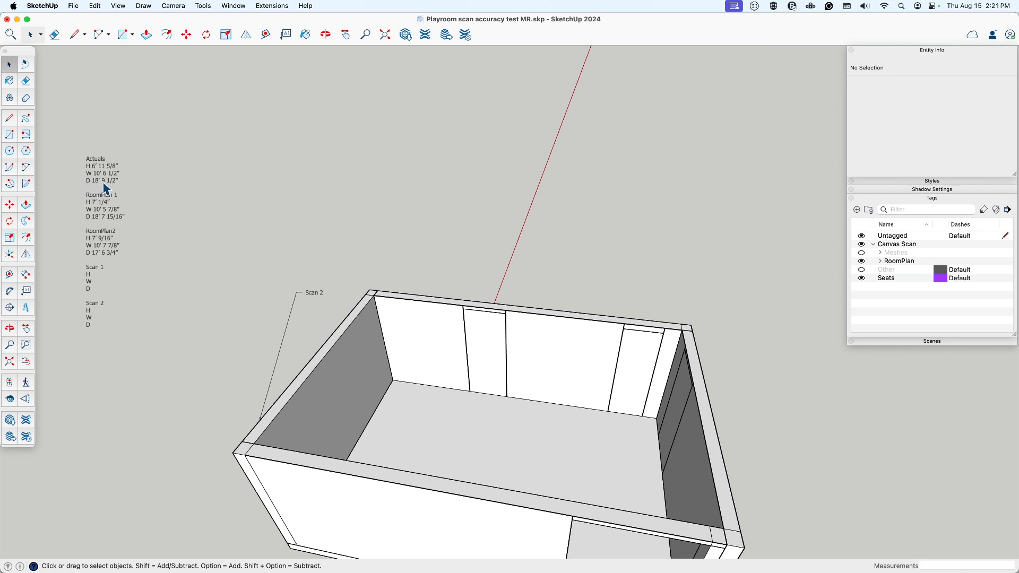
mouse_move(97, 226)
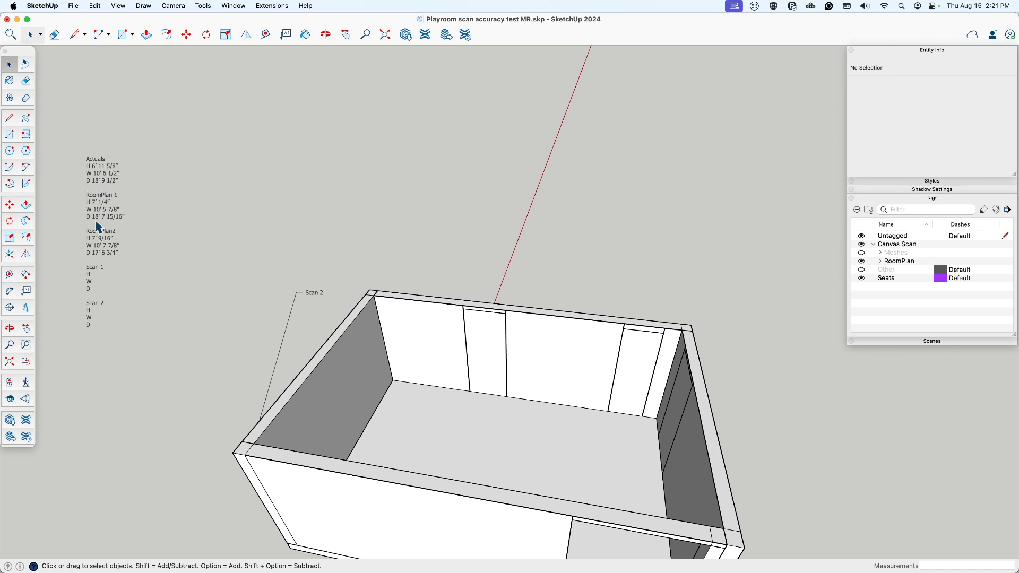
mouse_move(112, 224)
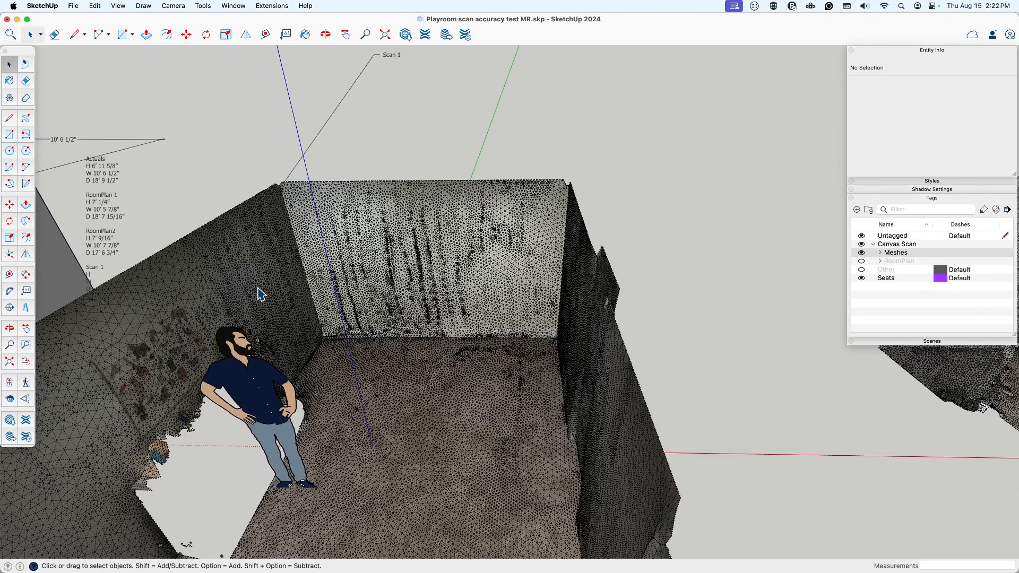
mouse_move(269, 268)
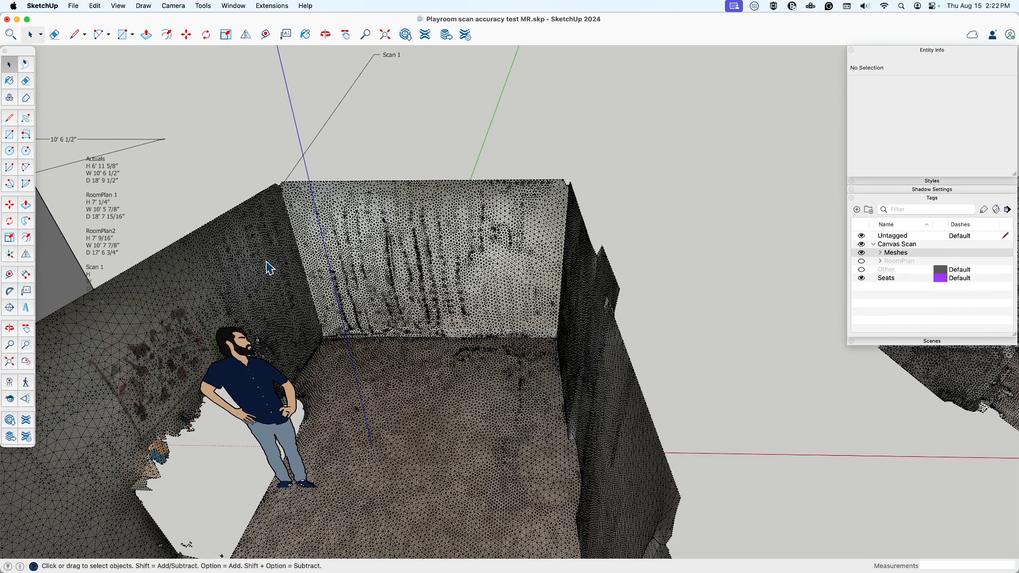
mouse_move(489, 388)
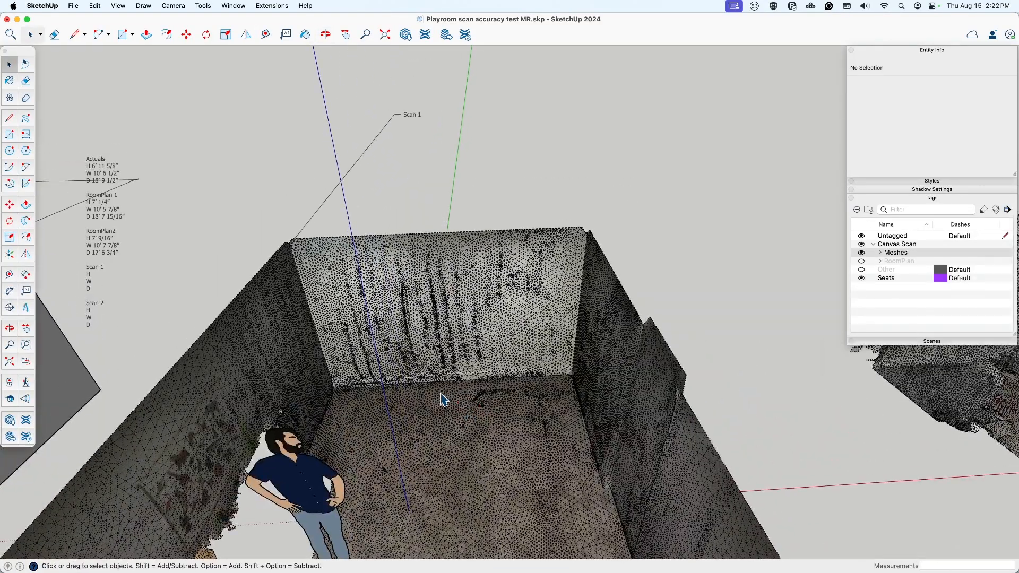
mouse_move(470, 399)
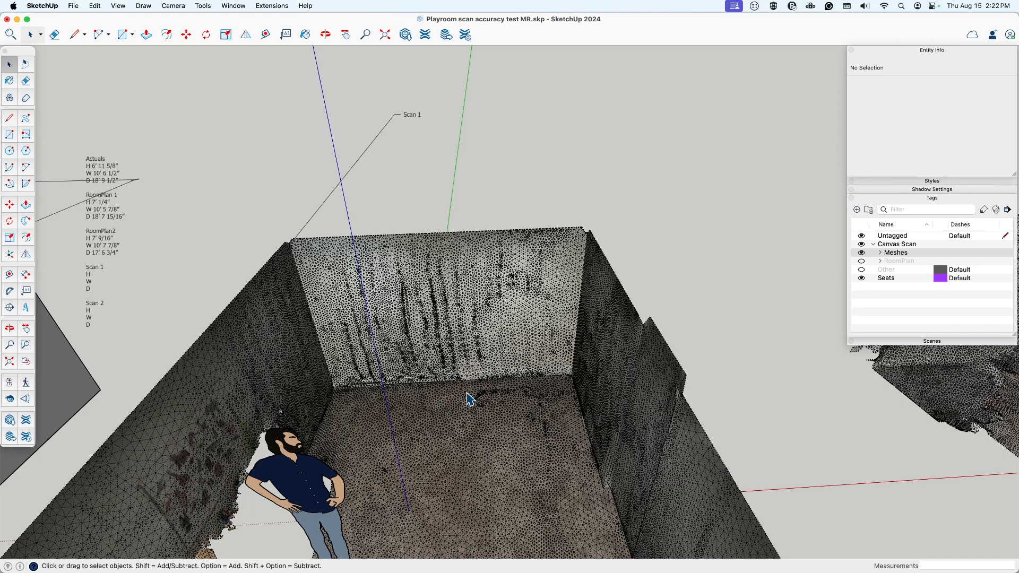
mouse_move(473, 413)
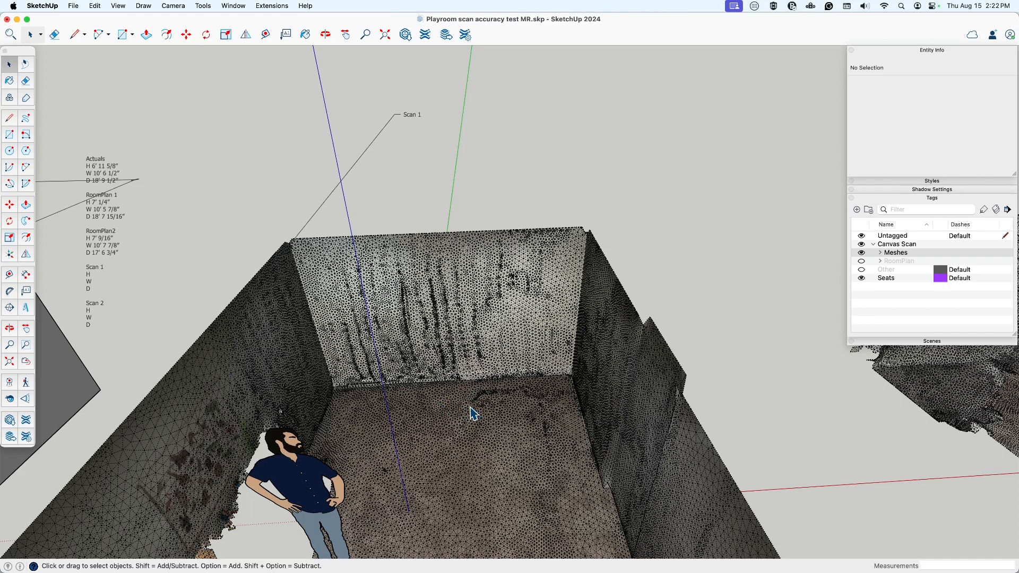
mouse_move(491, 435)
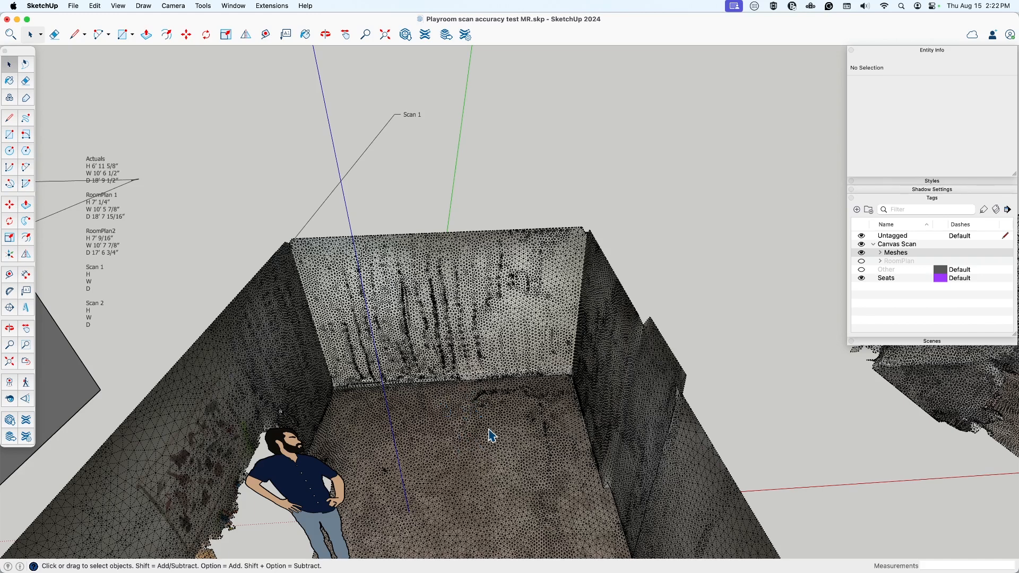
Toggle a tag in the Tags panel so the Canvas scan meshes are shown.
left_click(880, 252)
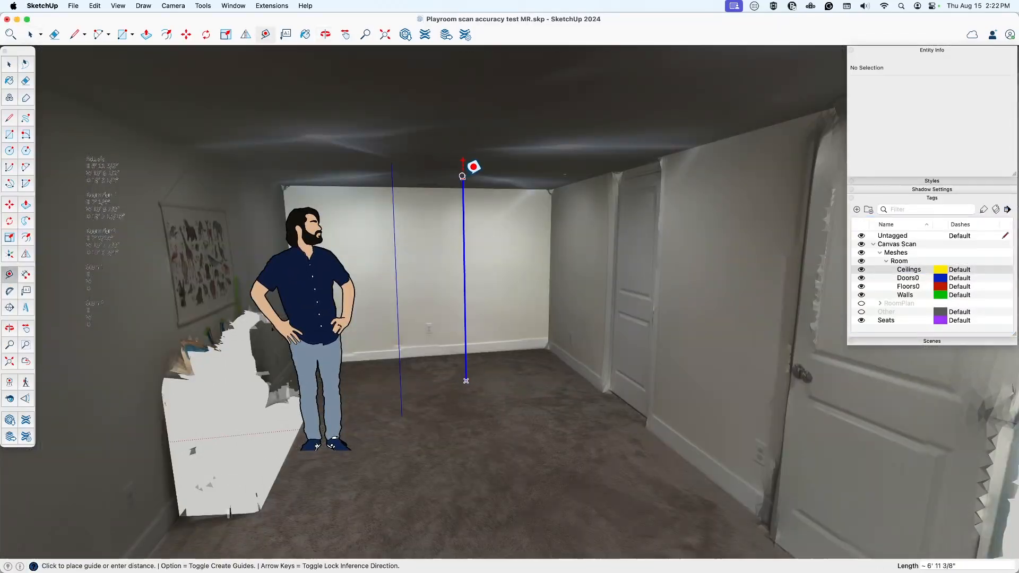
mouse_move(373, 153)
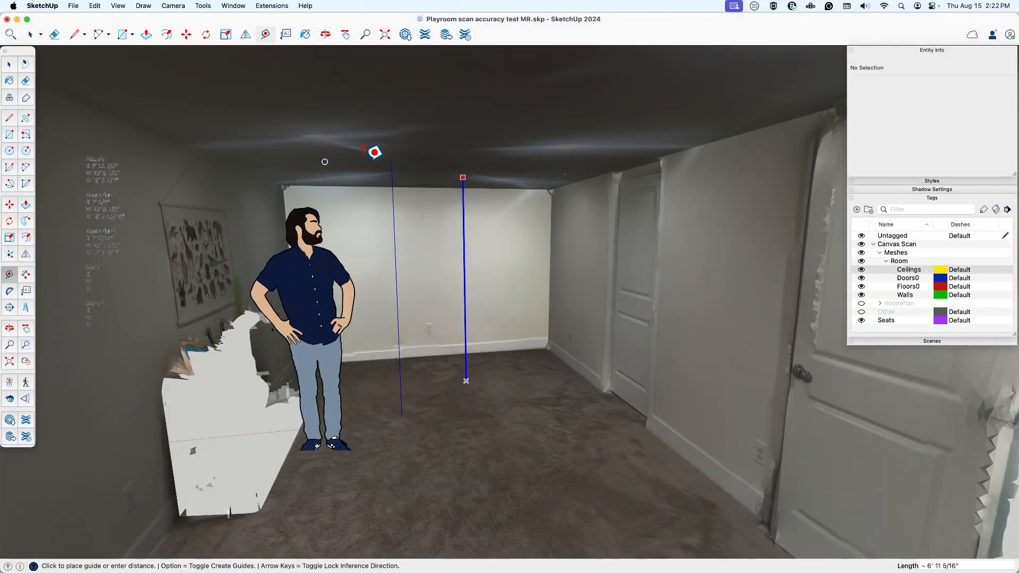
mouse_move(474, 168)
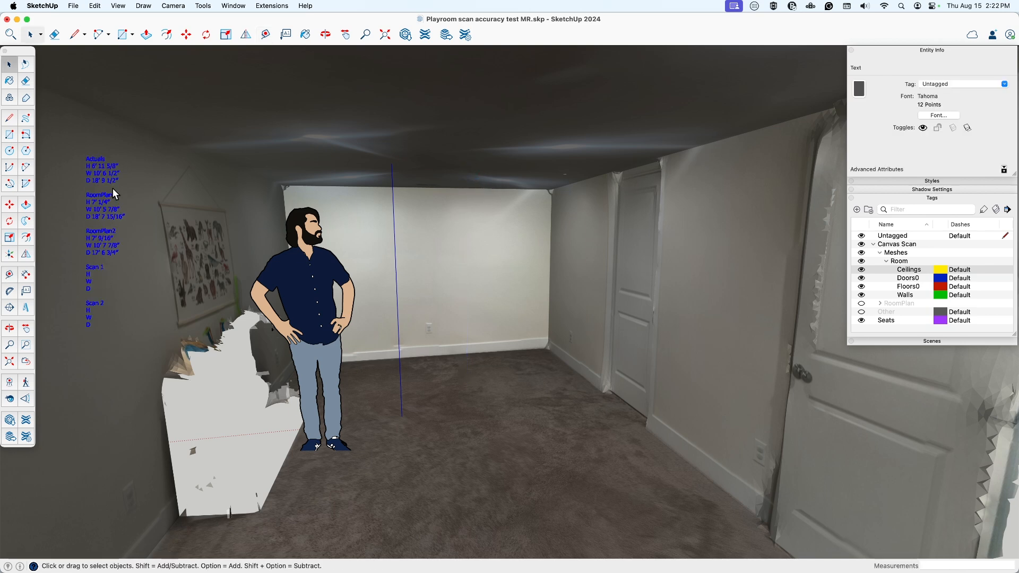
Turn off the Ceilings tag to hide the scan's ceilings.
left_click(98, 280)
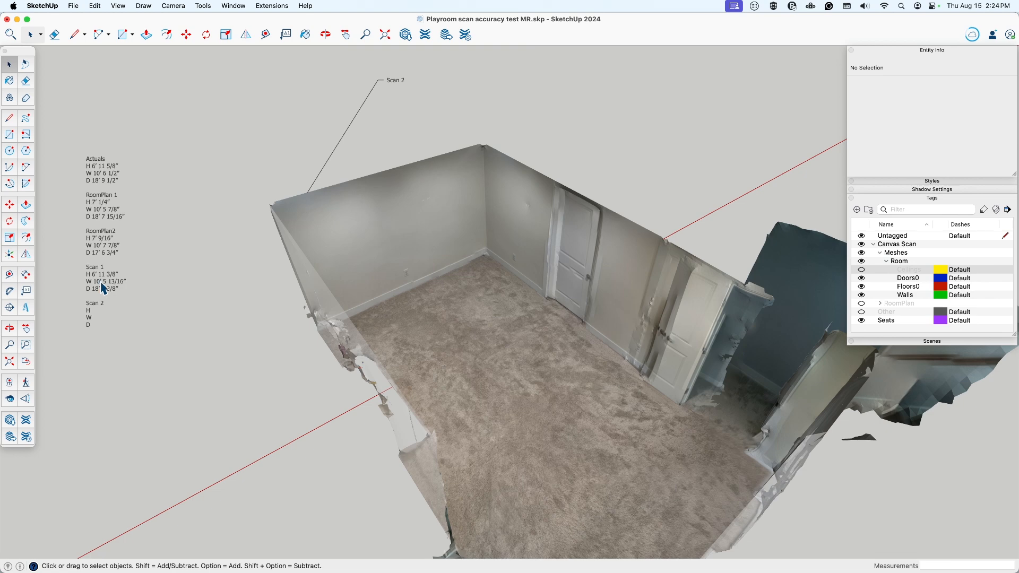
mouse_move(112, 284)
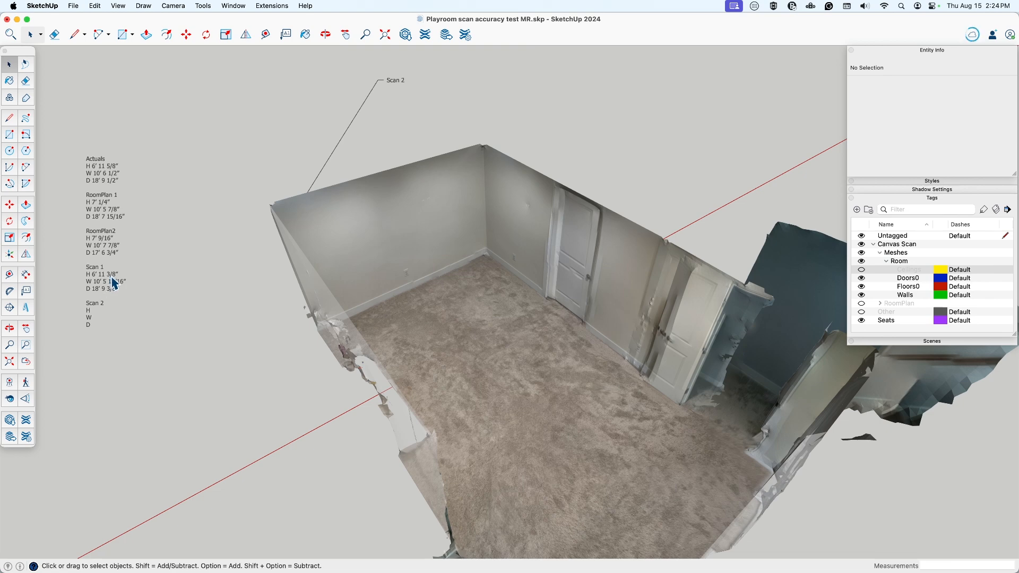
mouse_move(601, 284)
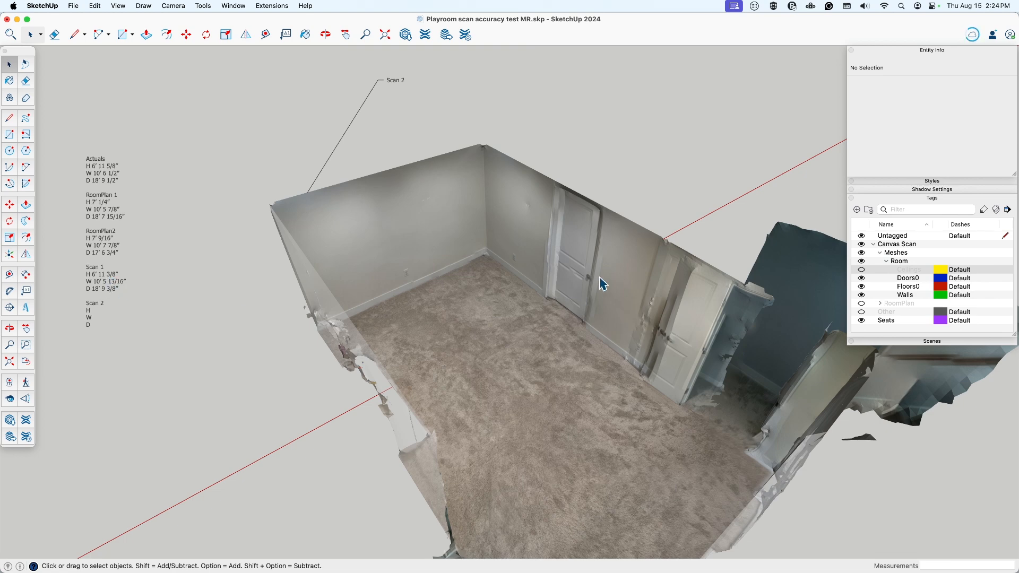
Toggle a tag's visibility in the Tags panel before working on the Scan 2 mesh.
left_click(861, 269)
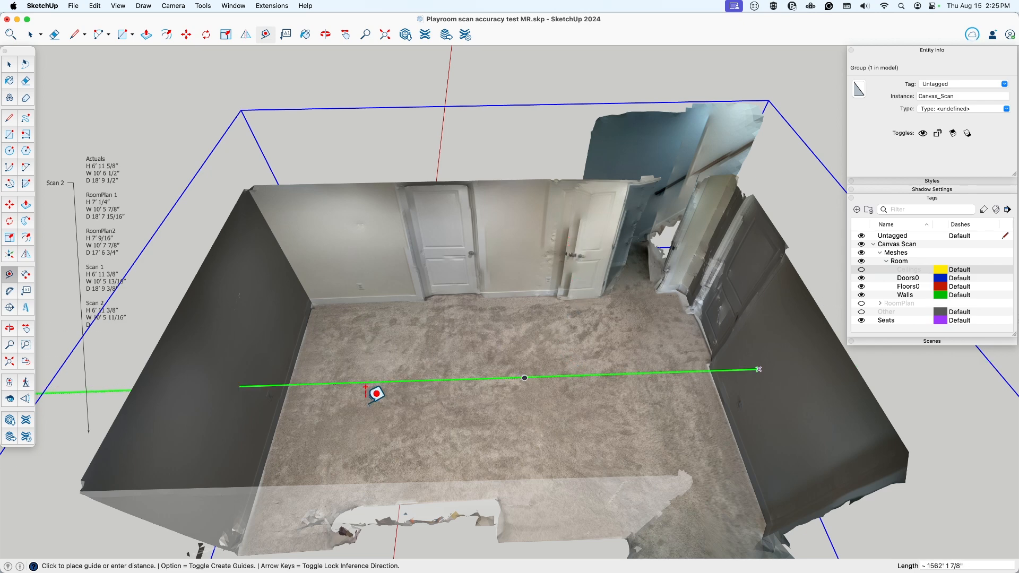
mouse_move(250, 376)
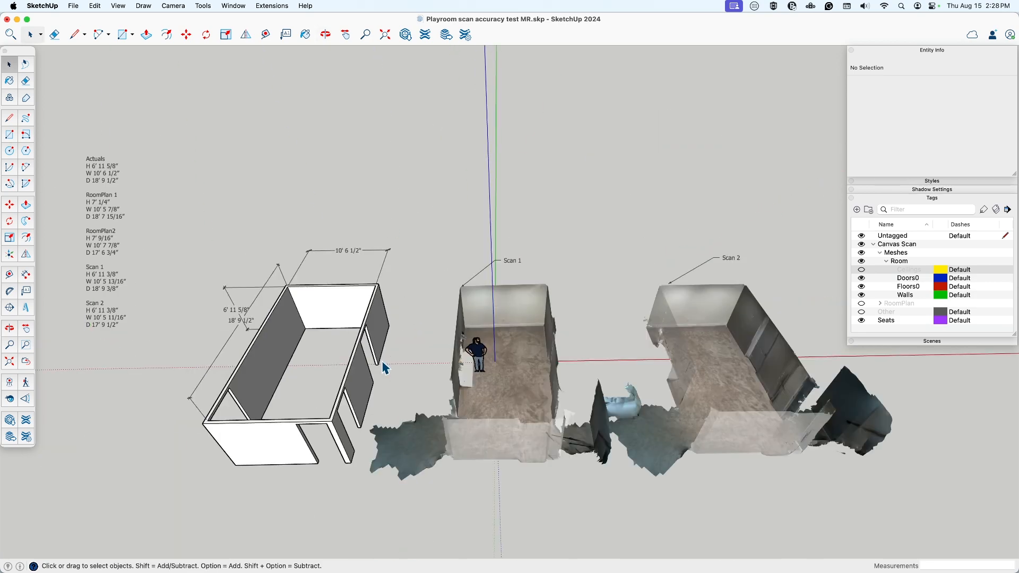
mouse_move(380, 375)
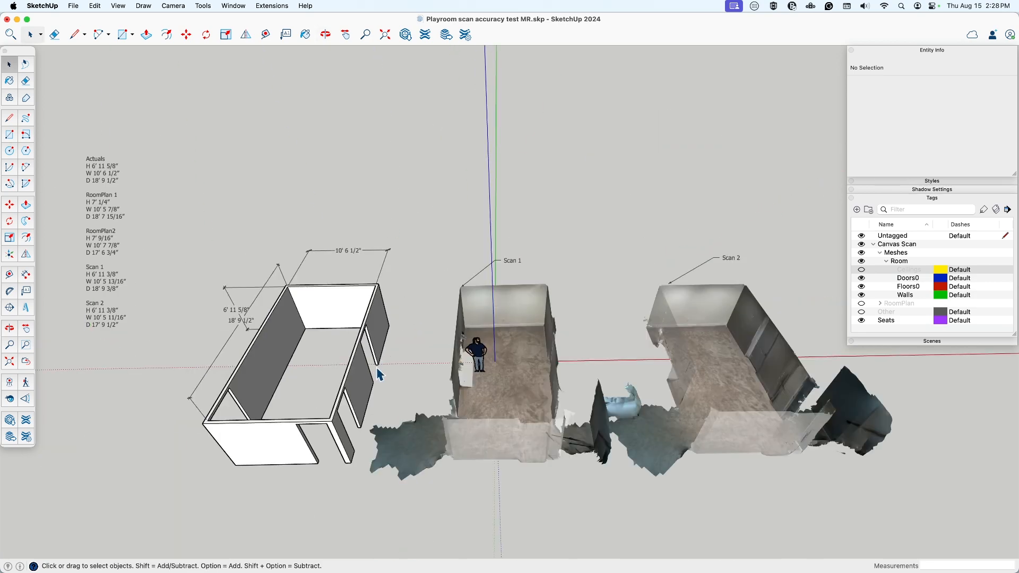
mouse_move(394, 379)
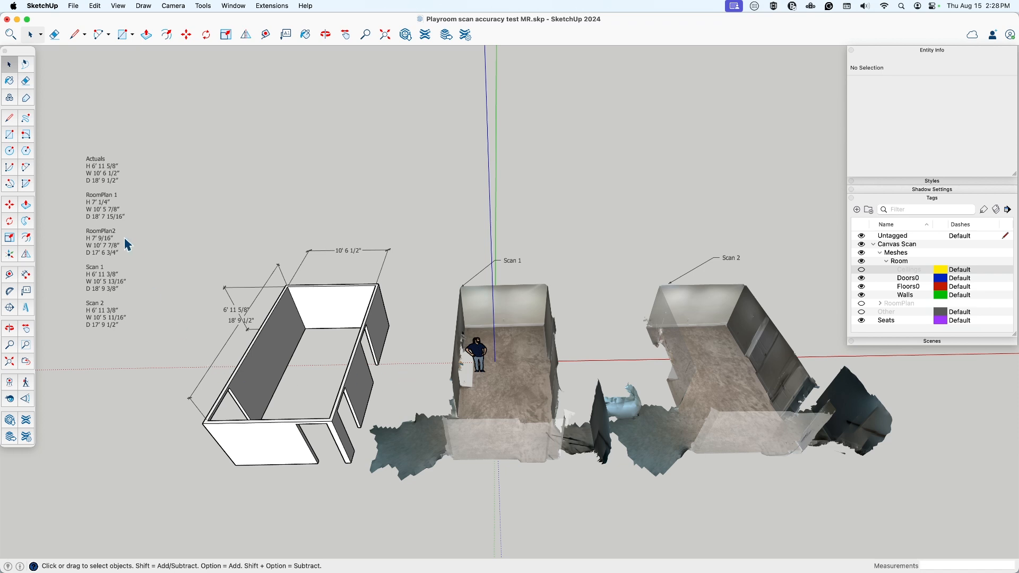
mouse_move(136, 264)
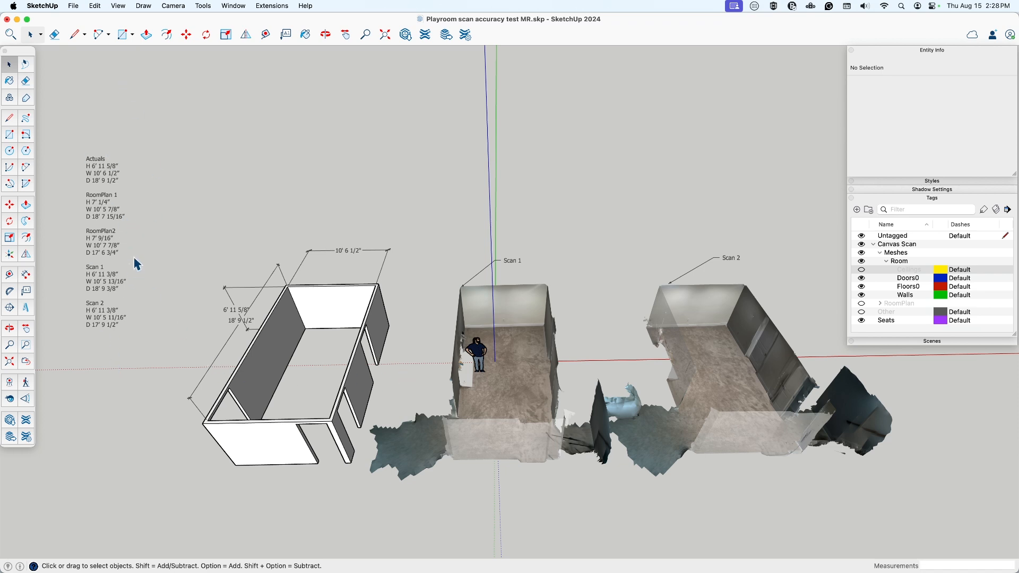
mouse_move(128, 172)
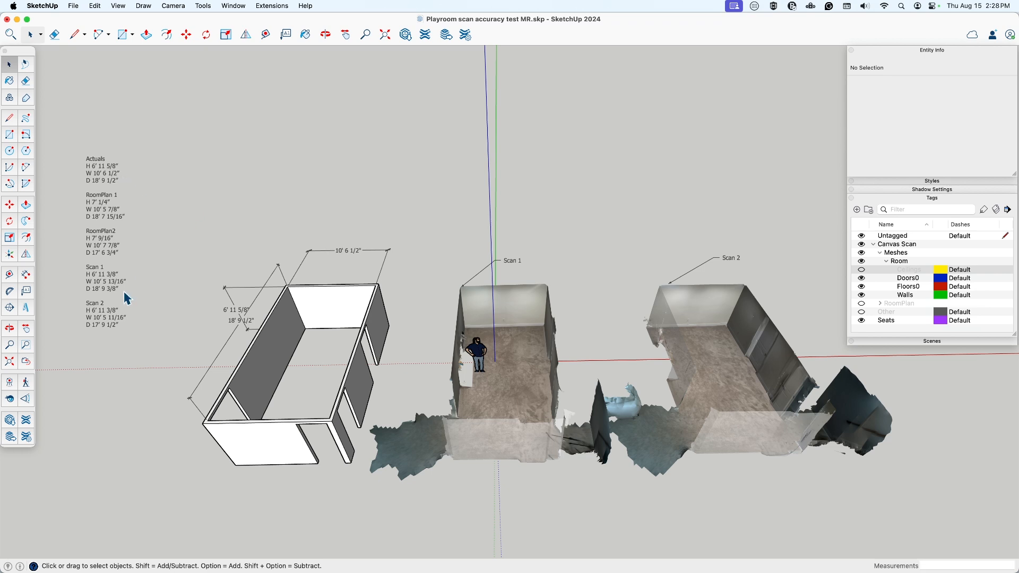
mouse_move(162, 269)
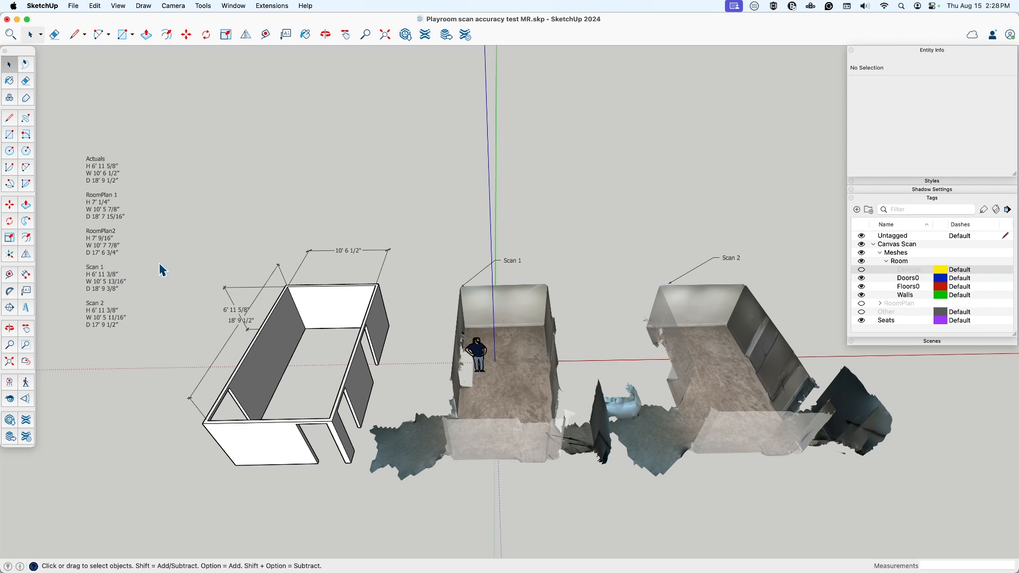
mouse_move(142, 283)
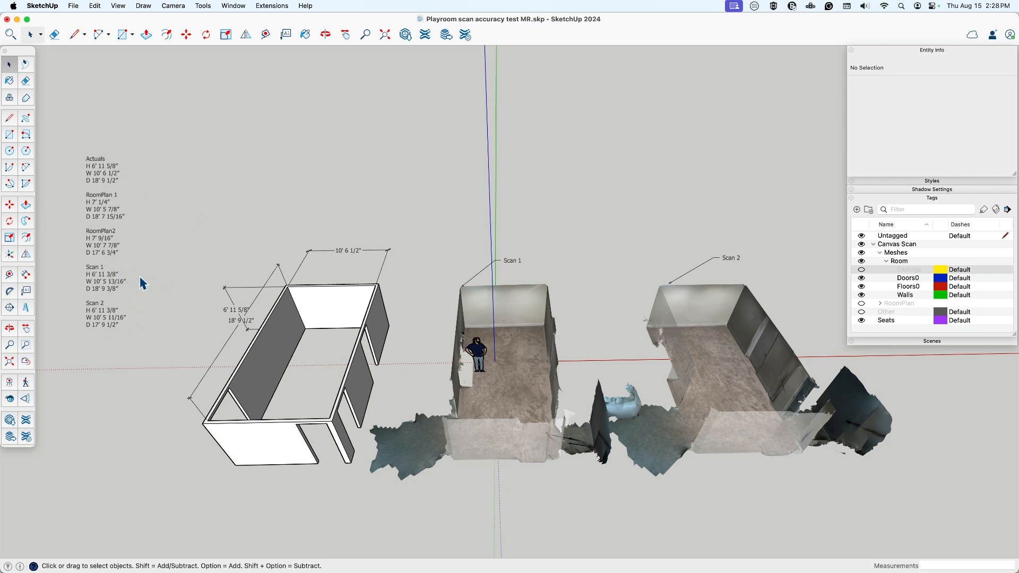
mouse_move(128, 245)
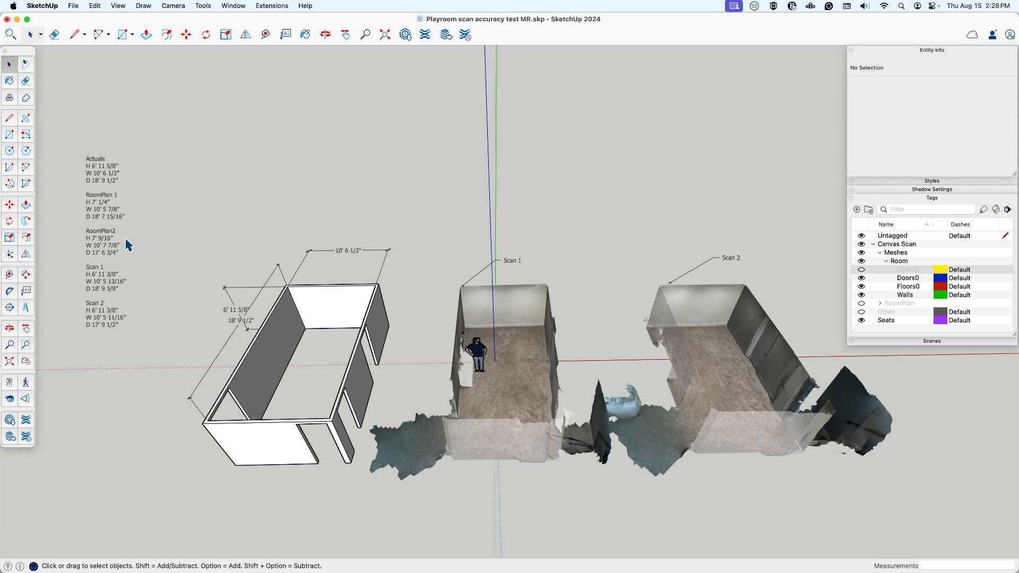
mouse_move(543, 331)
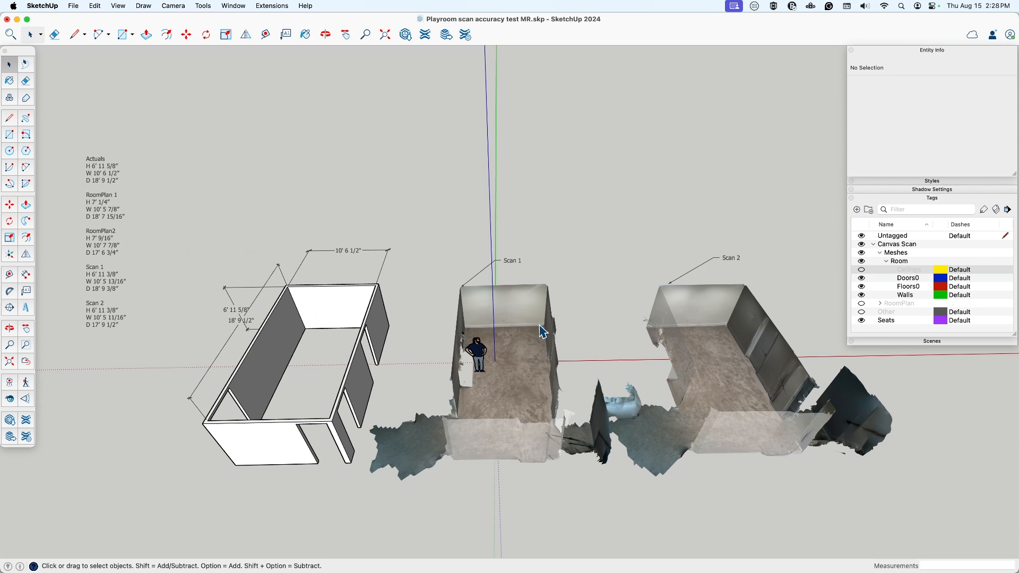
Toggle the RoomPlan and Canvas Scan mesh tags until the textured scan meshes display.
left_click(860, 269)
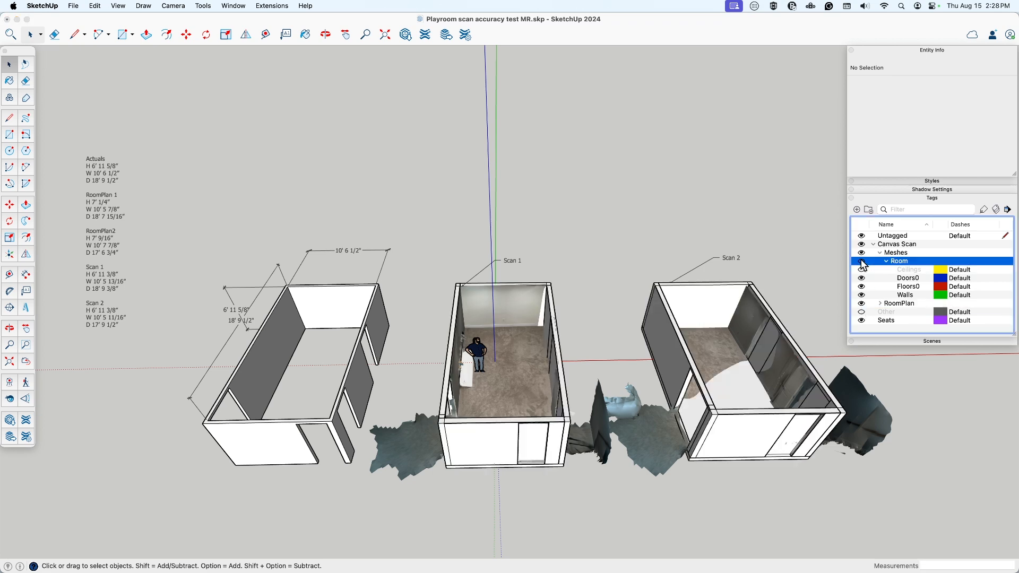
left_click(861, 269)
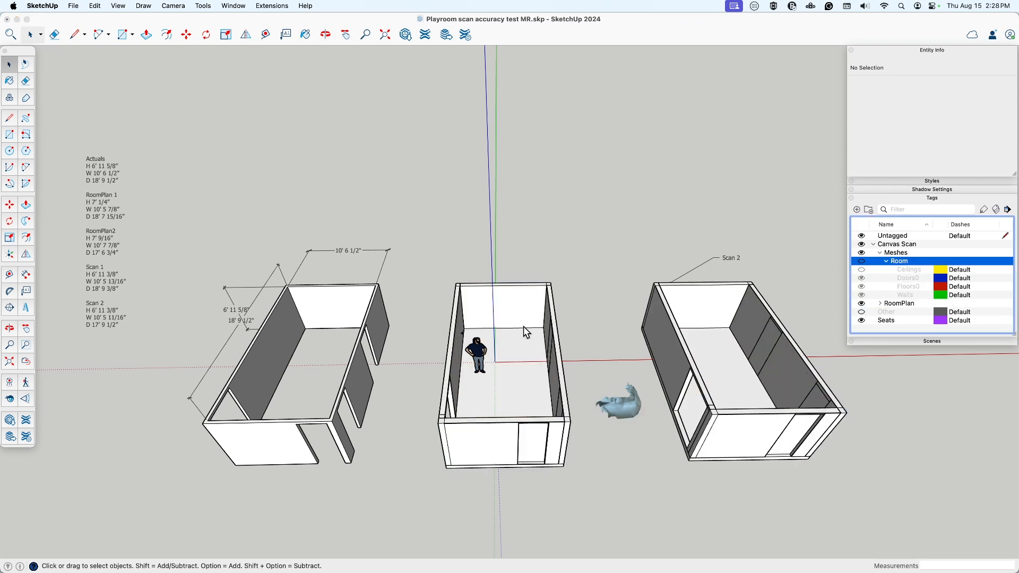
mouse_move(304, 317)
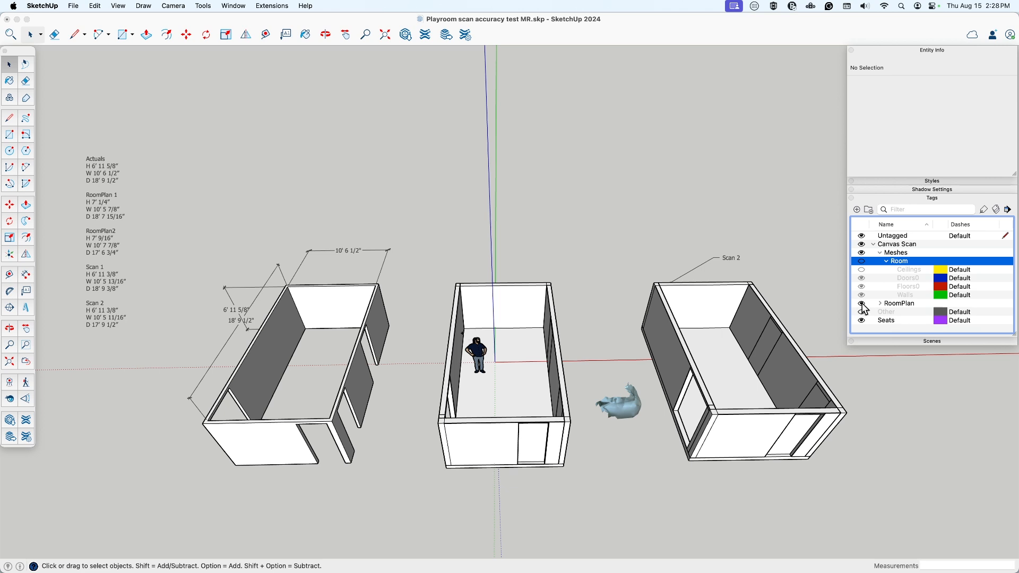
left_click(861, 260)
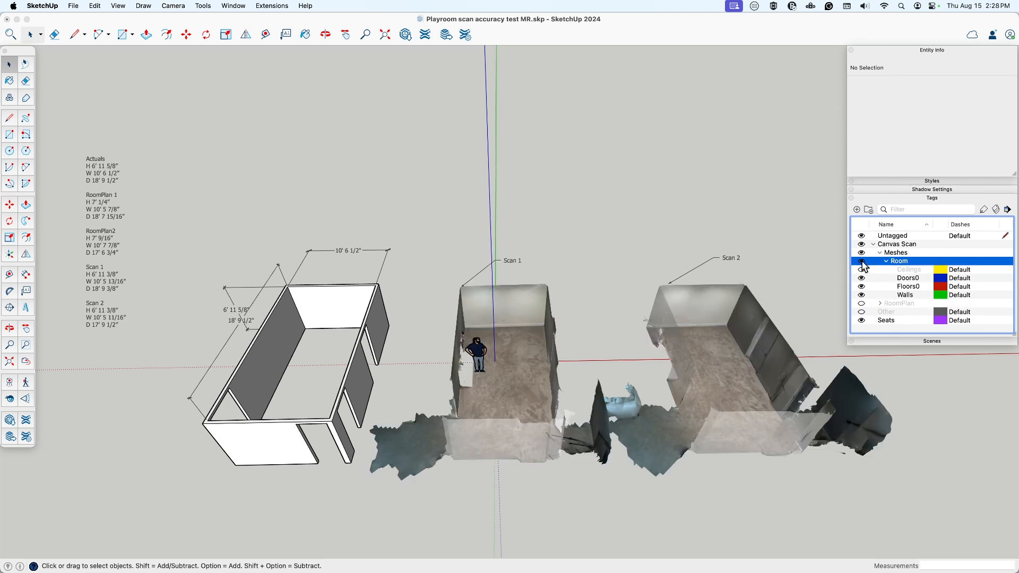
left_click(862, 260)
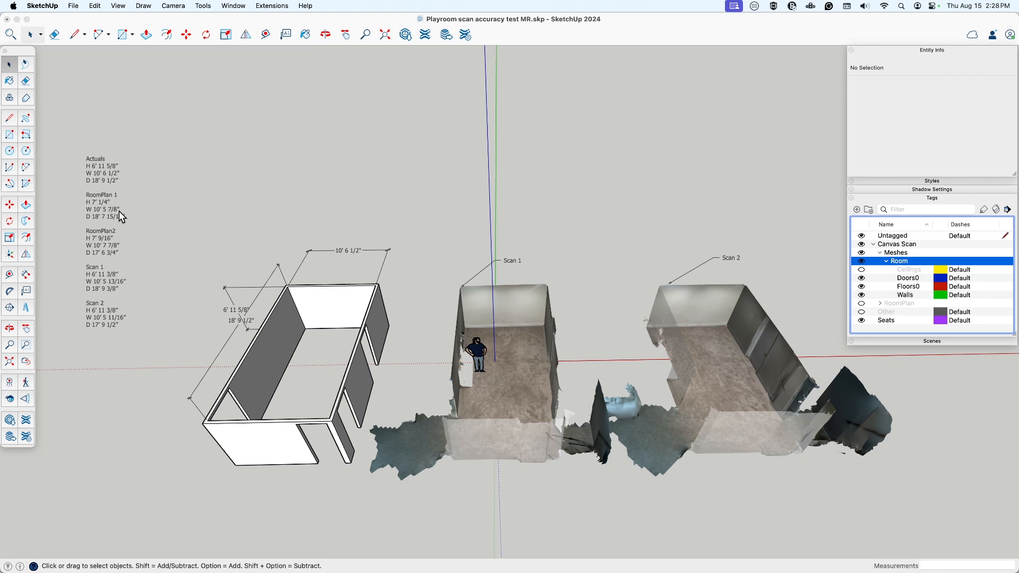
mouse_move(128, 221)
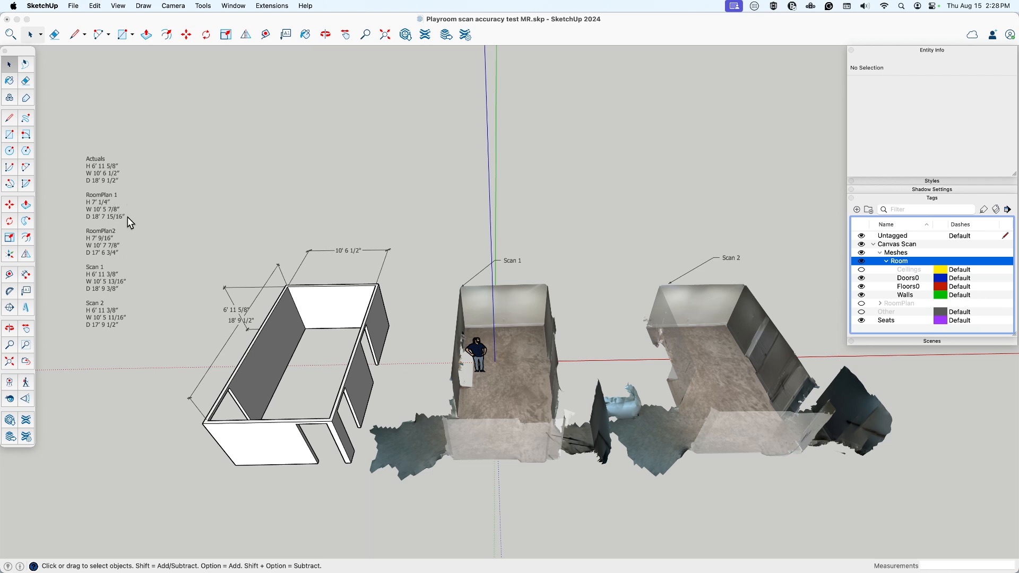
mouse_move(122, 221)
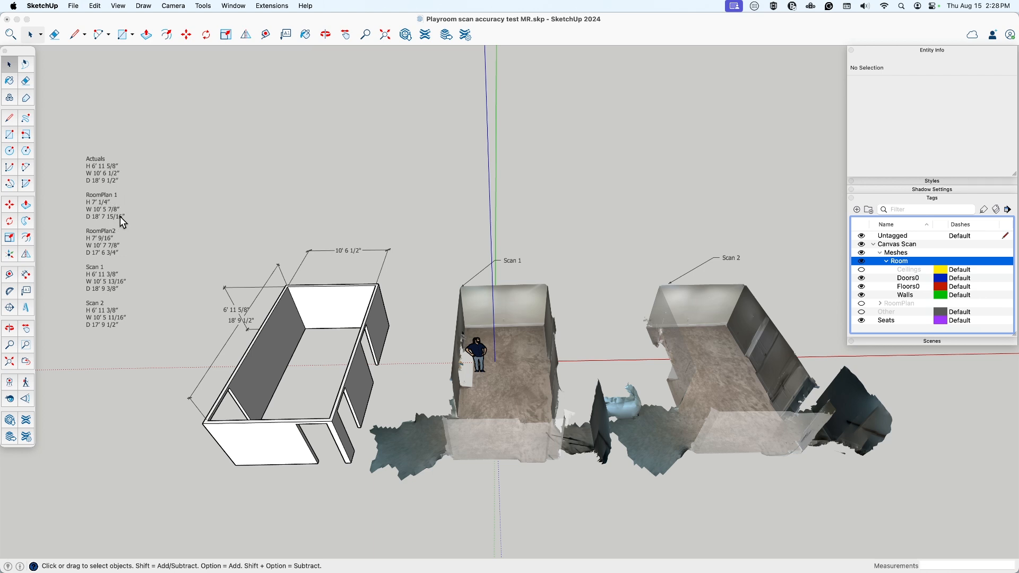
mouse_move(143, 210)
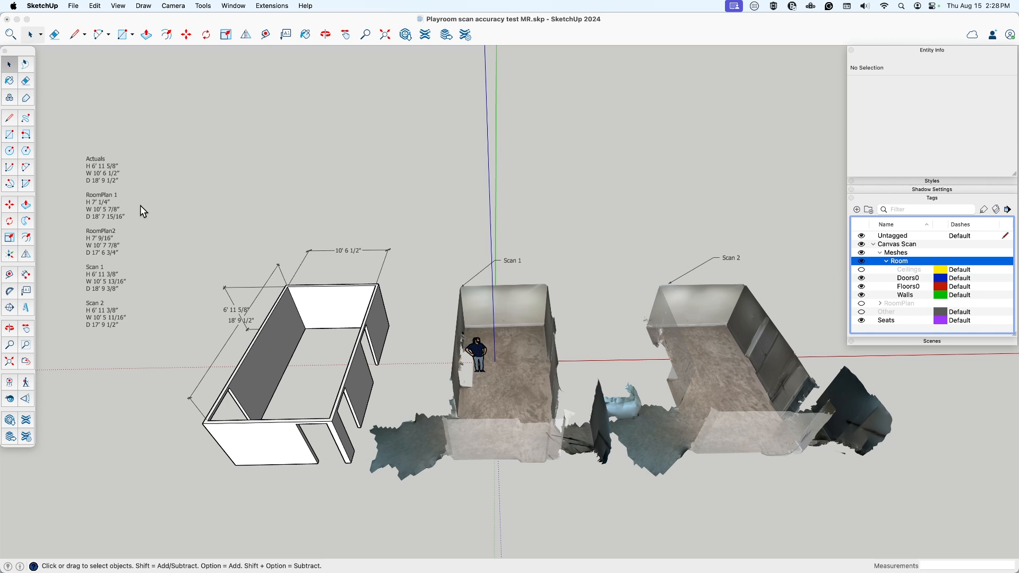
mouse_move(661, 339)
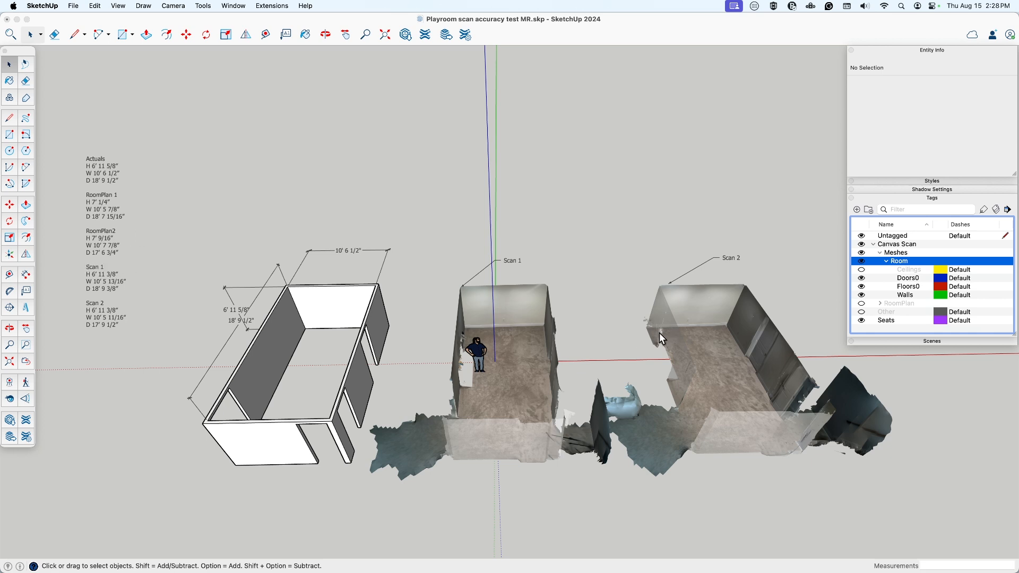
mouse_move(703, 397)
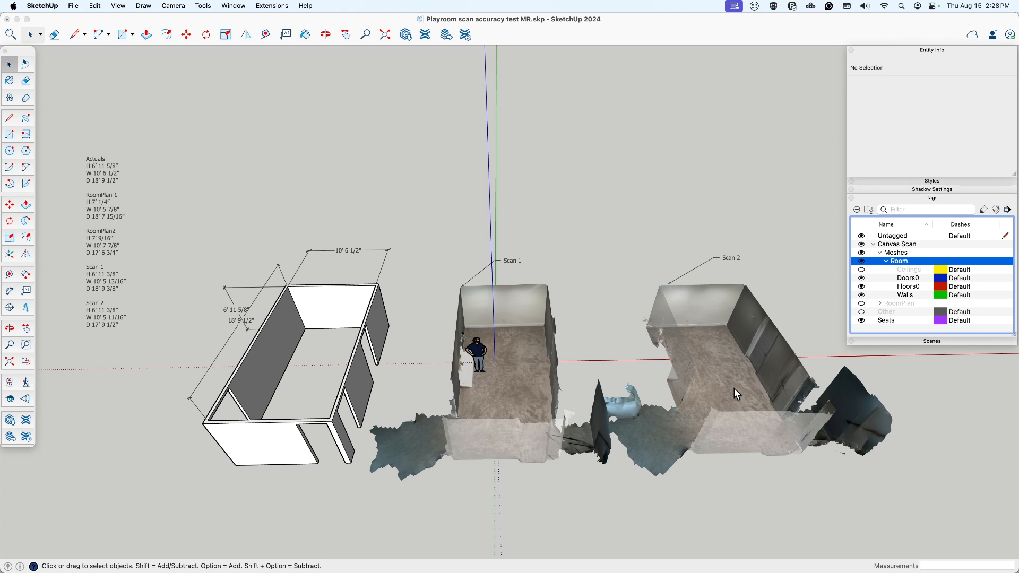
mouse_move(738, 399)
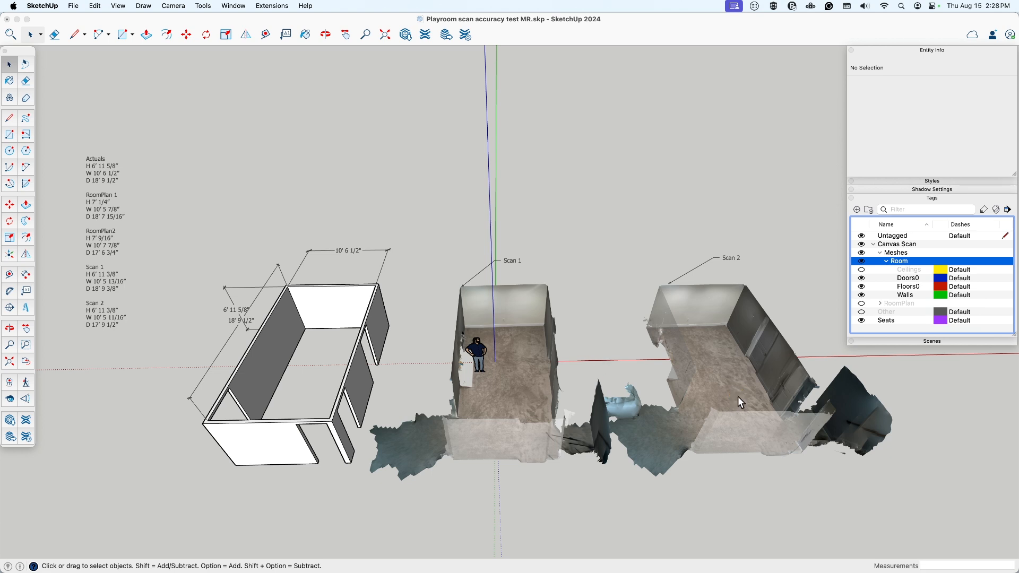
mouse_move(140, 281)
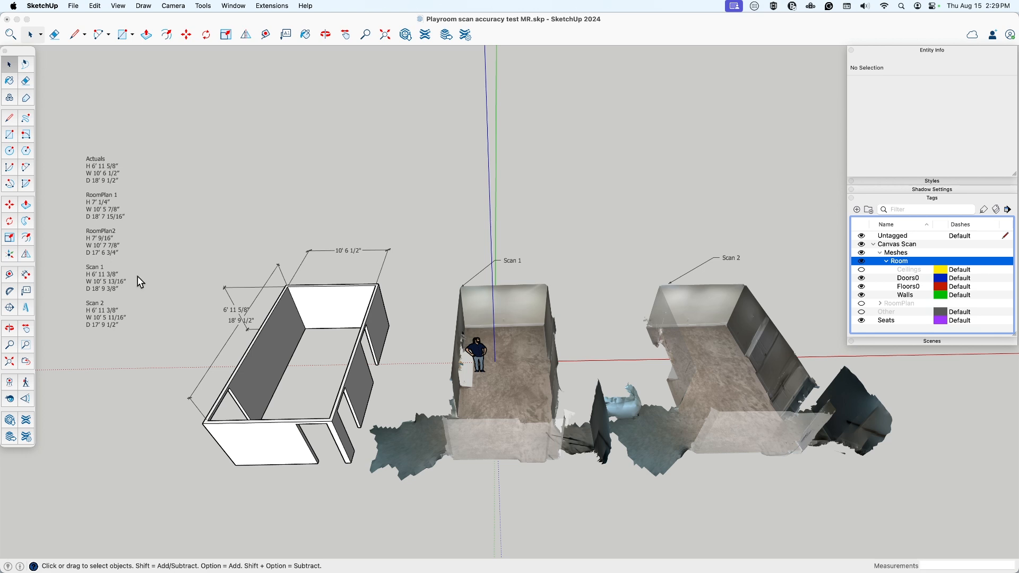
mouse_move(157, 258)
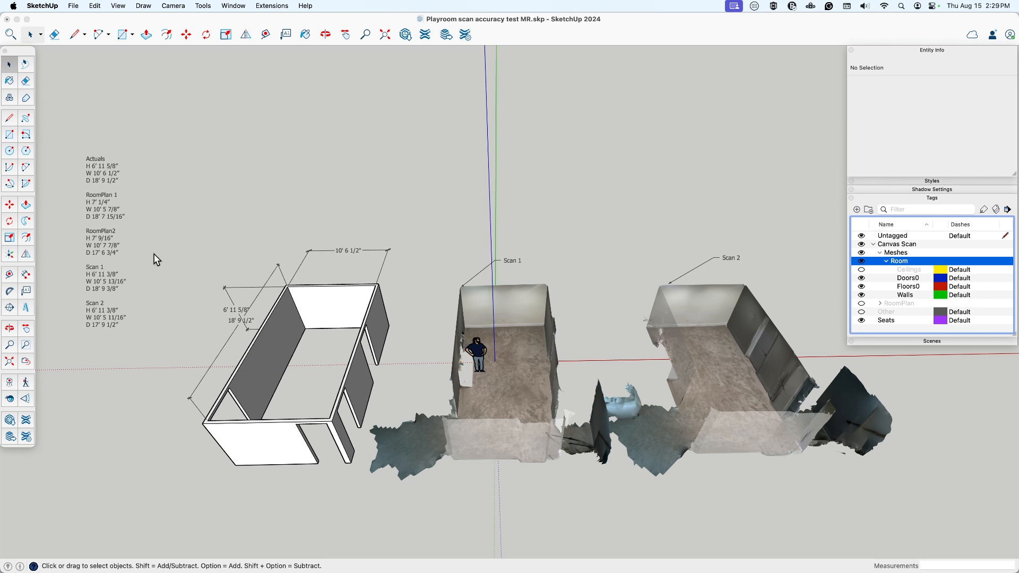
mouse_move(123, 280)
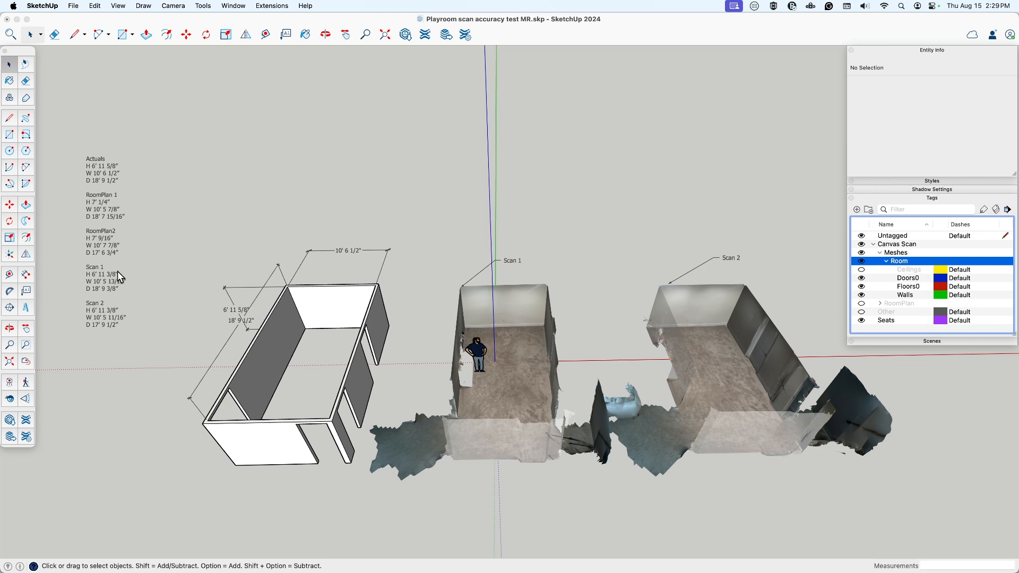
mouse_move(124, 275)
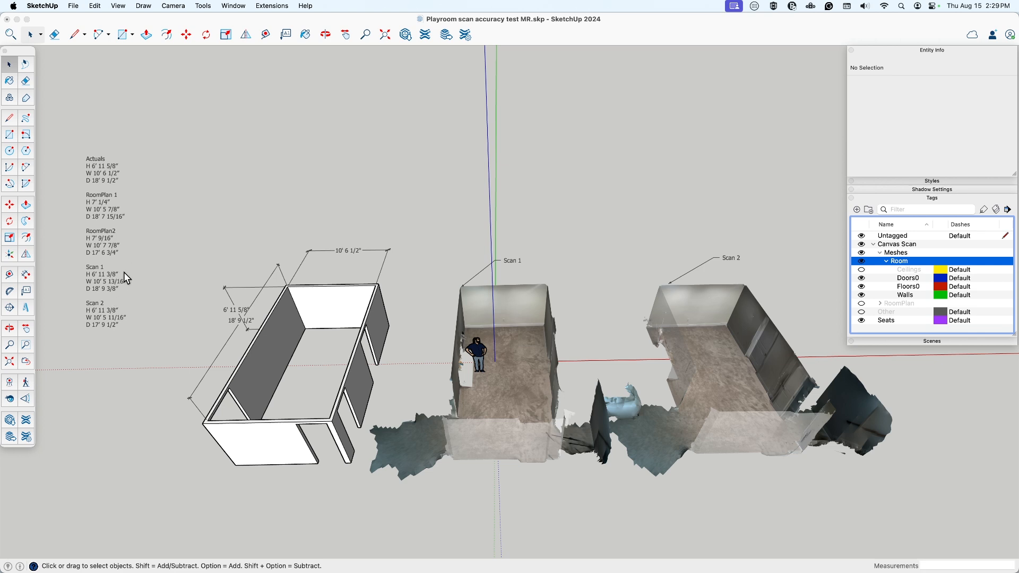
mouse_move(125, 329)
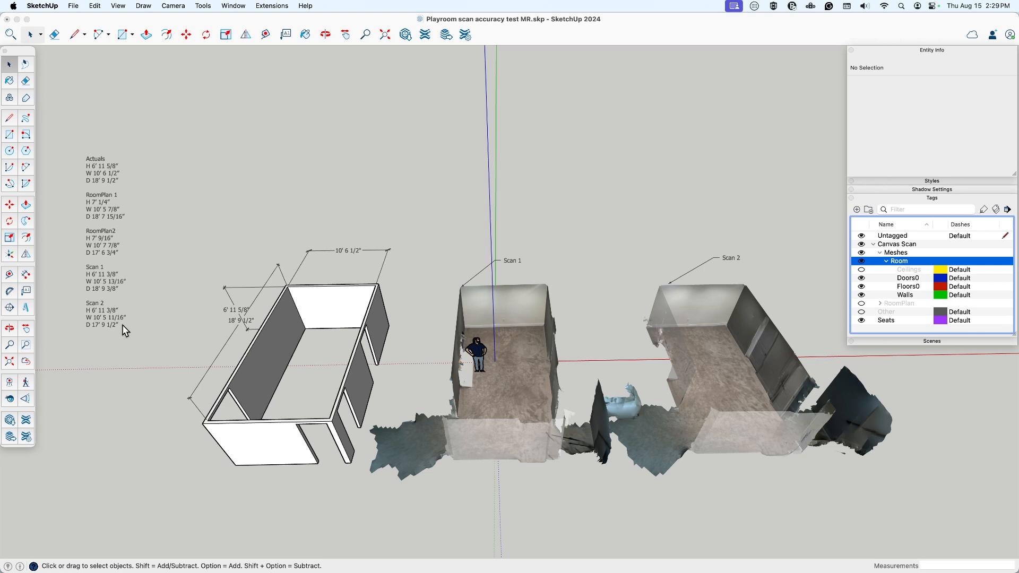
mouse_move(133, 289)
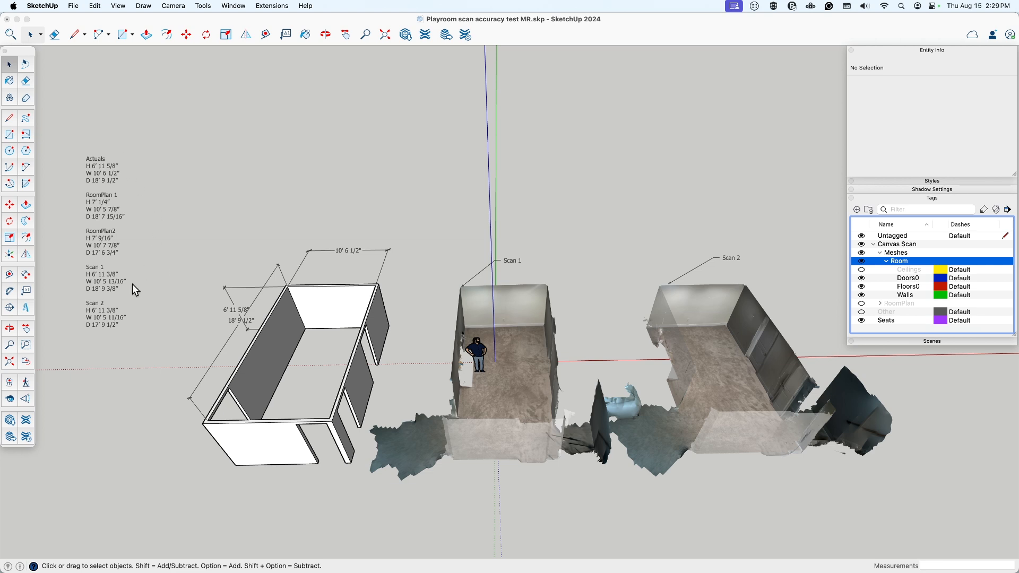
mouse_move(143, 288)
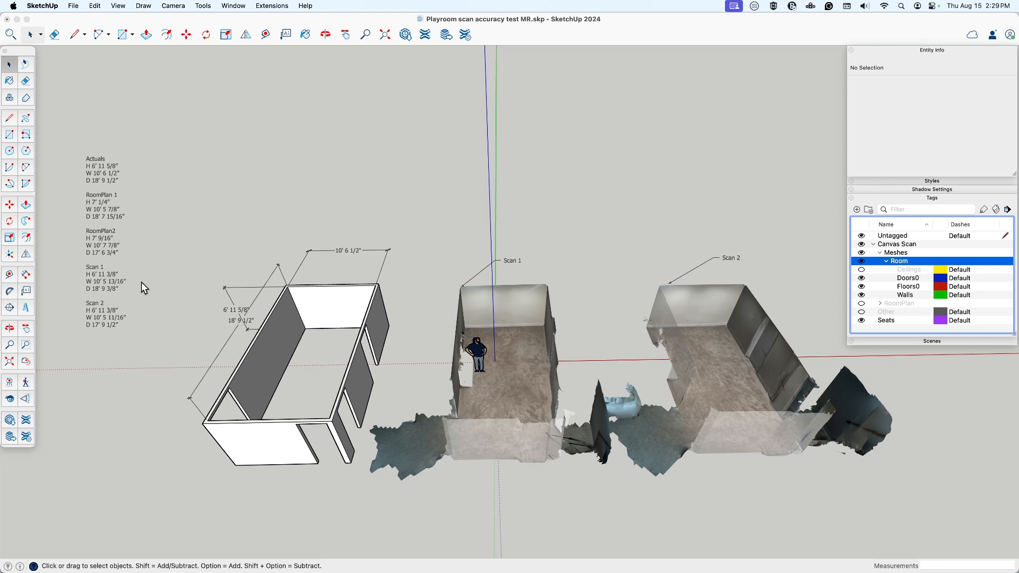
mouse_move(124, 335)
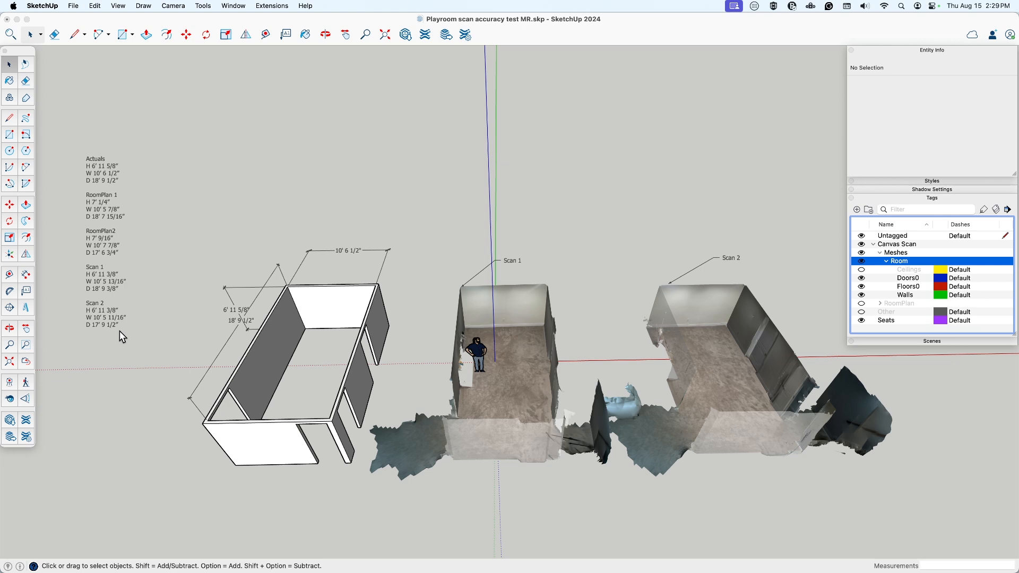
mouse_move(121, 293)
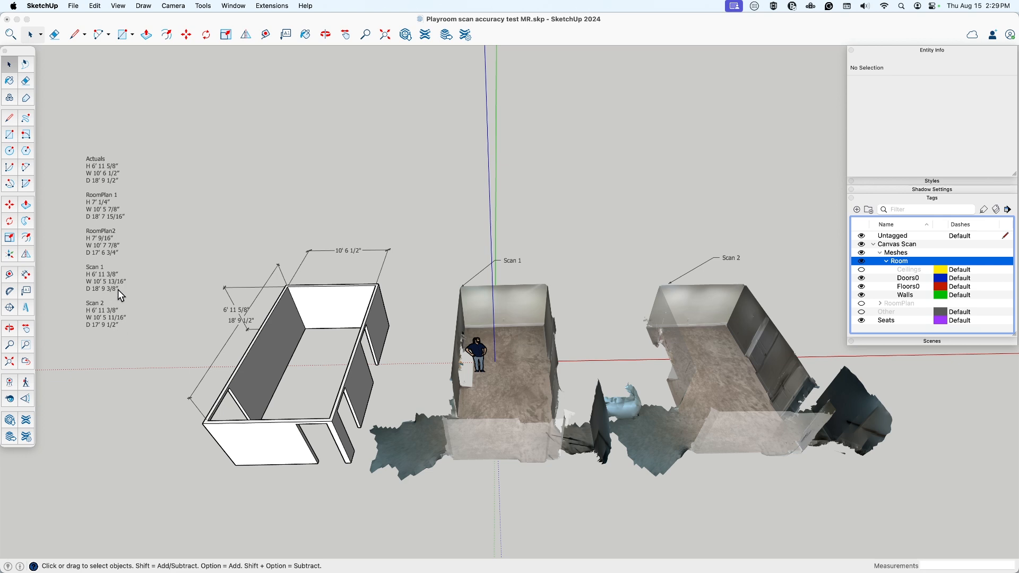
mouse_move(133, 336)
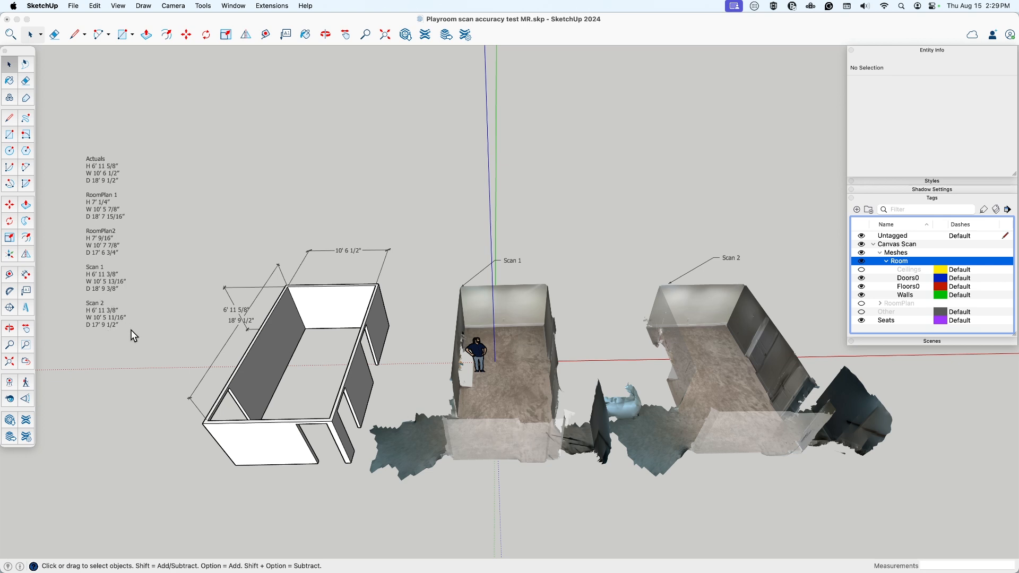
mouse_move(107, 335)
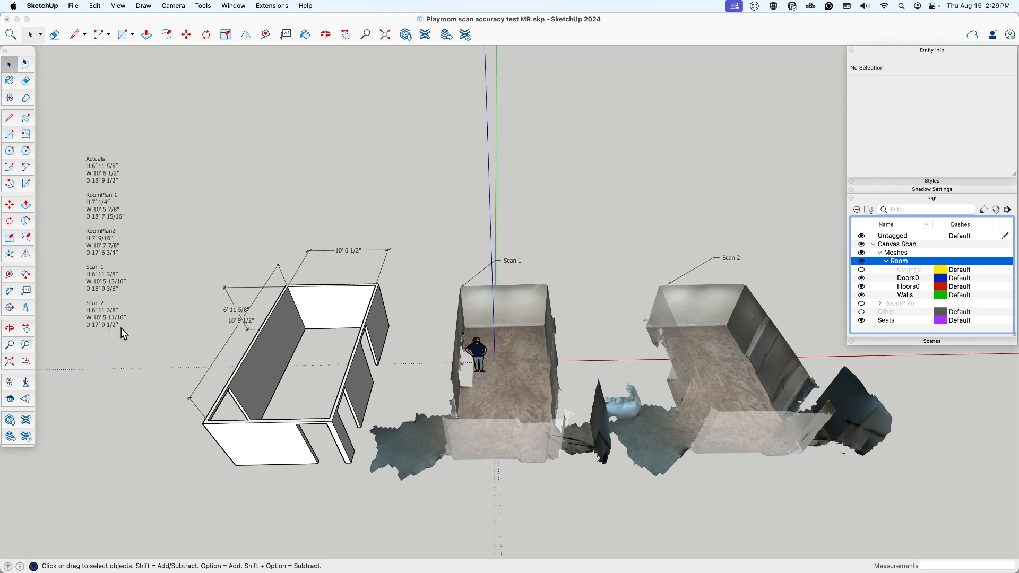
left_click(233, 5)
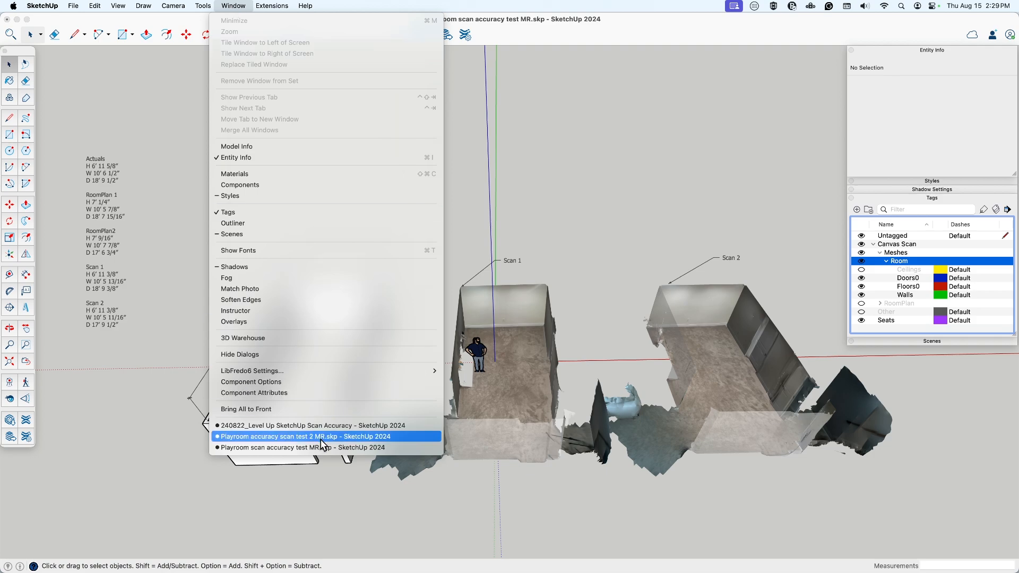
left_click(303, 436)
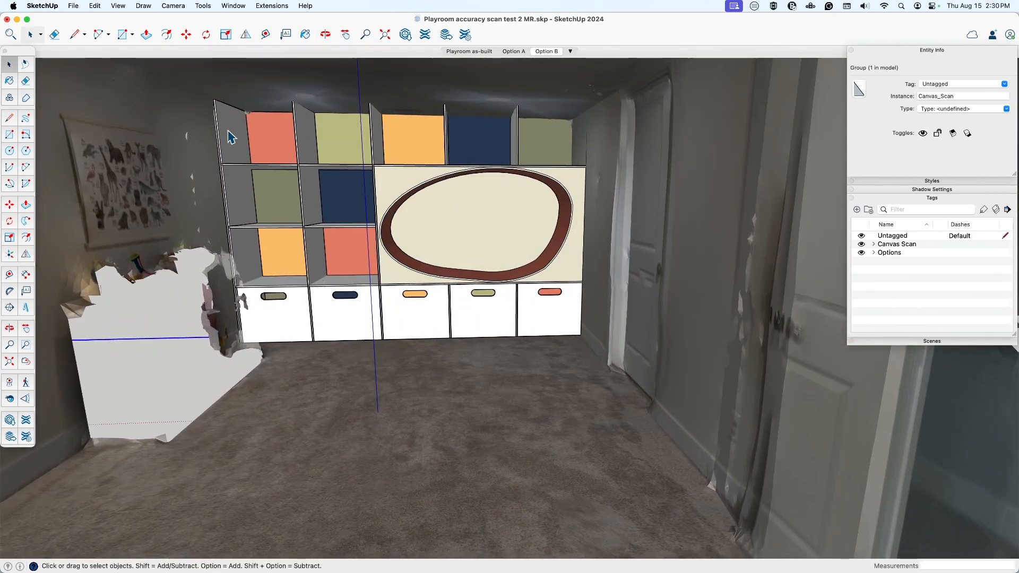
mouse_move(587, 240)
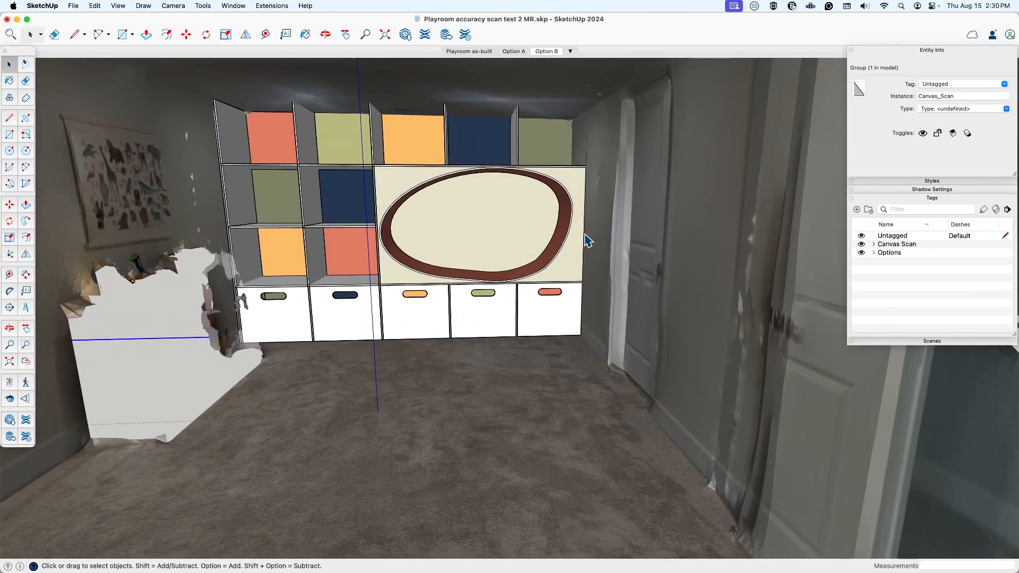
mouse_move(445, 226)
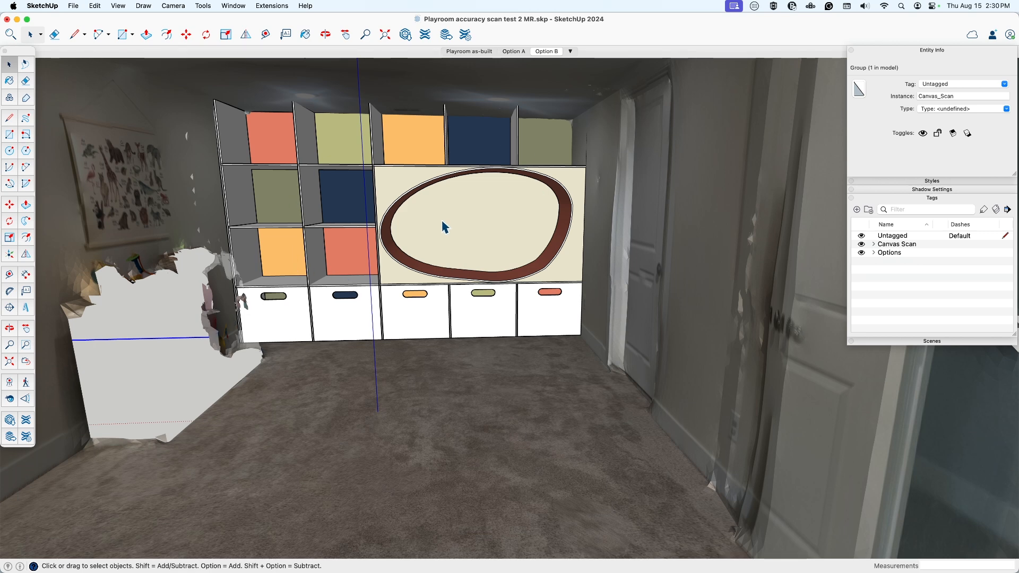
mouse_move(440, 278)
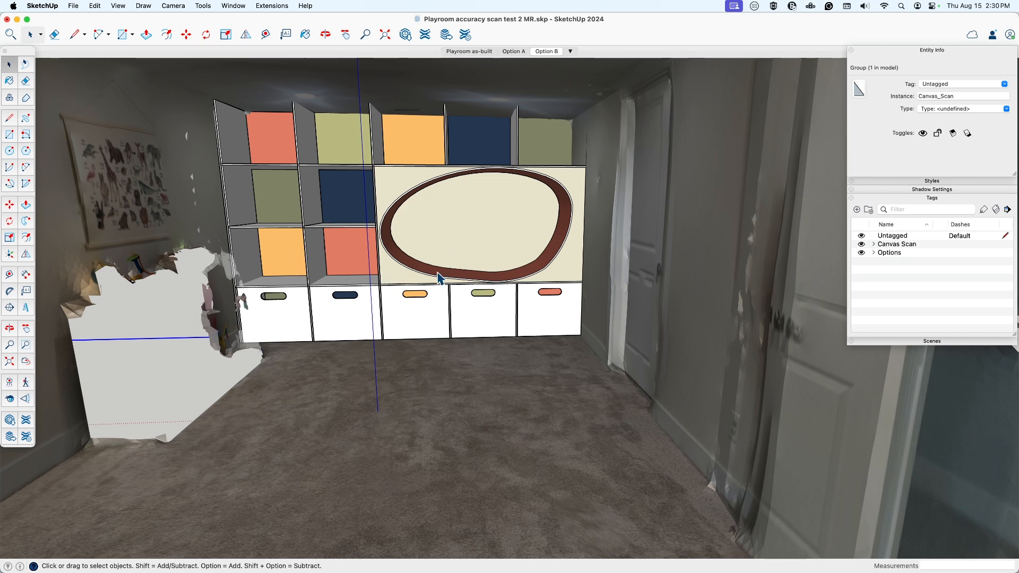
mouse_move(579, 337)
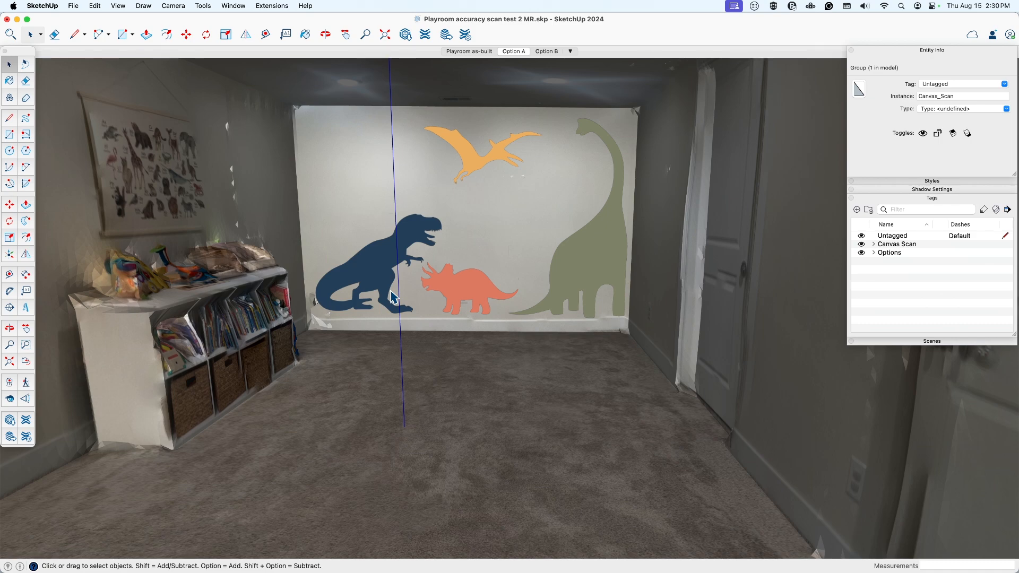
left_click(231, 6)
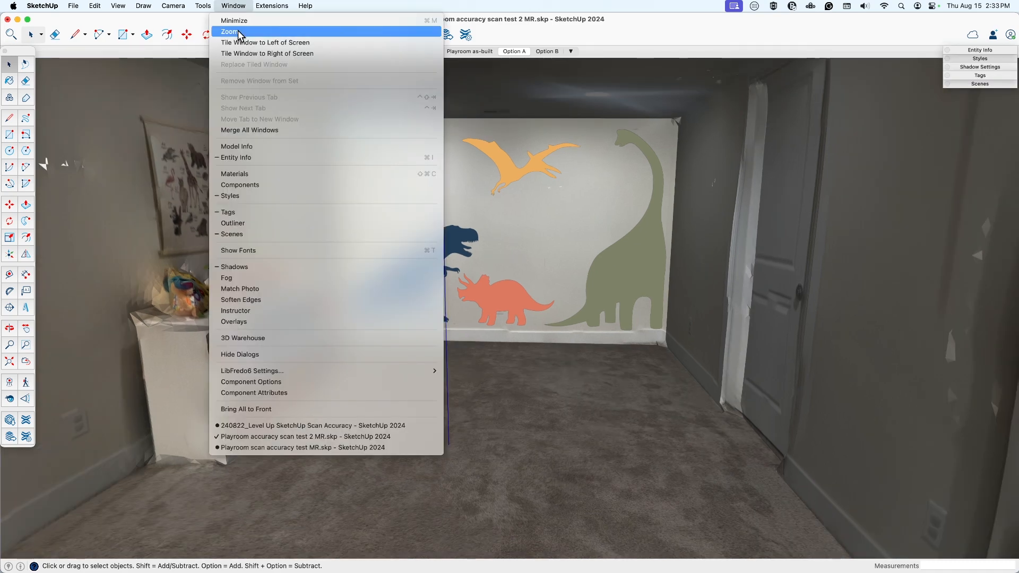
left_click(301, 447)
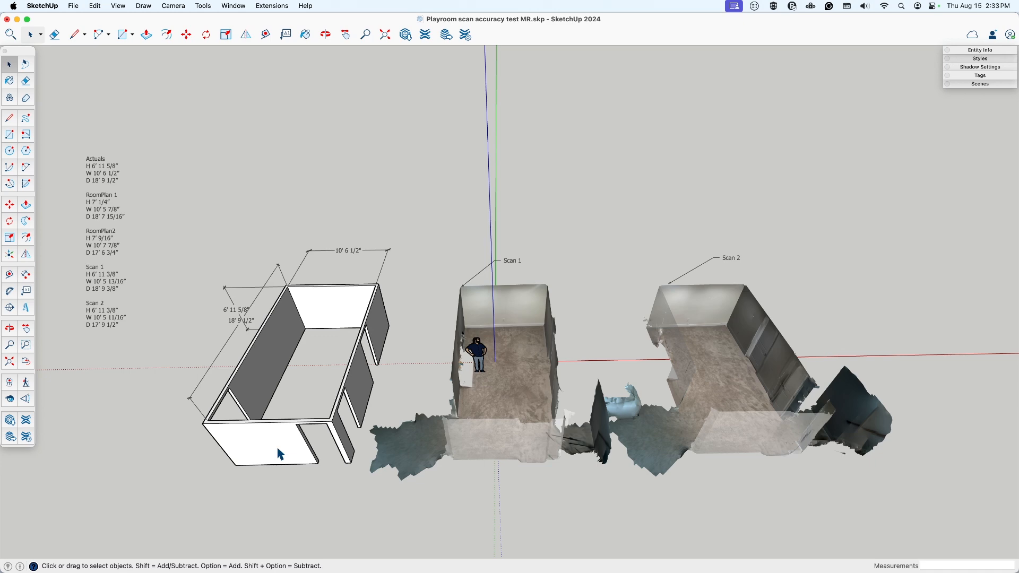